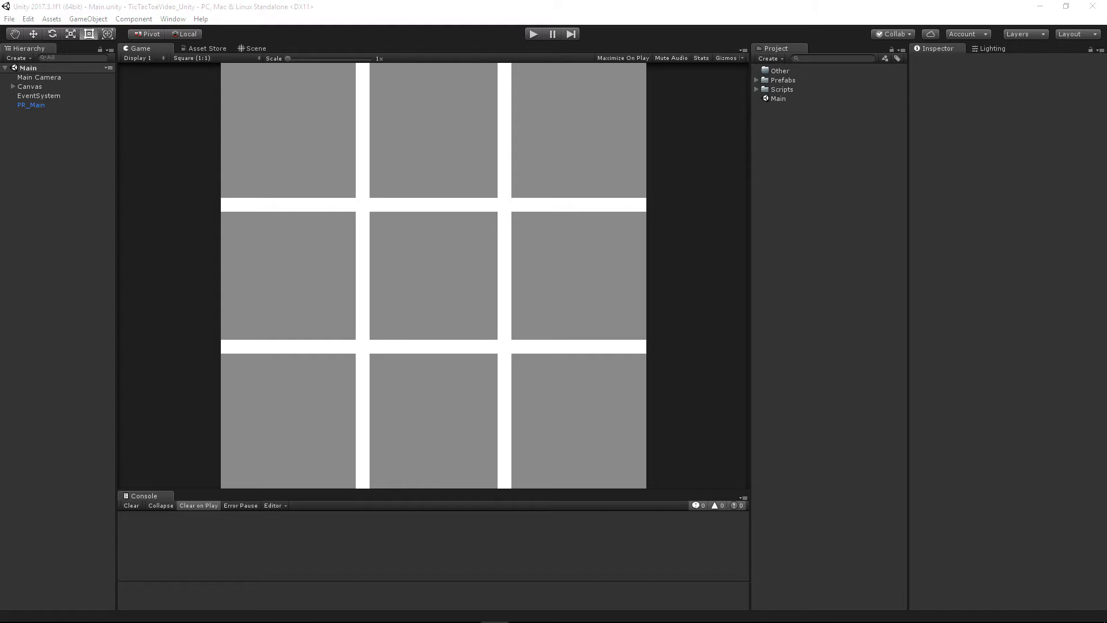
# Expand the Other folder in the Project window to reveal Font_LemonMilkBold.
pyautogui.click(780, 70)
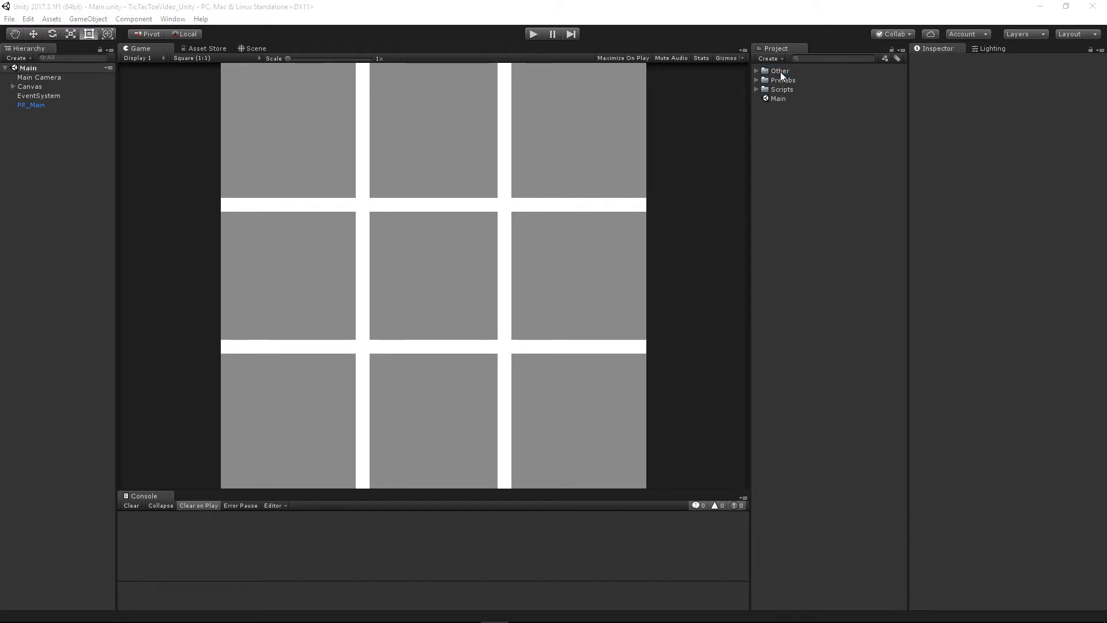
pyautogui.click(756, 71)
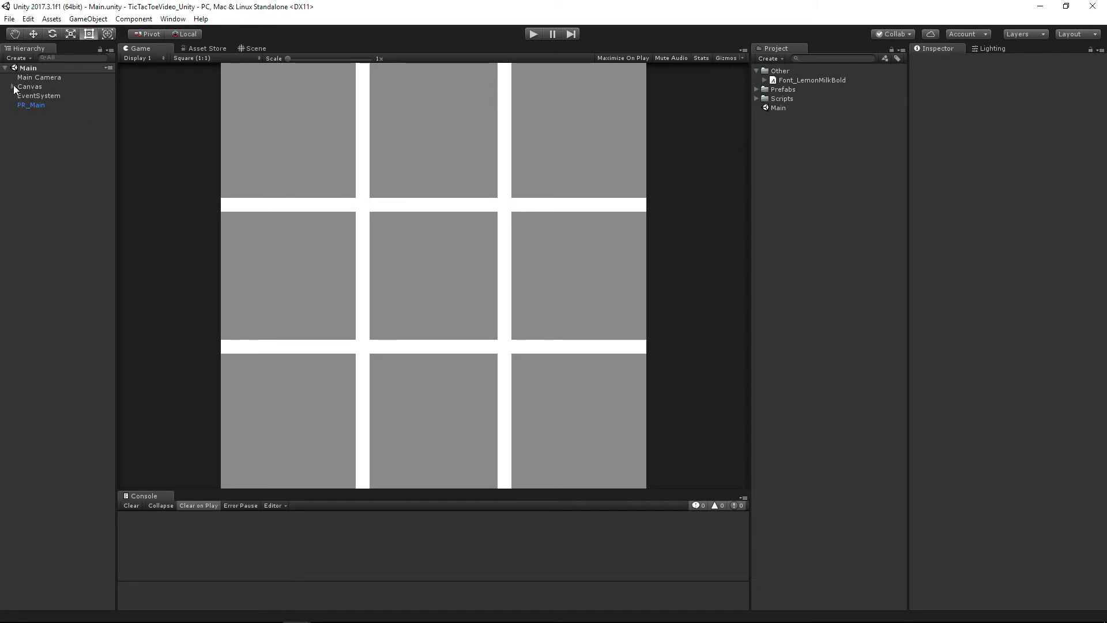
# Create an empty PR_Cursor object under Canvas and save it as a prefab in Prefabs.
pyautogui.rightClick(30, 86)
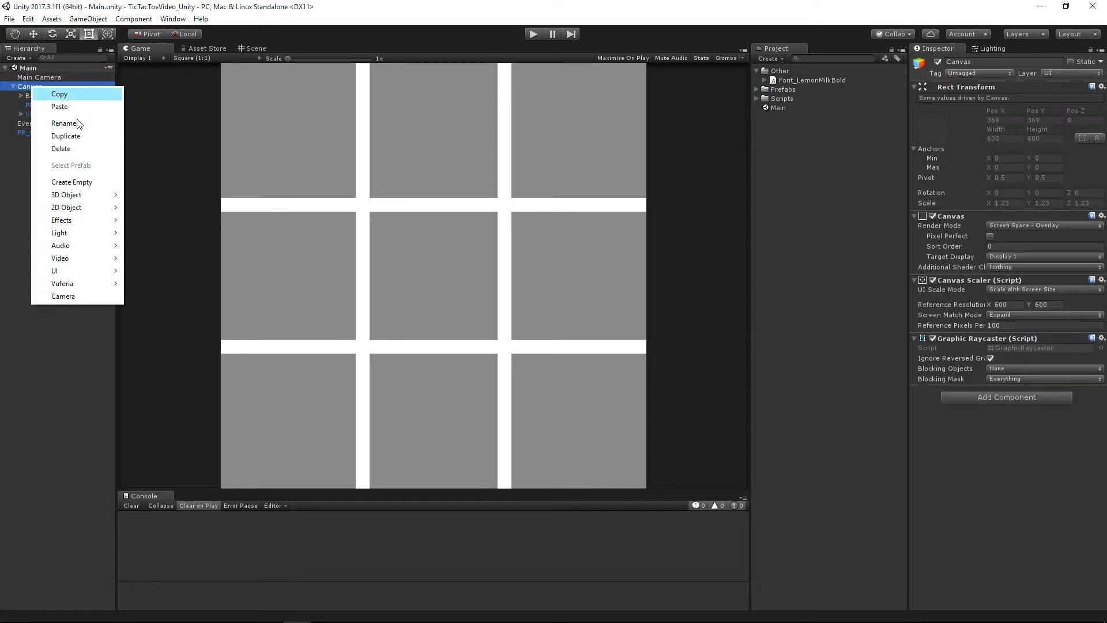
pyautogui.click(72, 181)
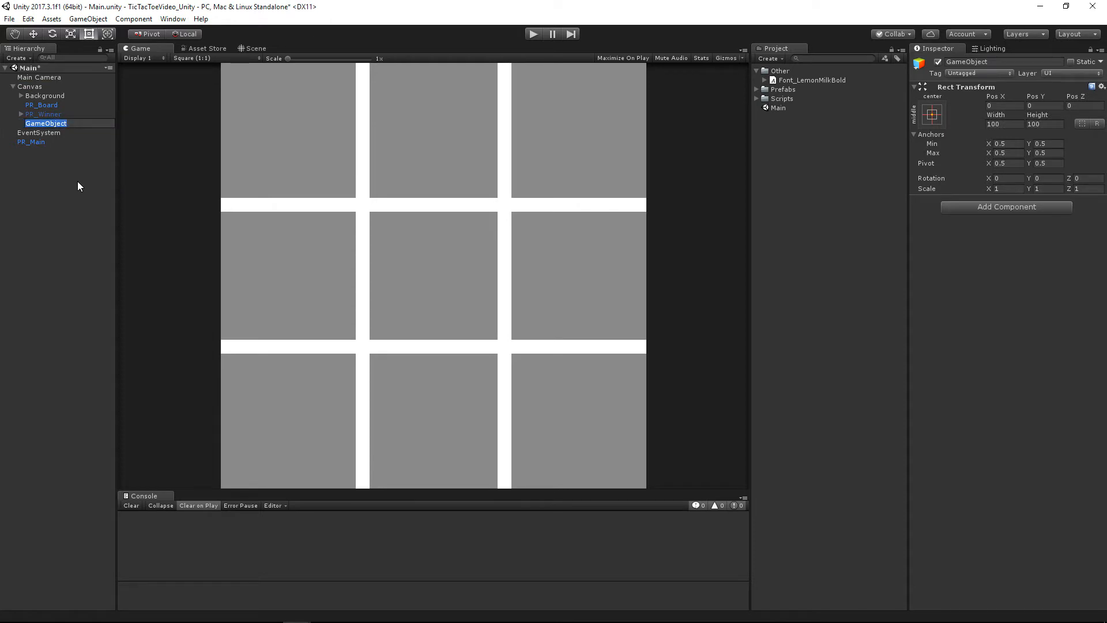
pyautogui.write('PR_Cursor')
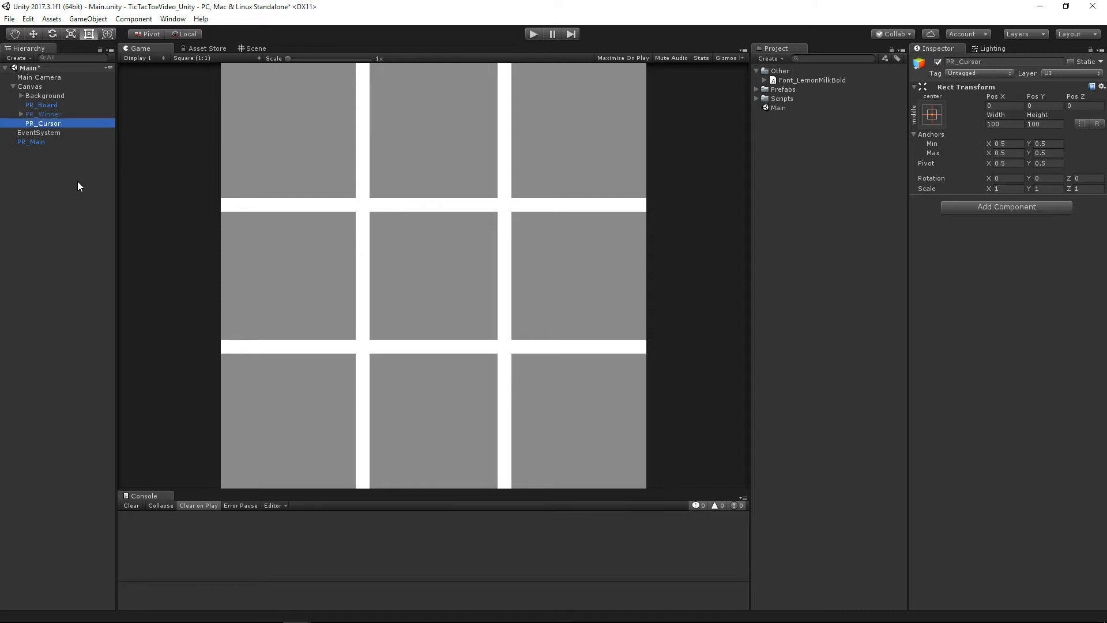
pyautogui.click(782, 98)
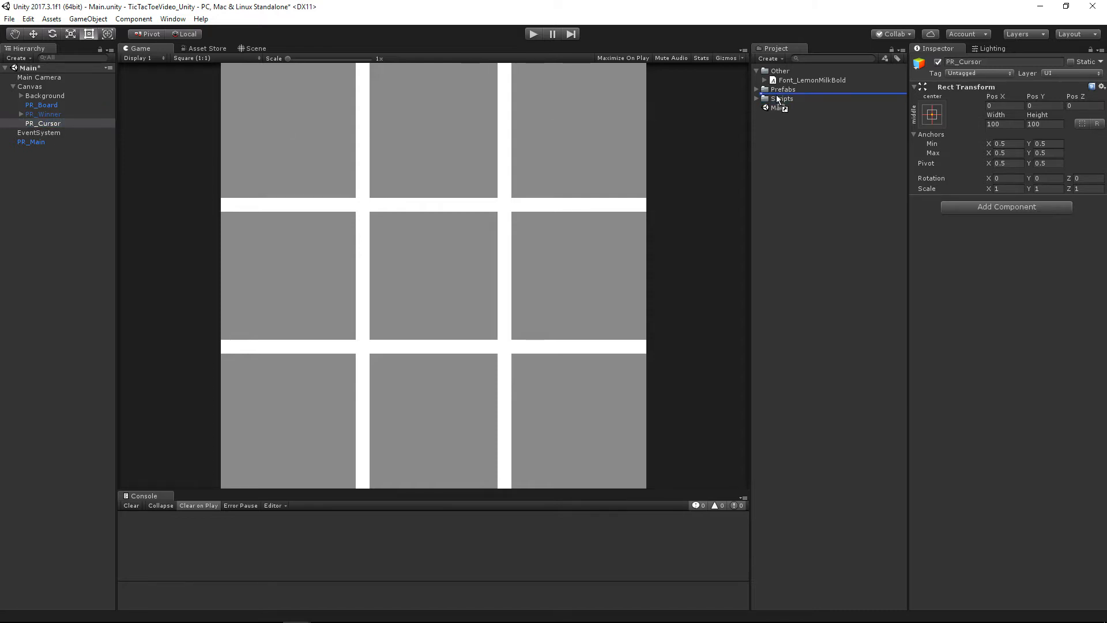
pyautogui.click(757, 88)
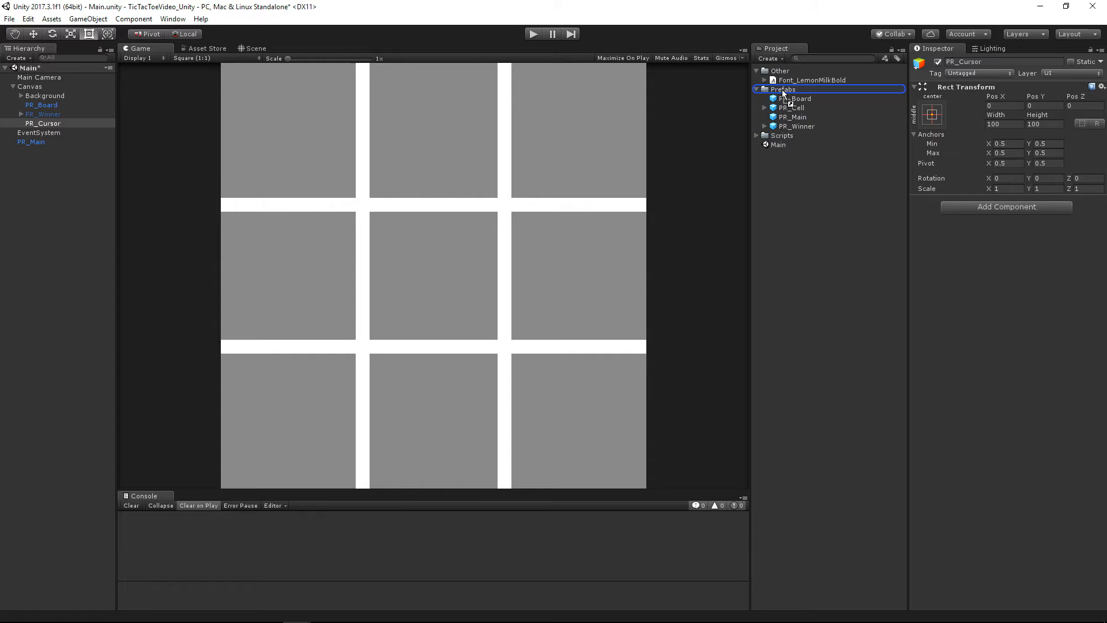
pyautogui.click(796, 117)
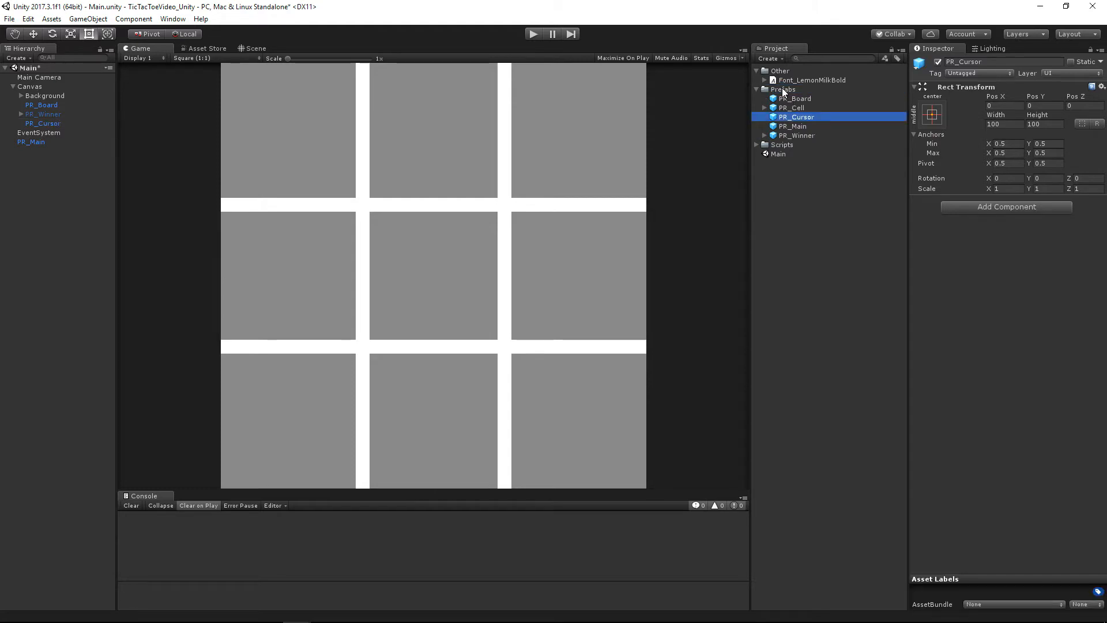
# Add a Text component to PR_Cursor with the LemonMilk font at size 100, referencing PR_Cell's text.
pyautogui.write('te')
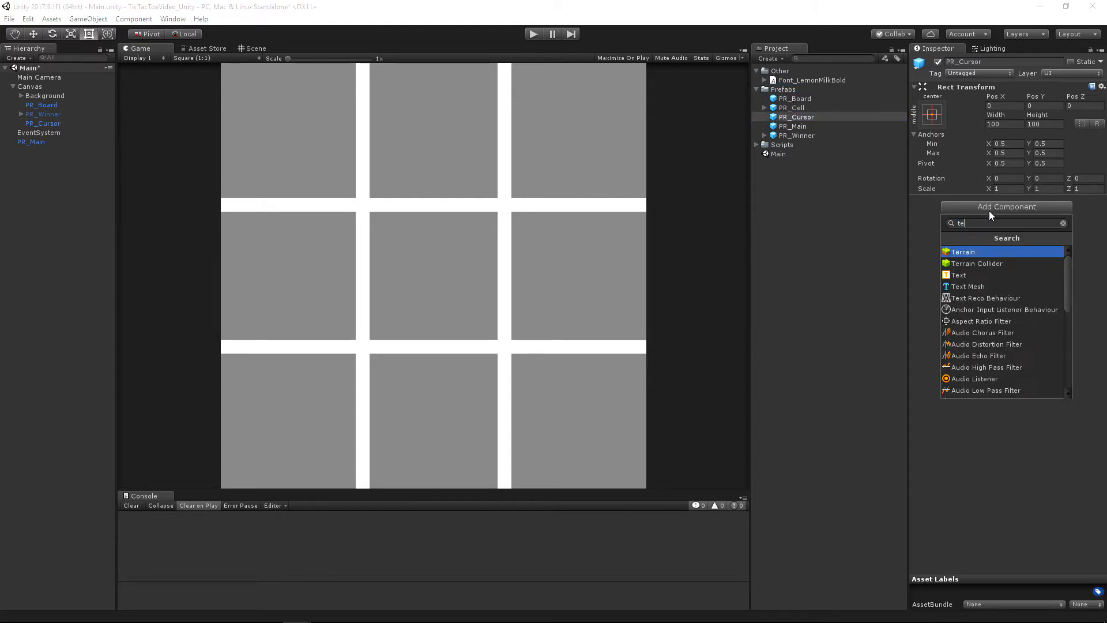
pyautogui.click(958, 274)
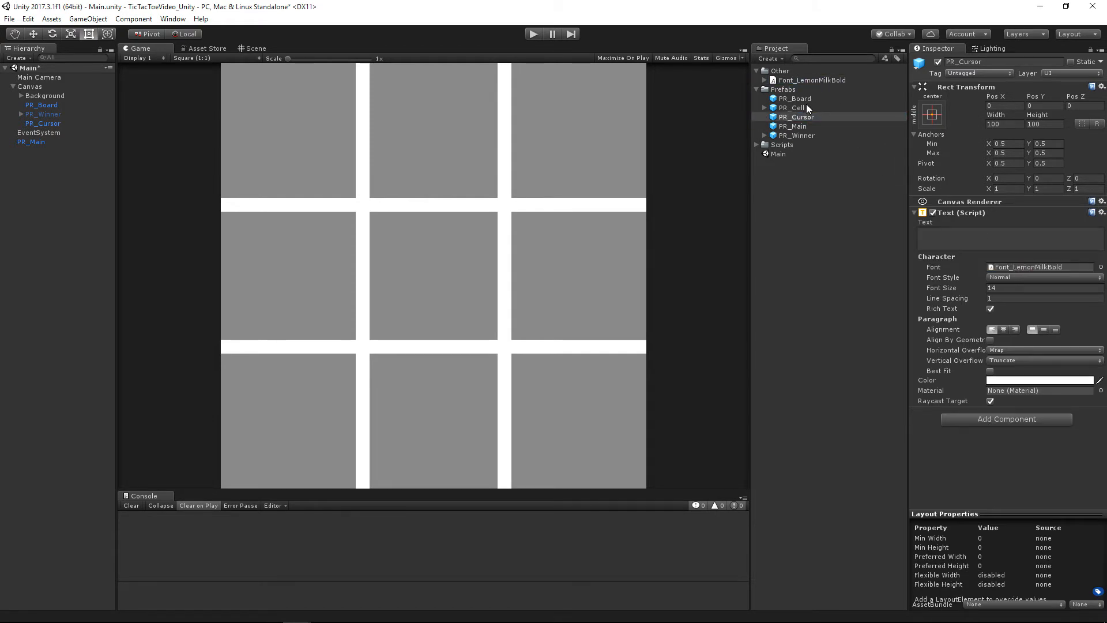
pyautogui.click(792, 107)
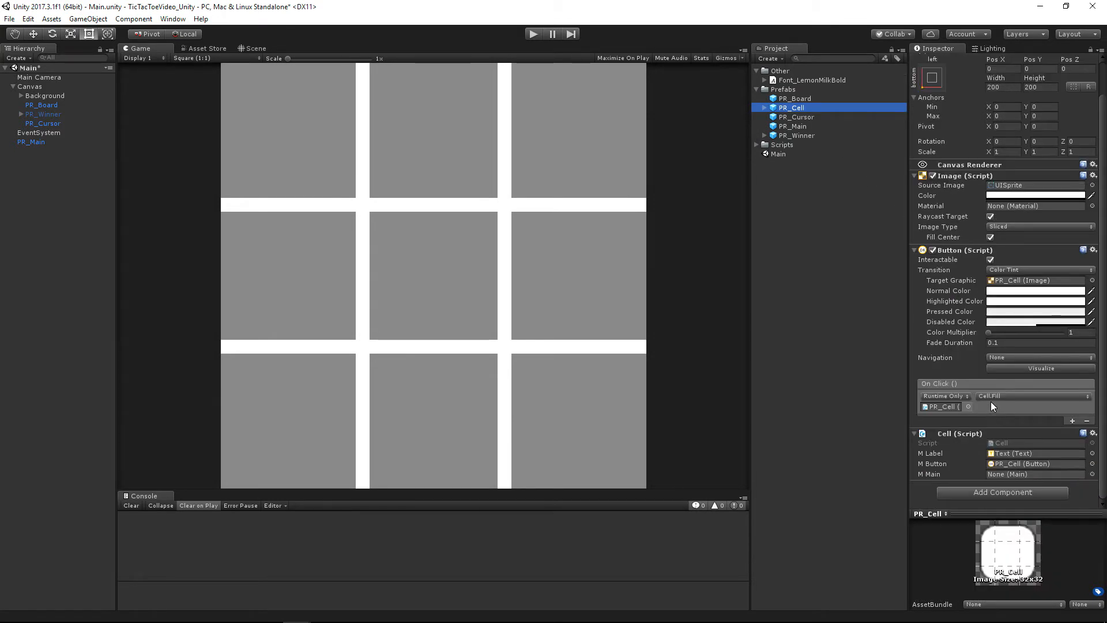
pyautogui.click(793, 117)
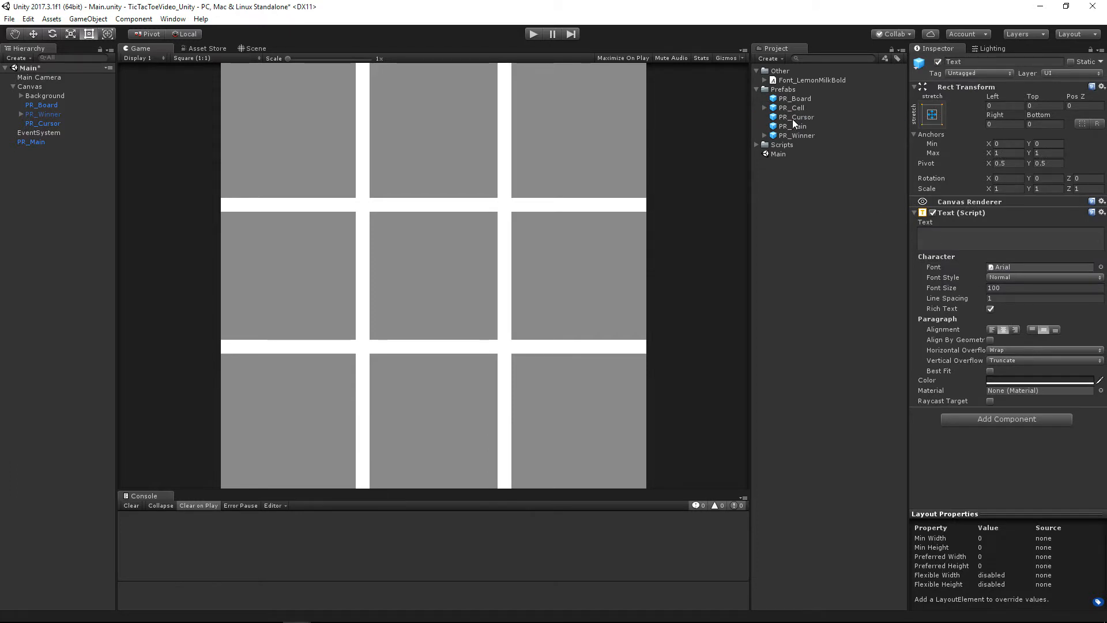
pyautogui.click(796, 117)
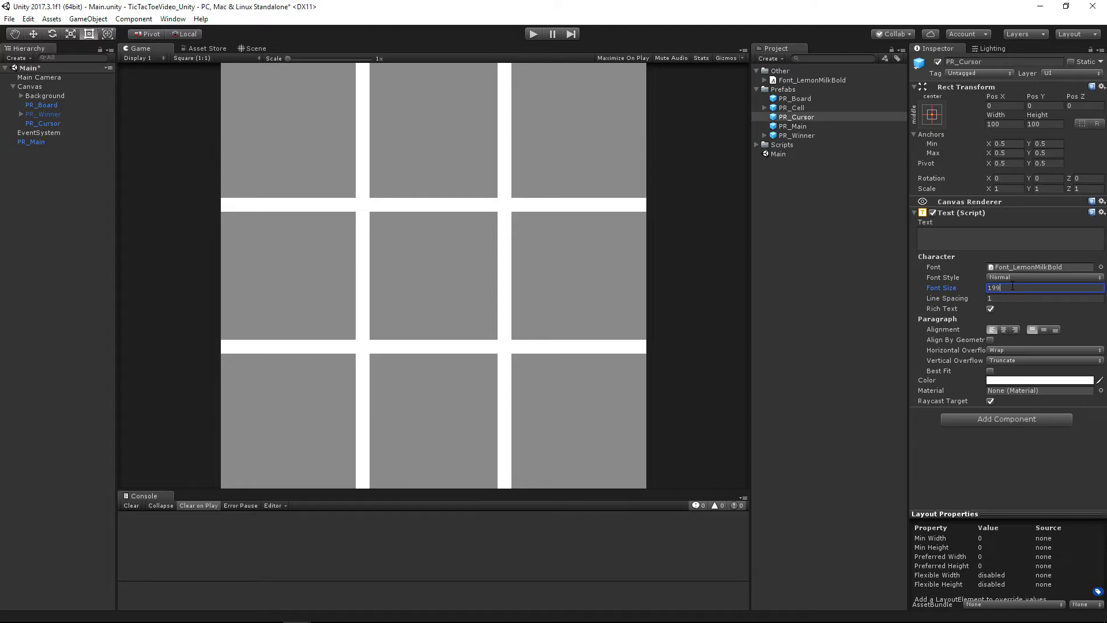
pyautogui.write('100')
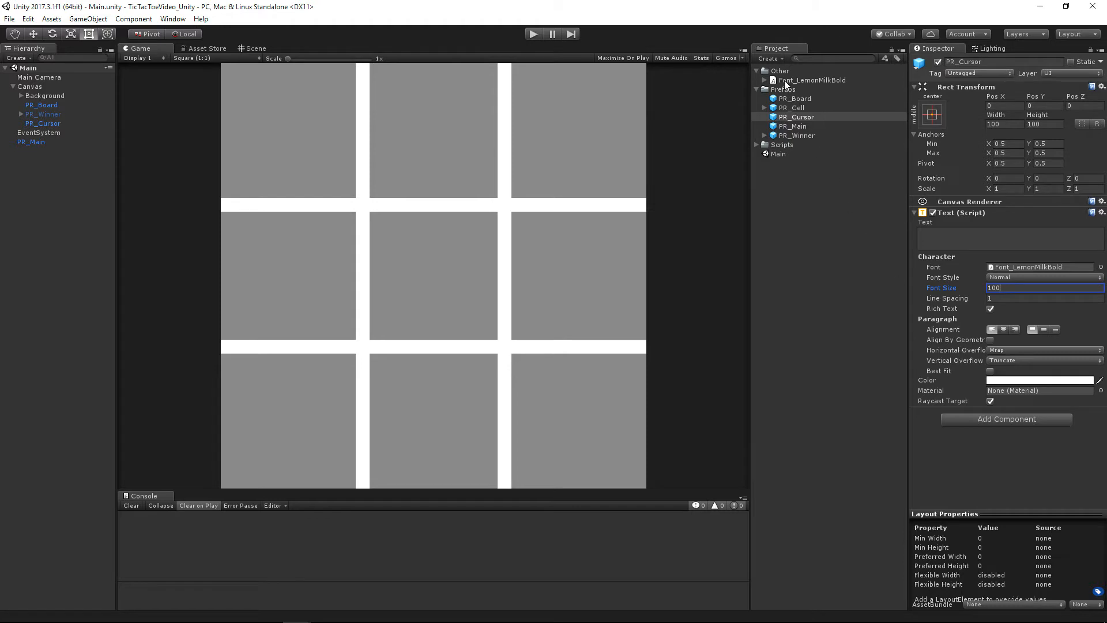
# Create a new C# script named Cursor in the Scripts folder.
pyautogui.rightClick(781, 145)
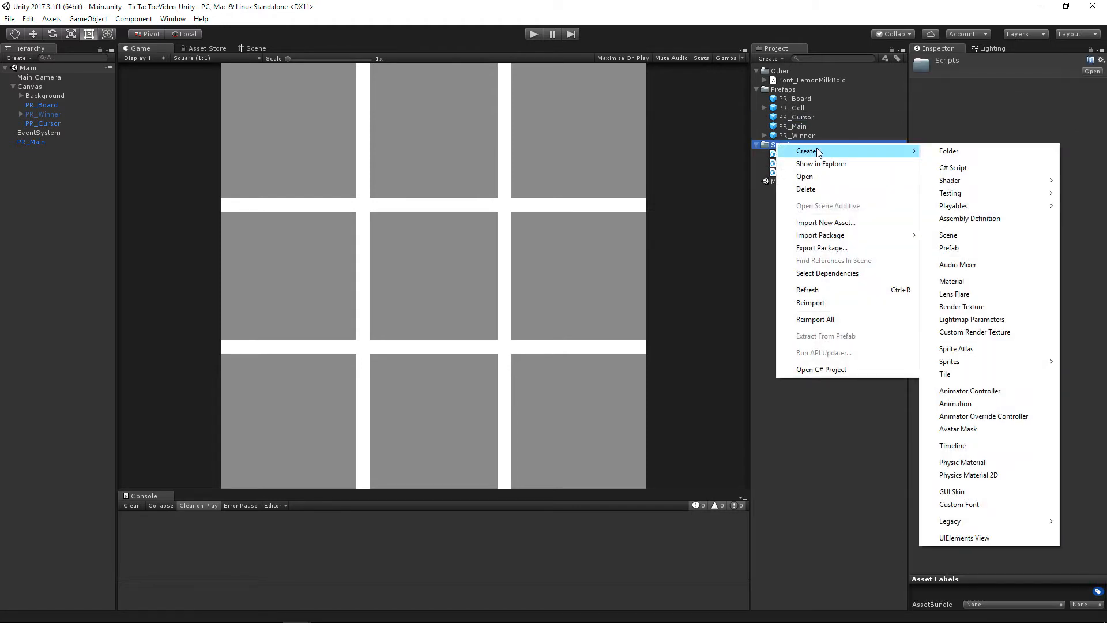
pyautogui.click(953, 167)
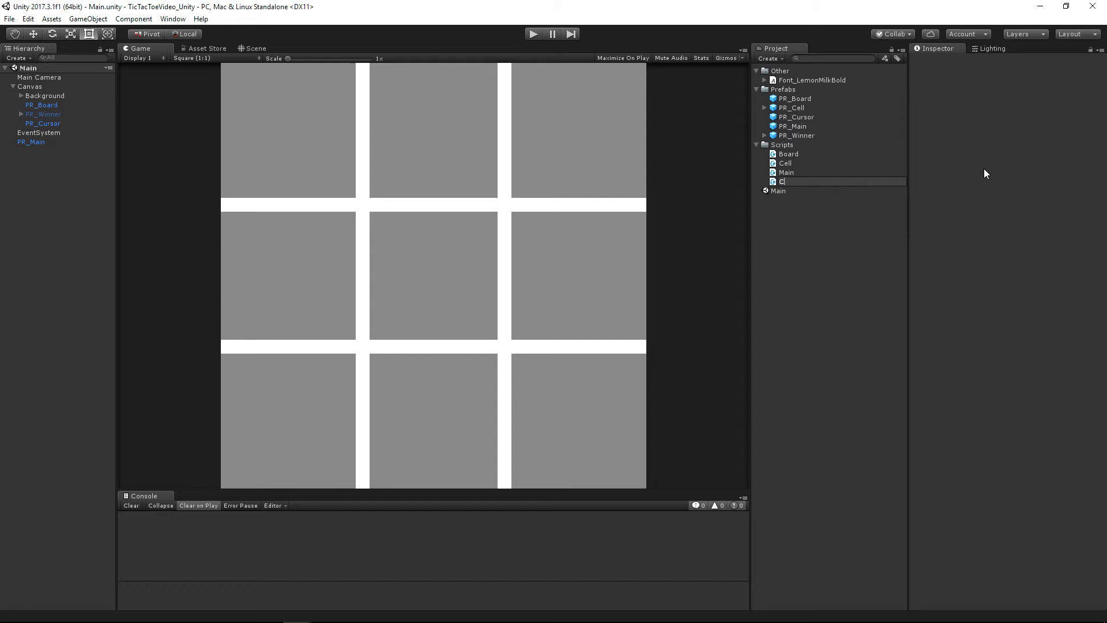
pyautogui.write('ursor')
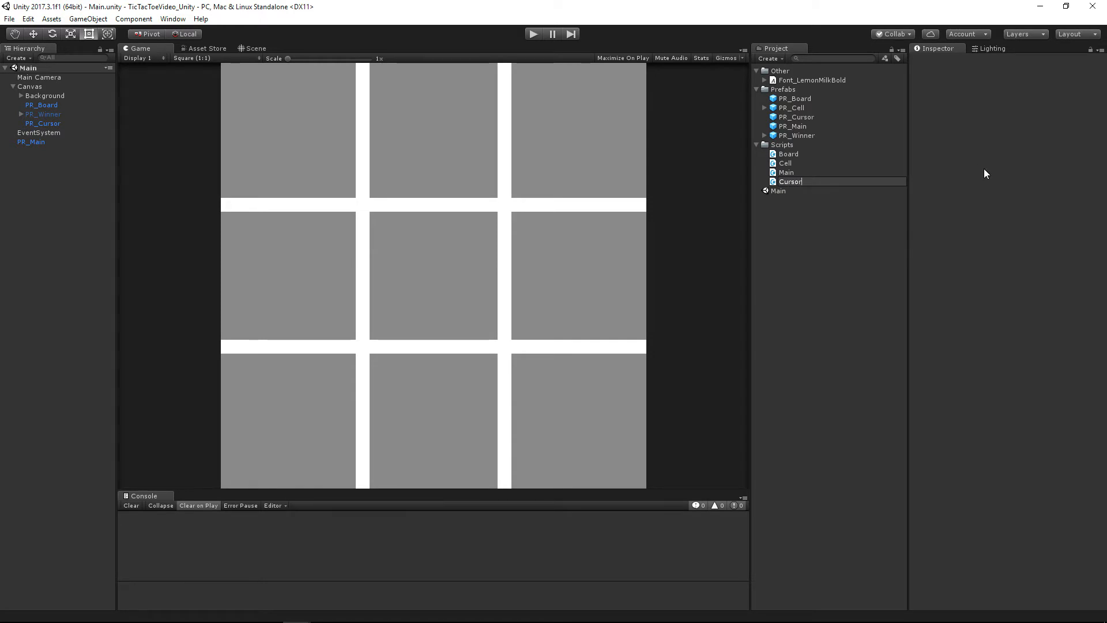
# Attach the Cursor script to the PR_Cursor prefab.
pyautogui.click(795, 117)
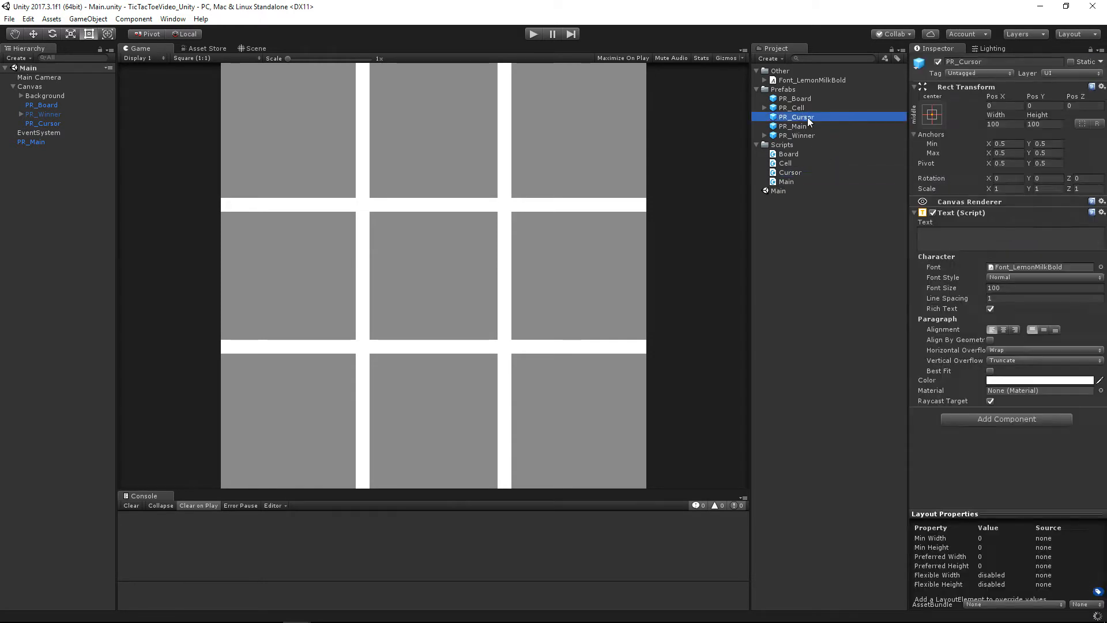
pyautogui.moveTo(990, 449)
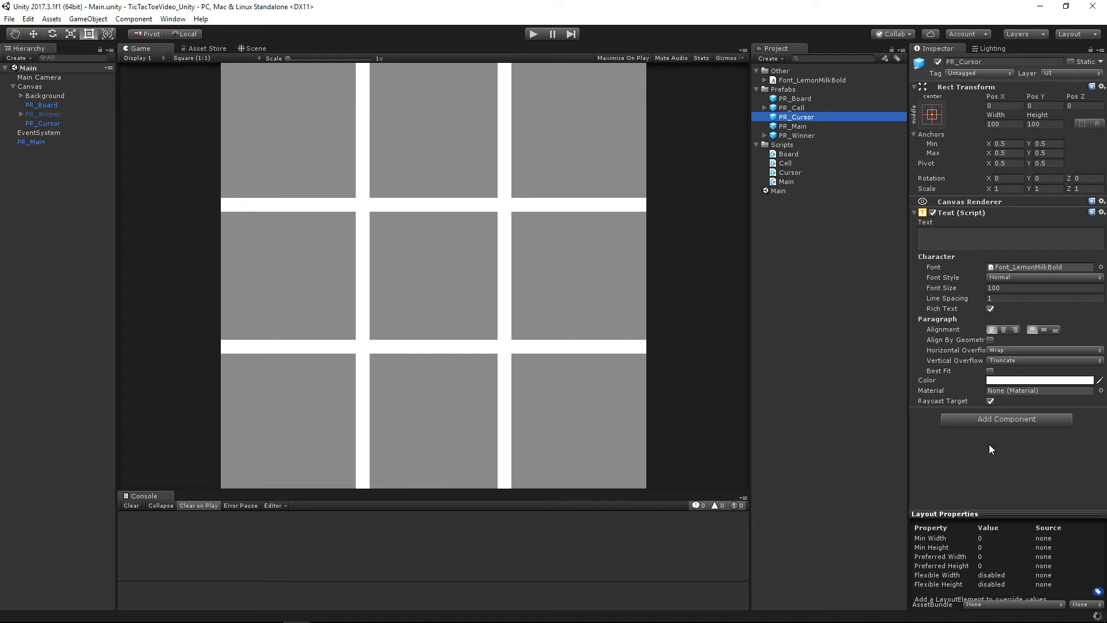
pyautogui.click(788, 171)
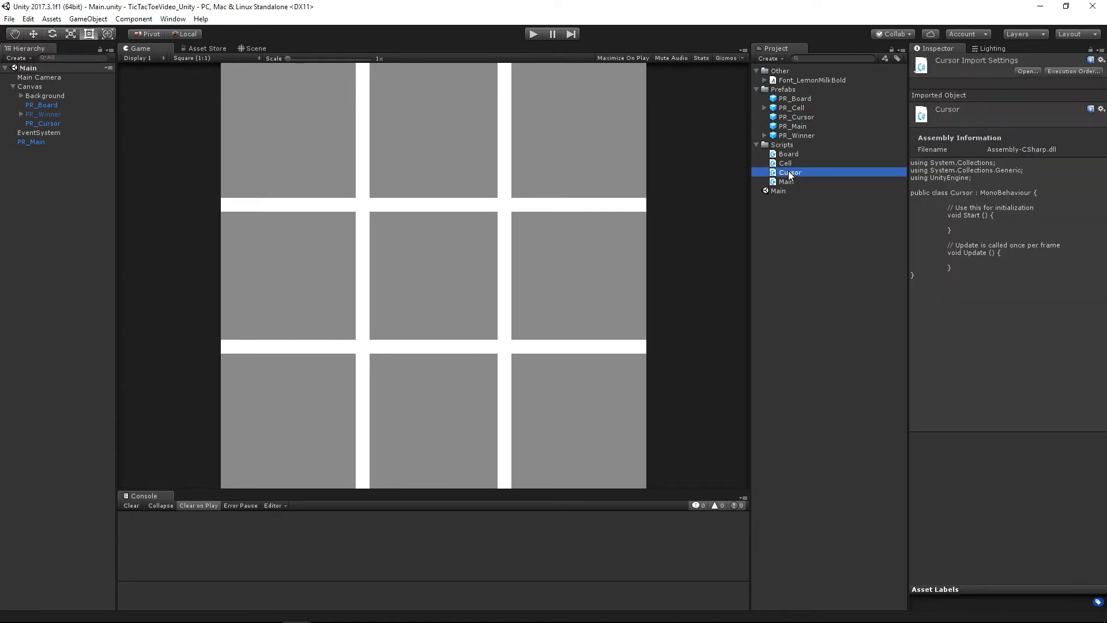
pyautogui.click(795, 116)
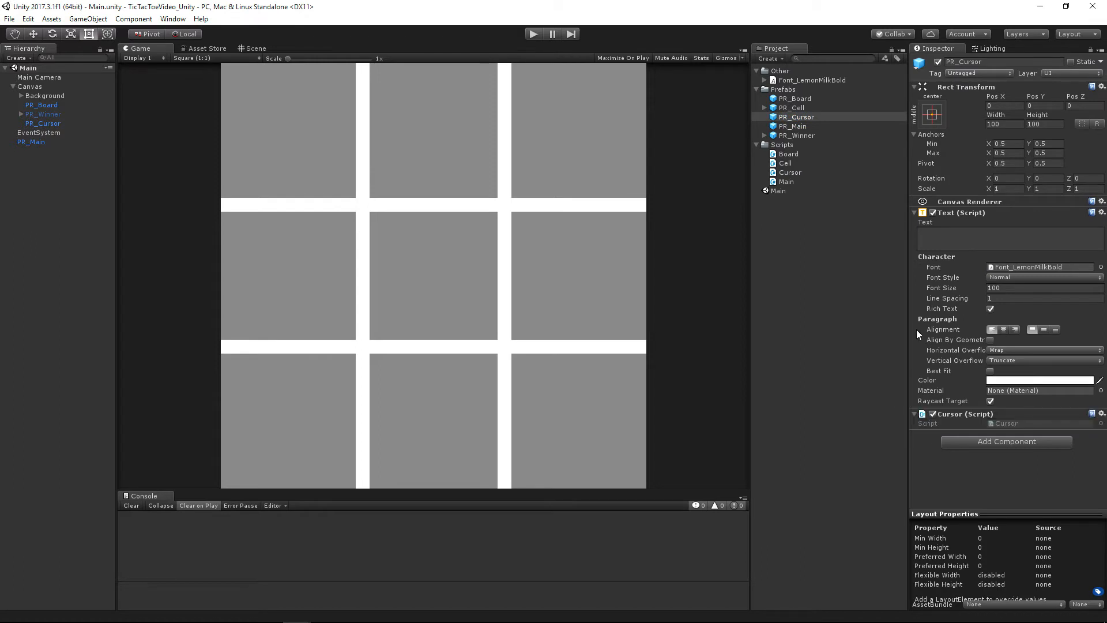
pyautogui.moveTo(935, 309)
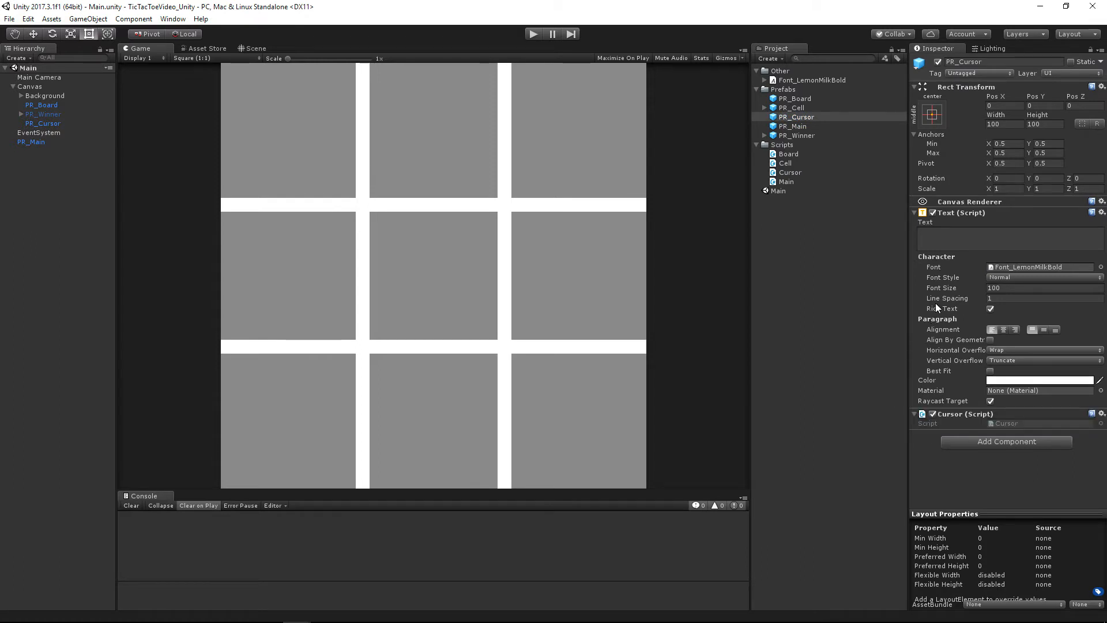
pyautogui.click(793, 107)
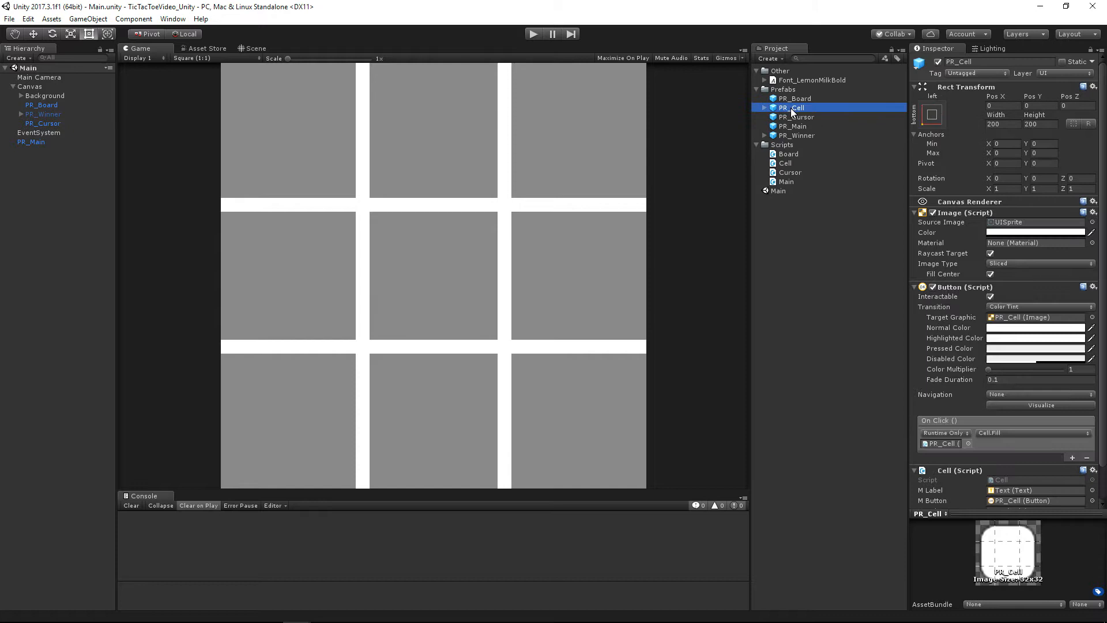
# Review PR_Cell's inner Text settings: LemonMilkBold font, size 100, white colour.
pyautogui.click(793, 117)
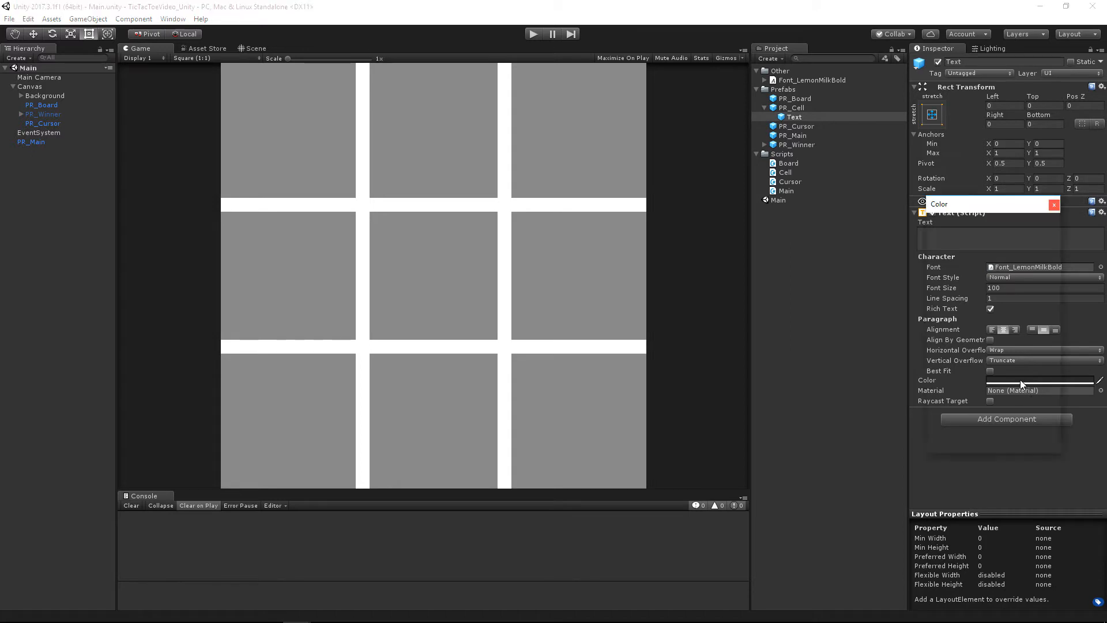
pyautogui.click(1038, 379)
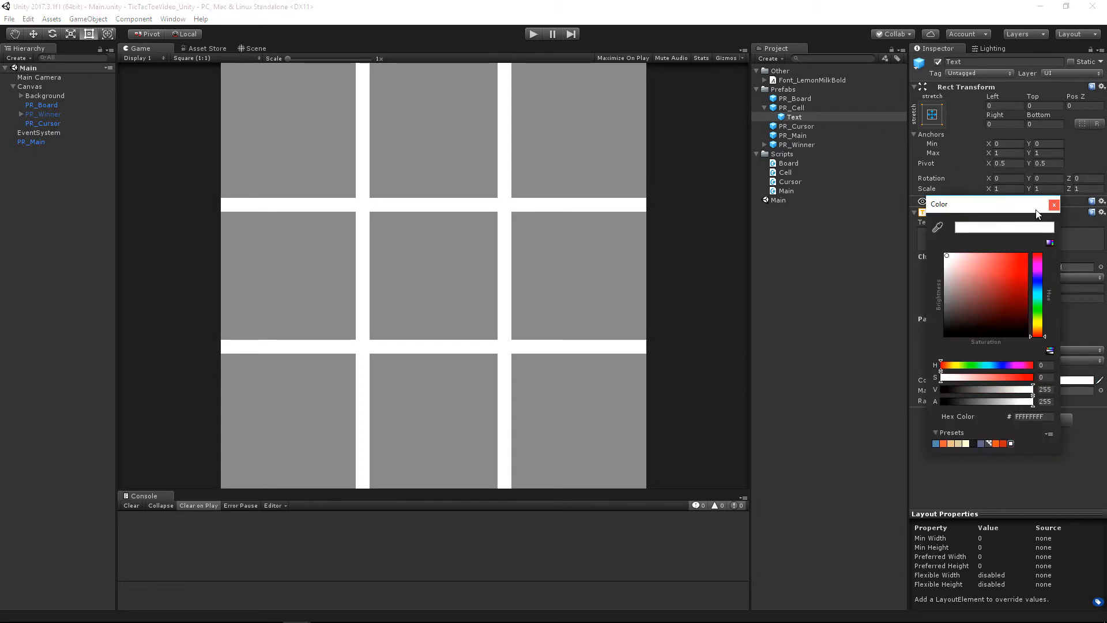
pyautogui.click(1054, 204)
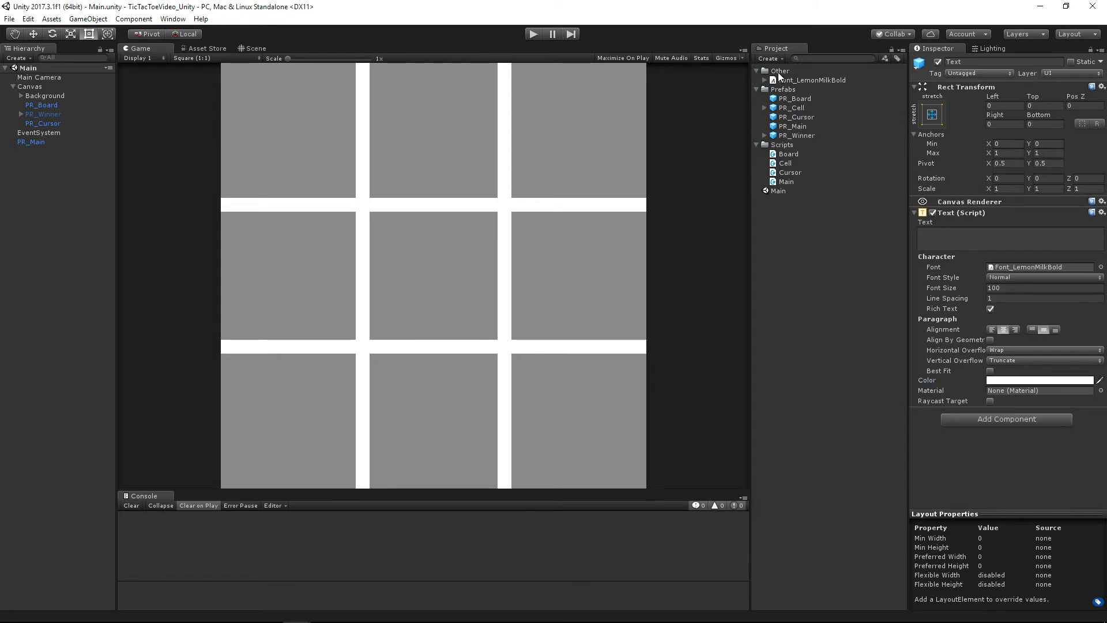
# Create an unlit shader named Gradient in the Other folder.
pyautogui.rightClick(808, 70)
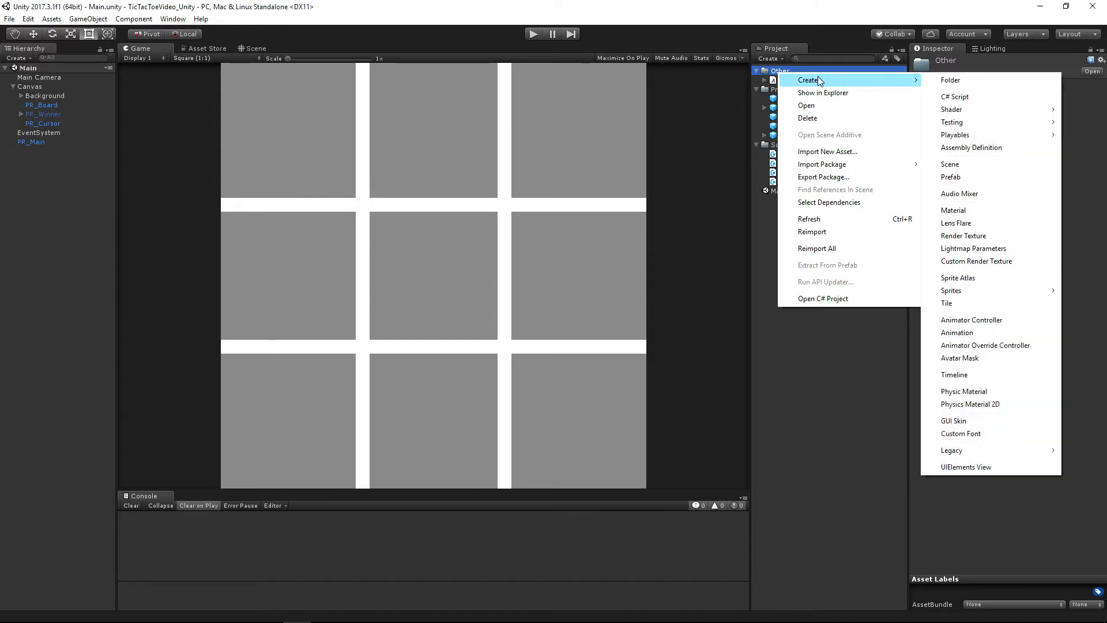
pyautogui.moveTo(986, 97)
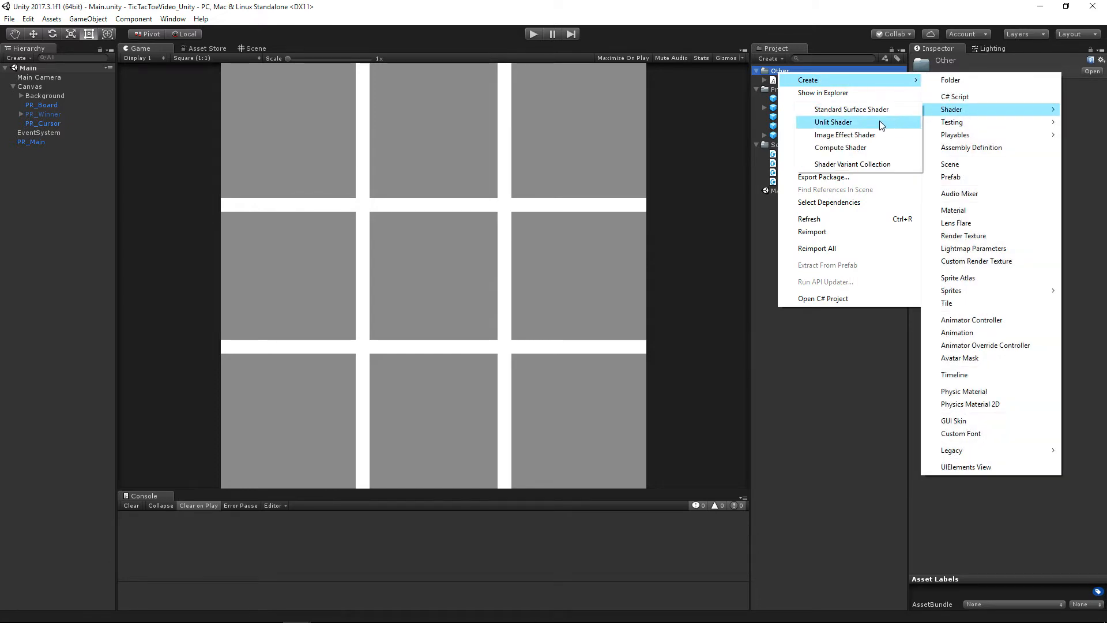
pyautogui.click(831, 121)
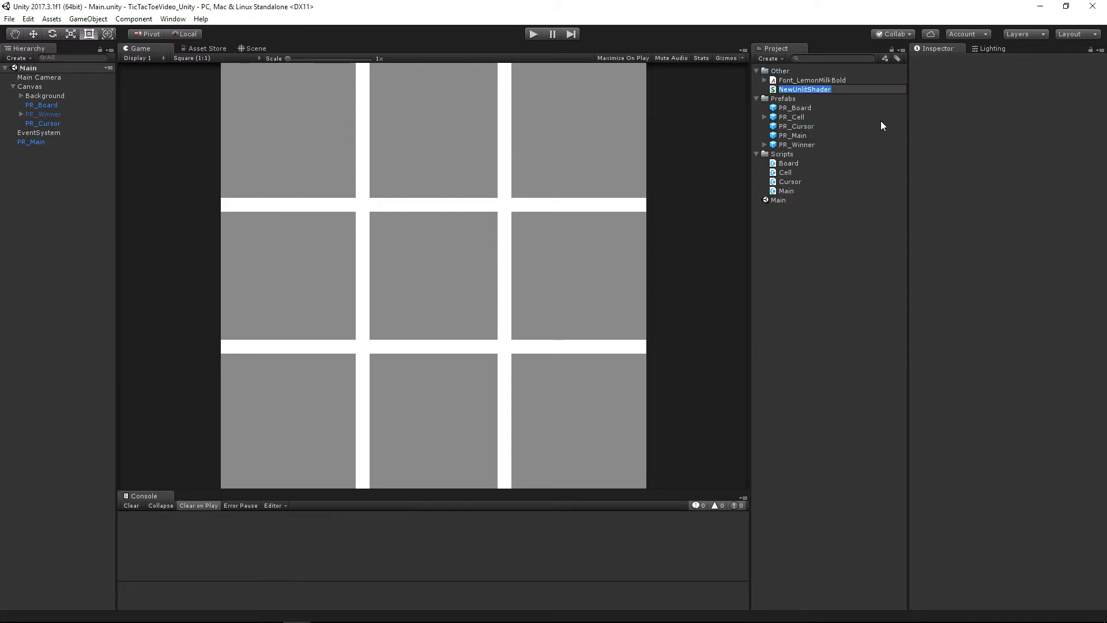
pyautogui.write('Gradient')
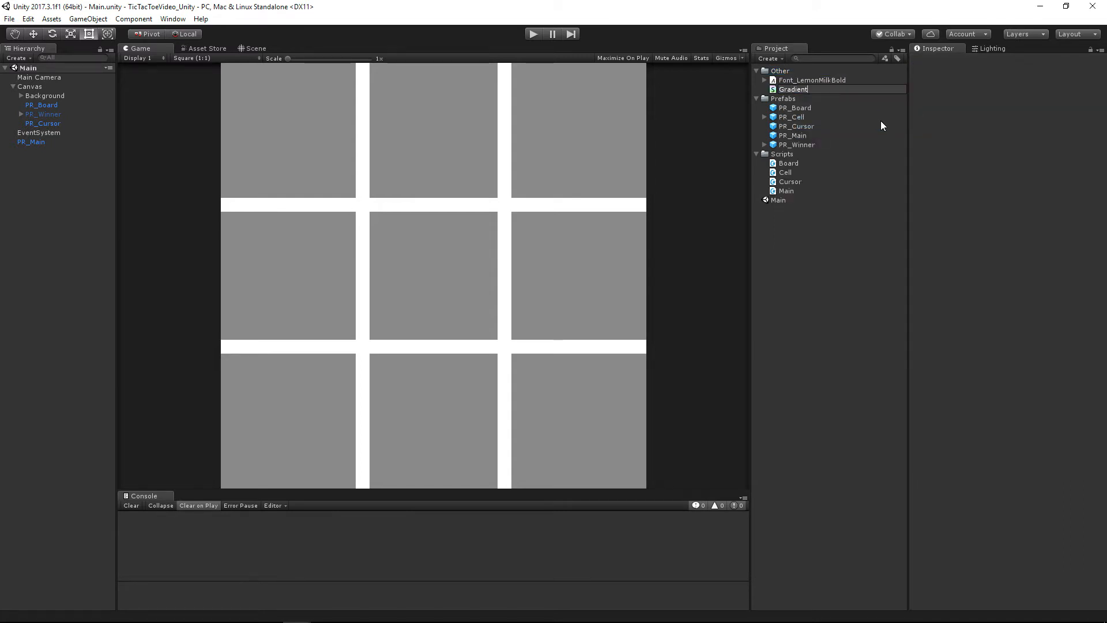
pyautogui.click(793, 89)
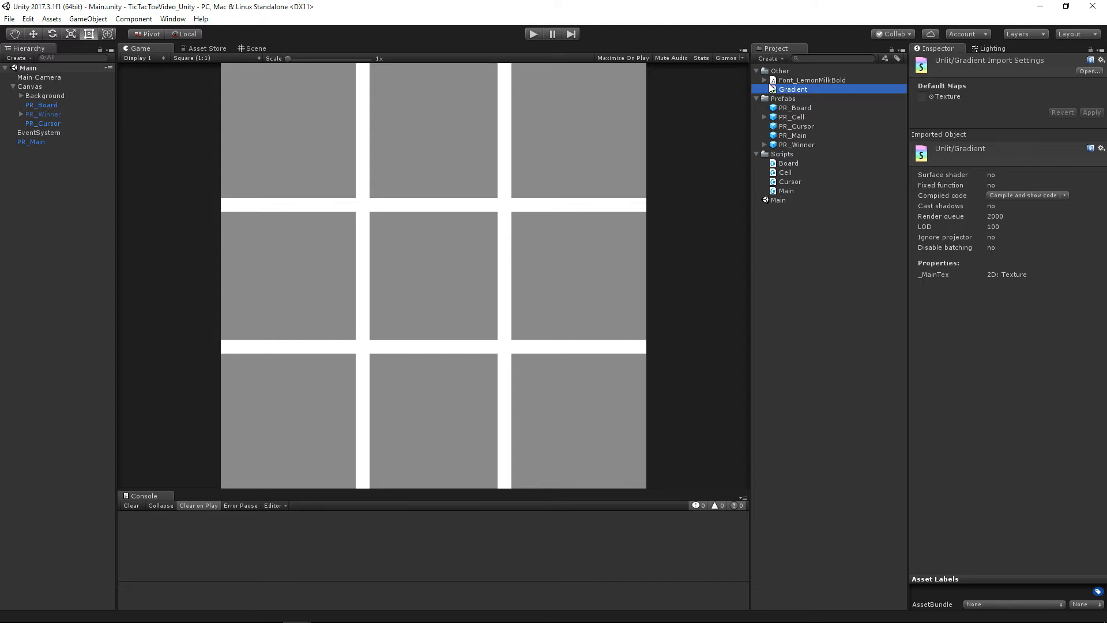
# Create an M_Gradient material using the Unlit/Gradient shader.
pyautogui.rightClick(798, 77)
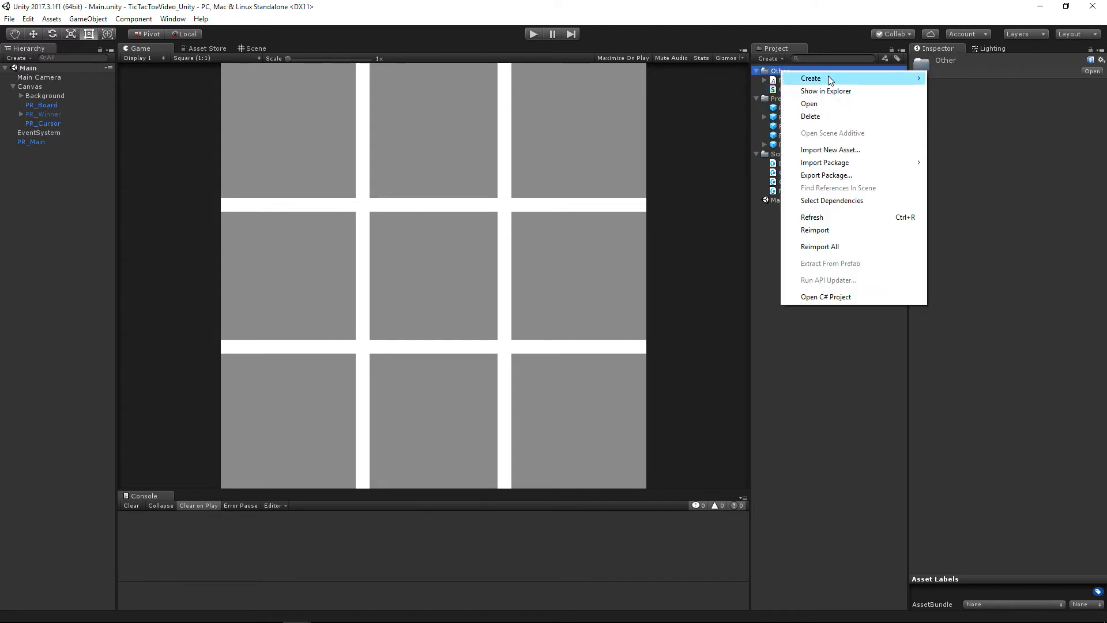
pyautogui.moveTo(811, 78)
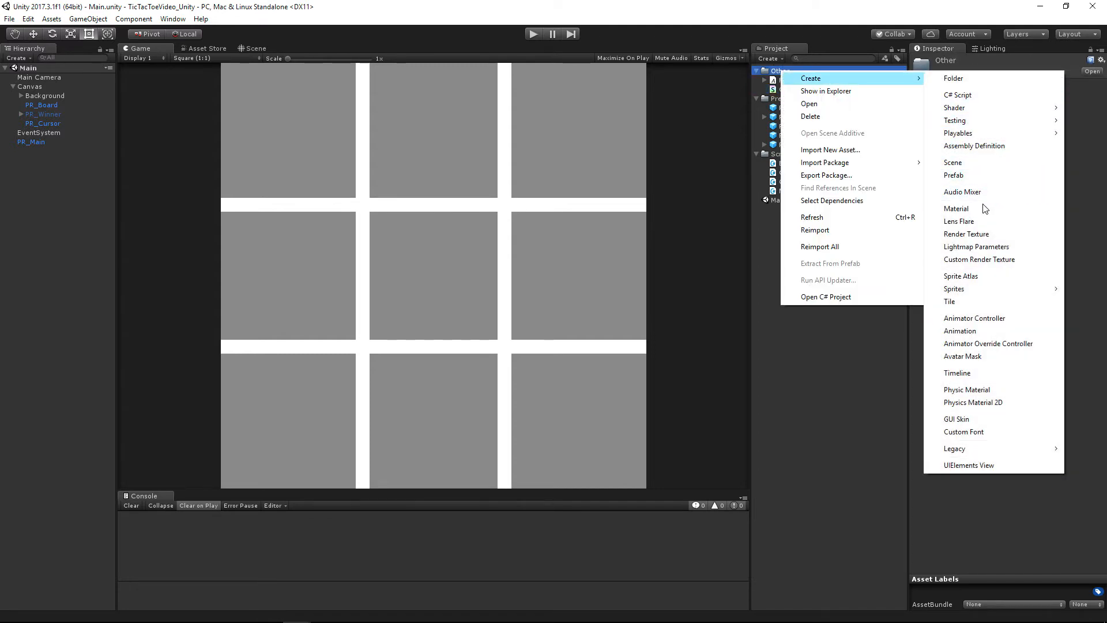
pyautogui.click(956, 208)
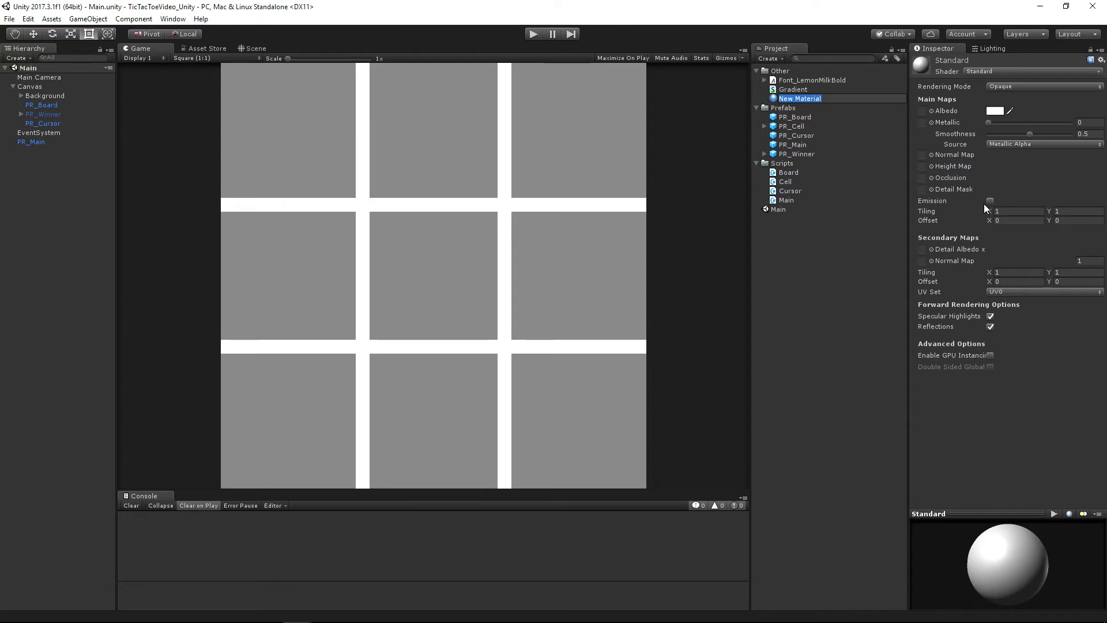
pyautogui.write('M_Gradient')
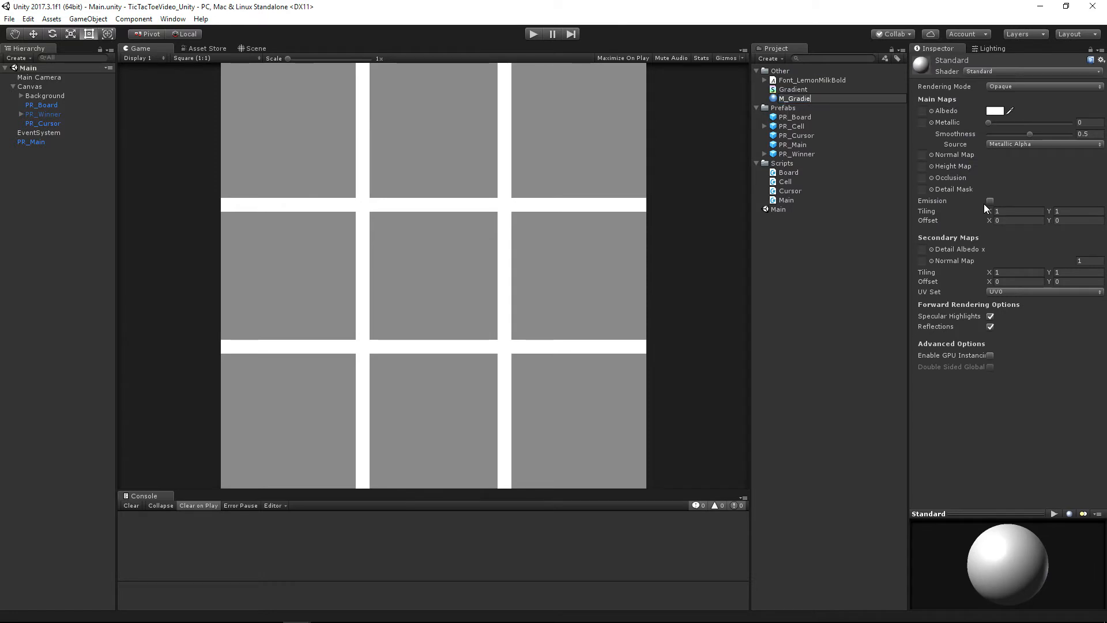
pyautogui.click(796, 98)
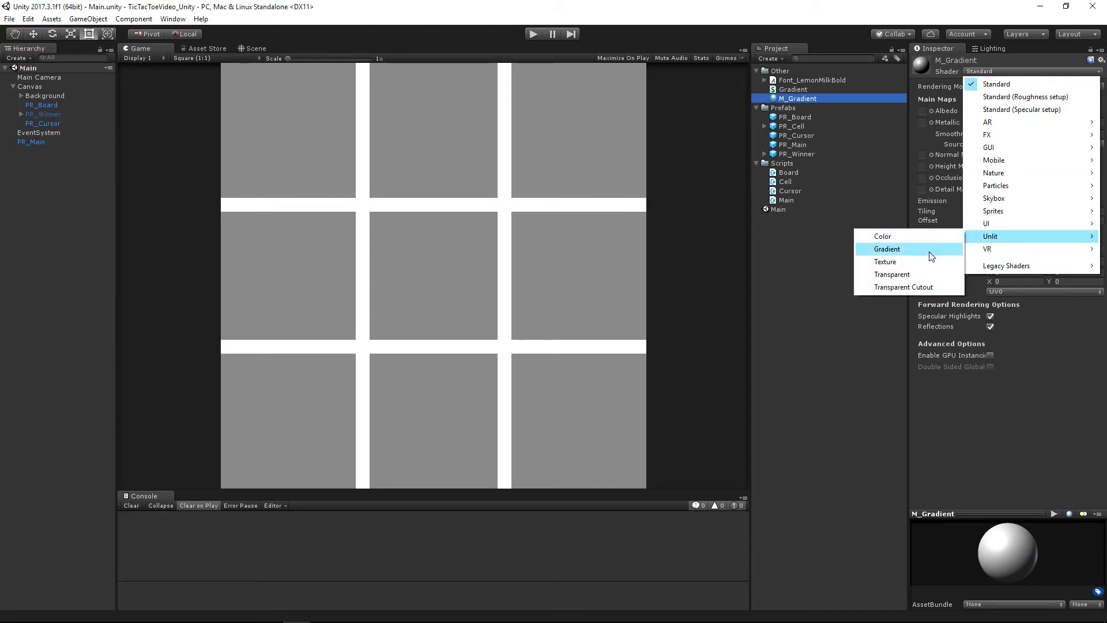
pyautogui.click(886, 249)
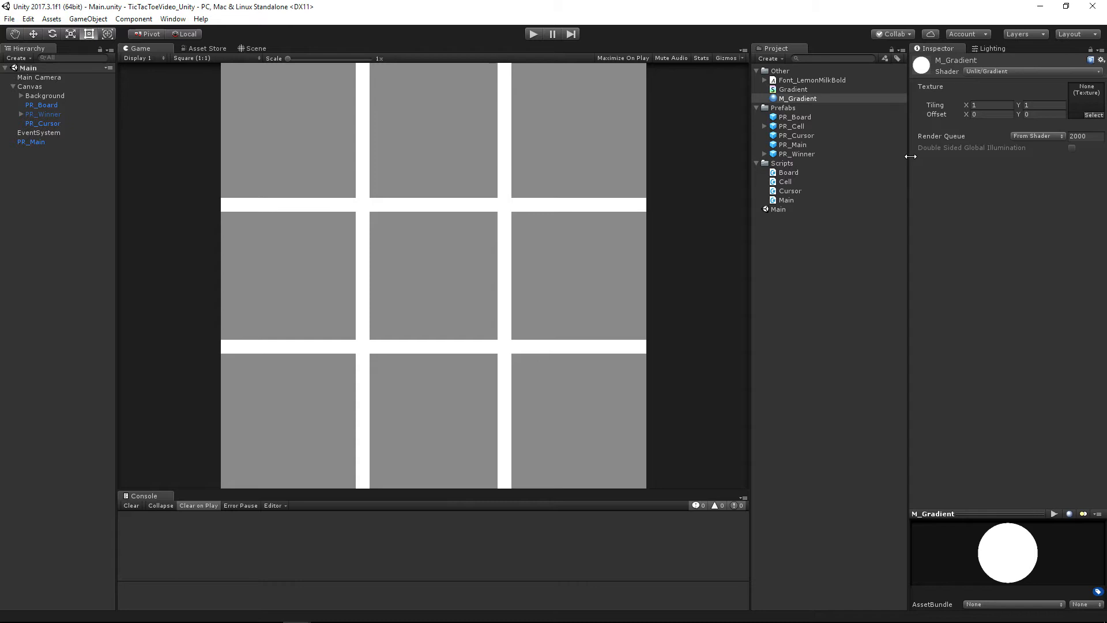
# Select the Background object under PR_Board in the Hierarchy.
pyautogui.click(41, 105)
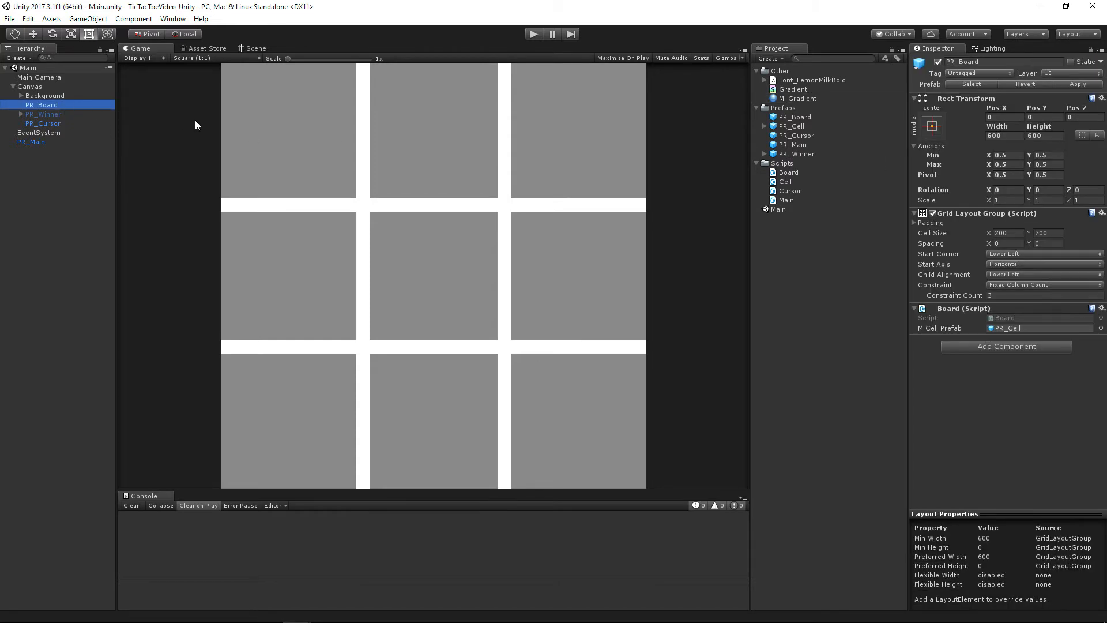
pyautogui.click(45, 96)
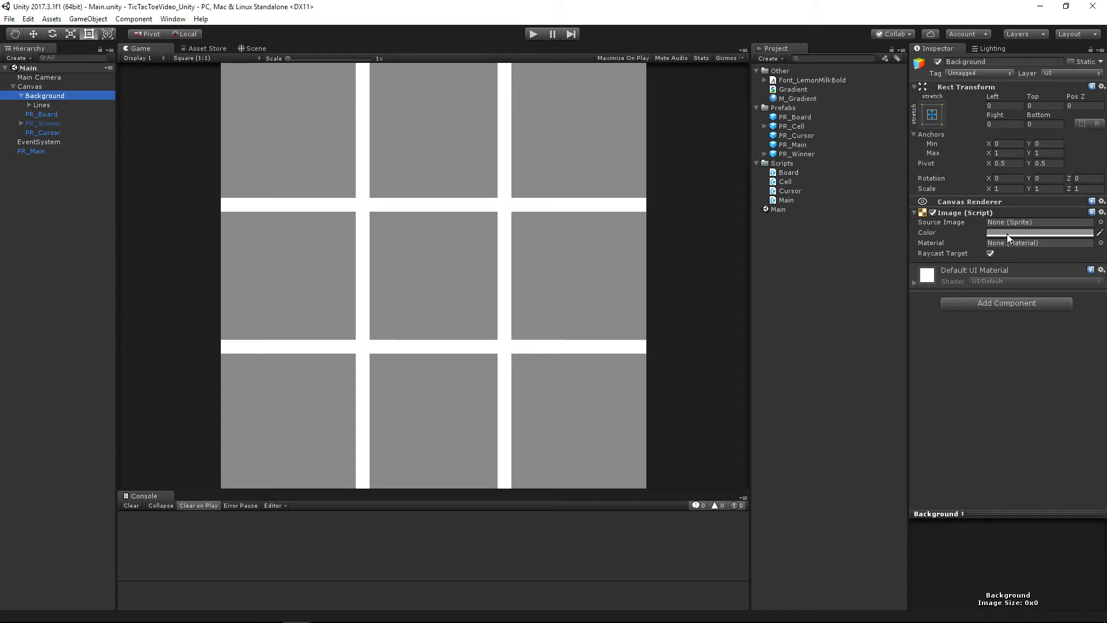
# Assign M_Gradient to the Background image's Material slot, then select the Cursor script.
pyautogui.click(1038, 231)
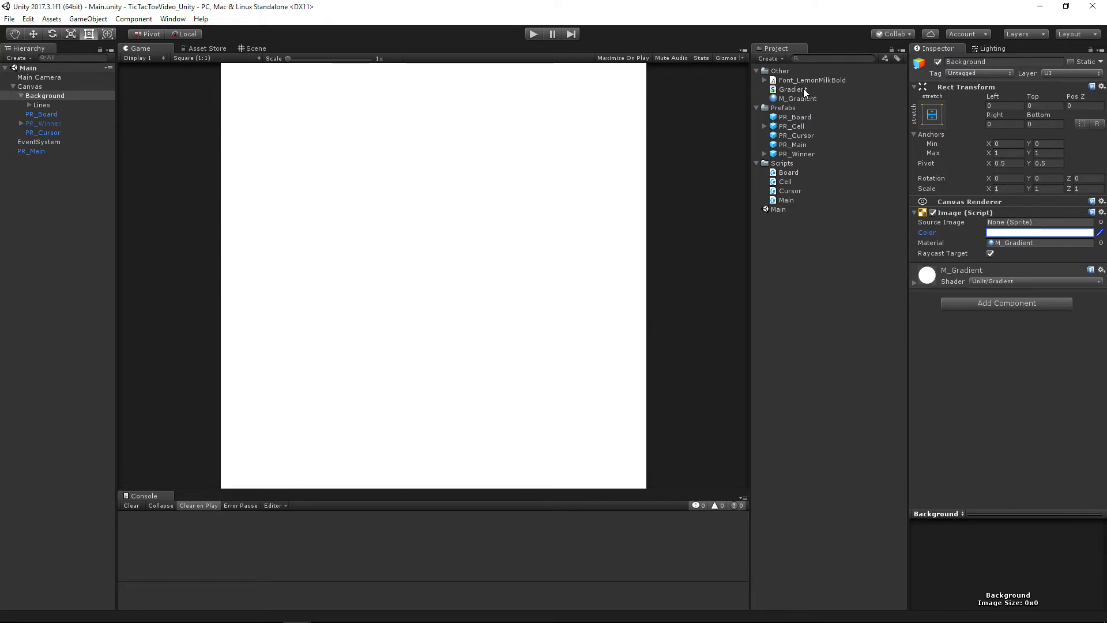
pyautogui.click(788, 190)
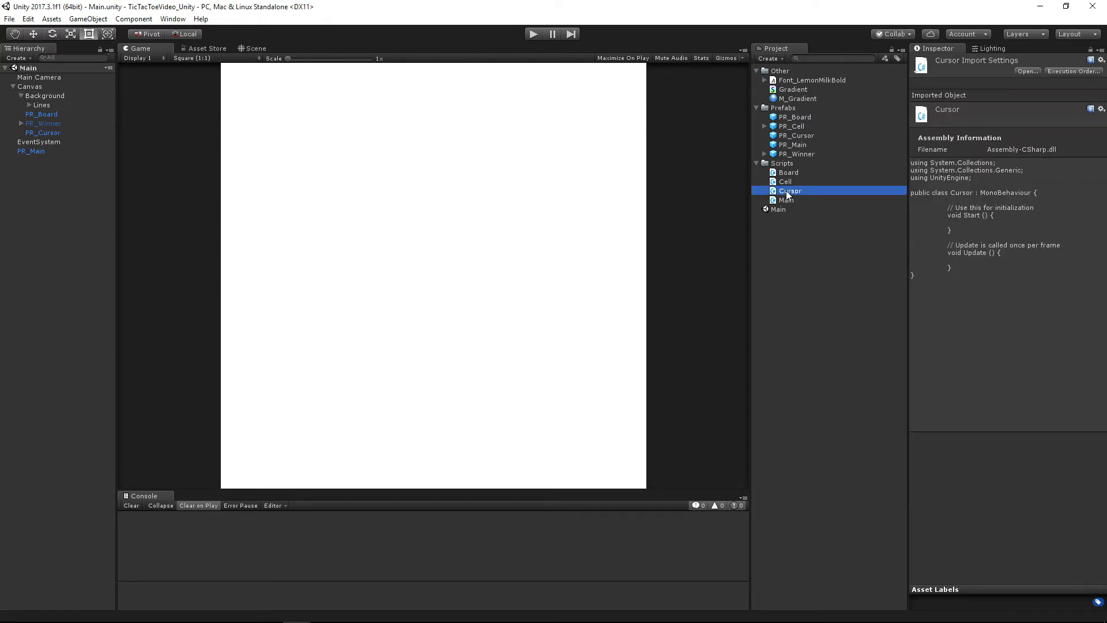
# In Cursor.cs Update, set transform.position = Input.mousePosition and save.
pyautogui.doubleClick(788, 191)
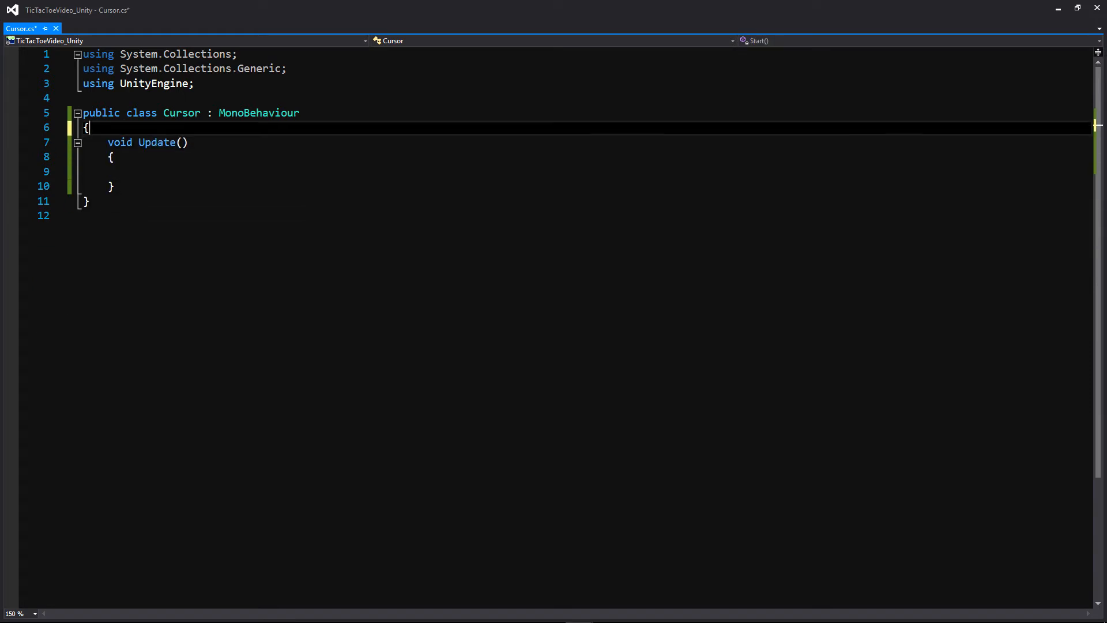
pyautogui.write('transform.')
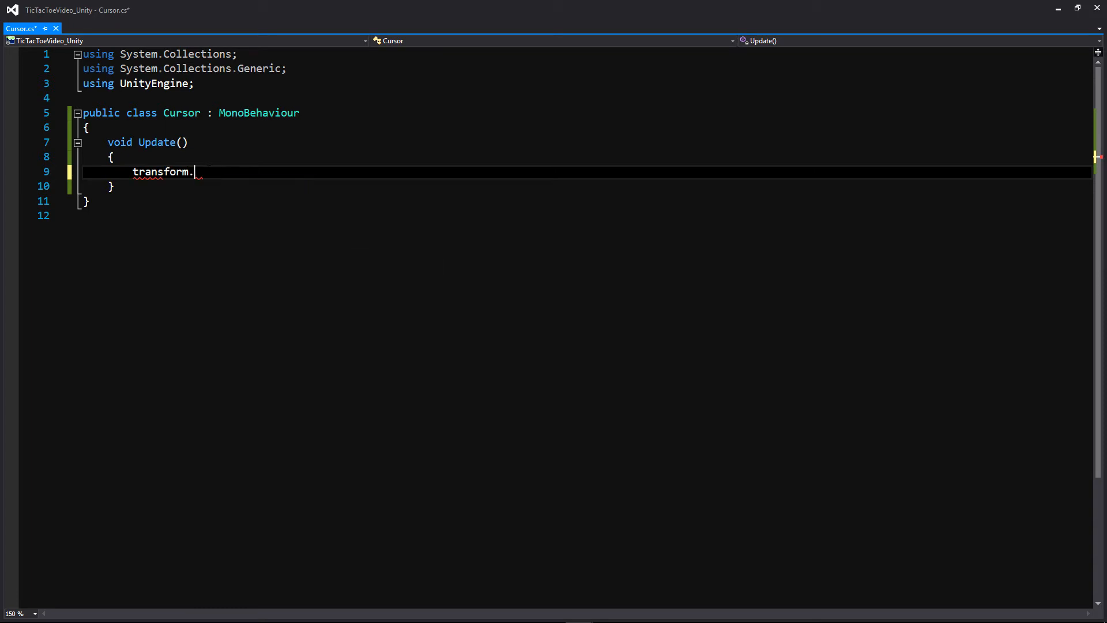
pyautogui.write('position =')
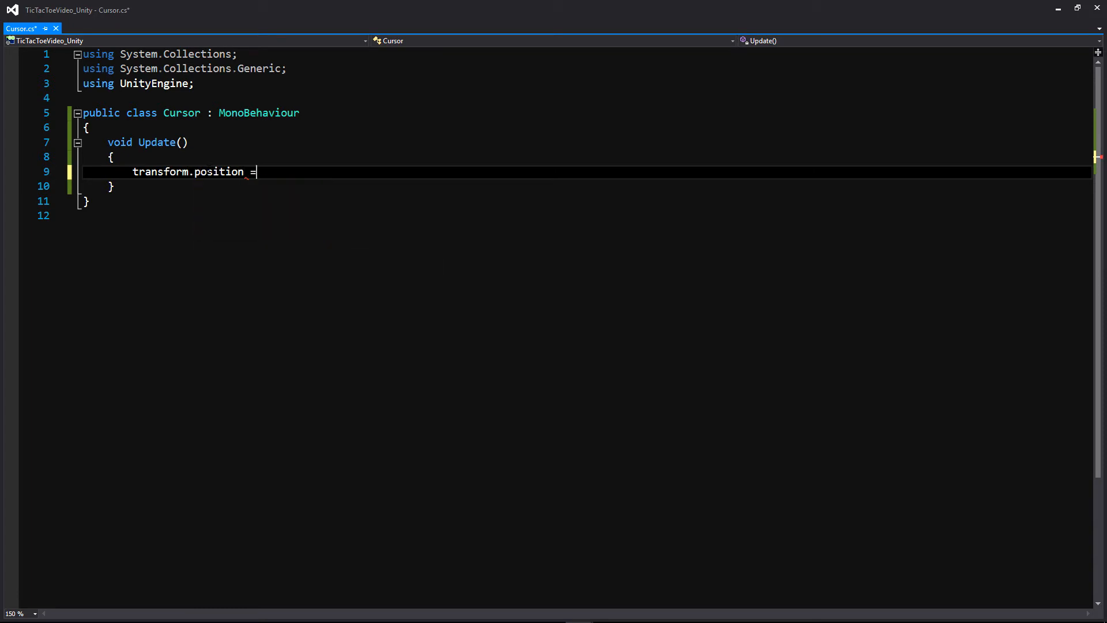
pyautogui.write('Input')
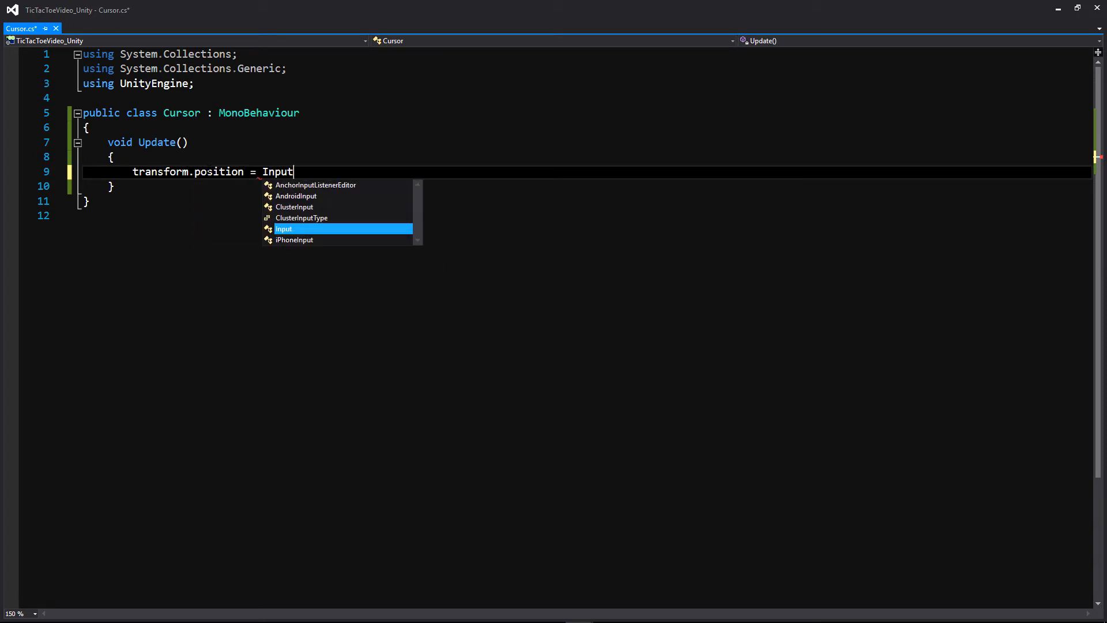
pyautogui.write('.mousePosition')
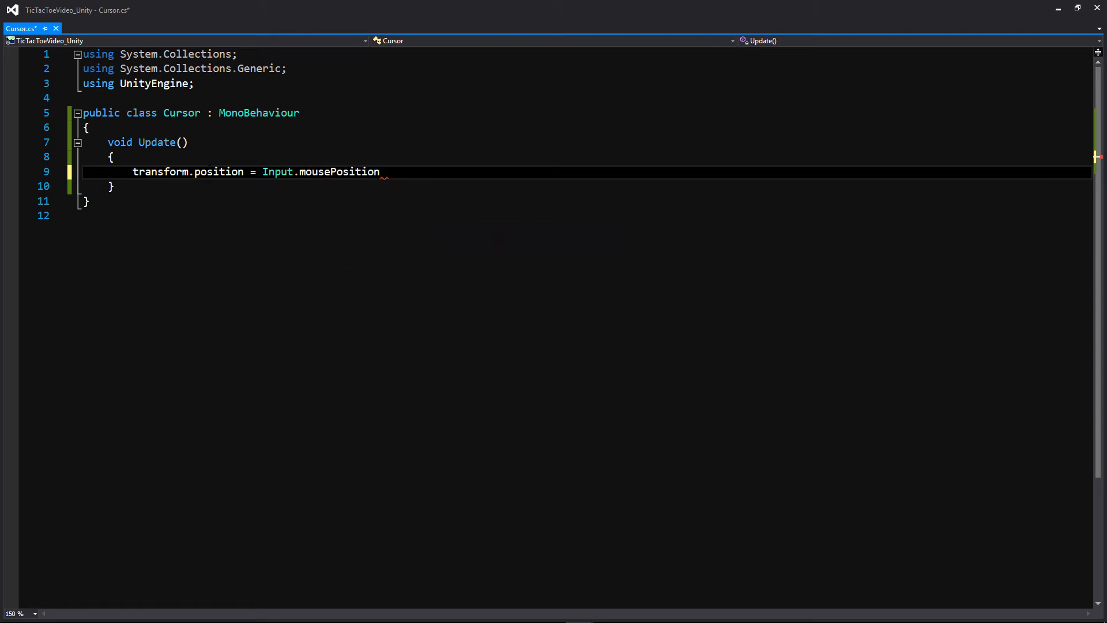
pyautogui.doubleClick(338, 171)
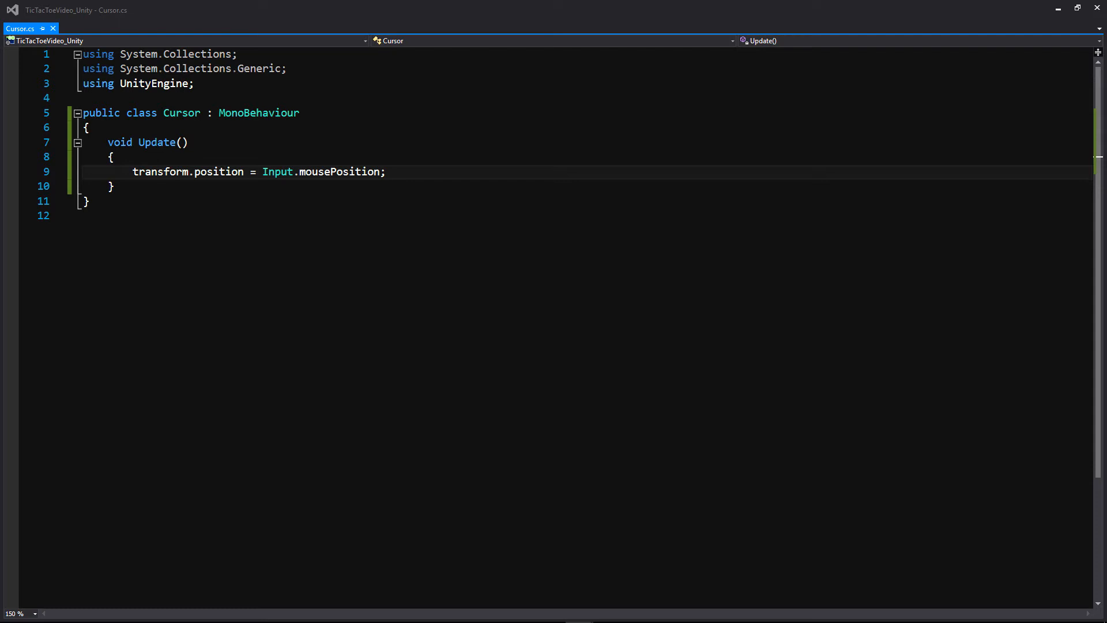
pyautogui.moveTo(1057, 12)
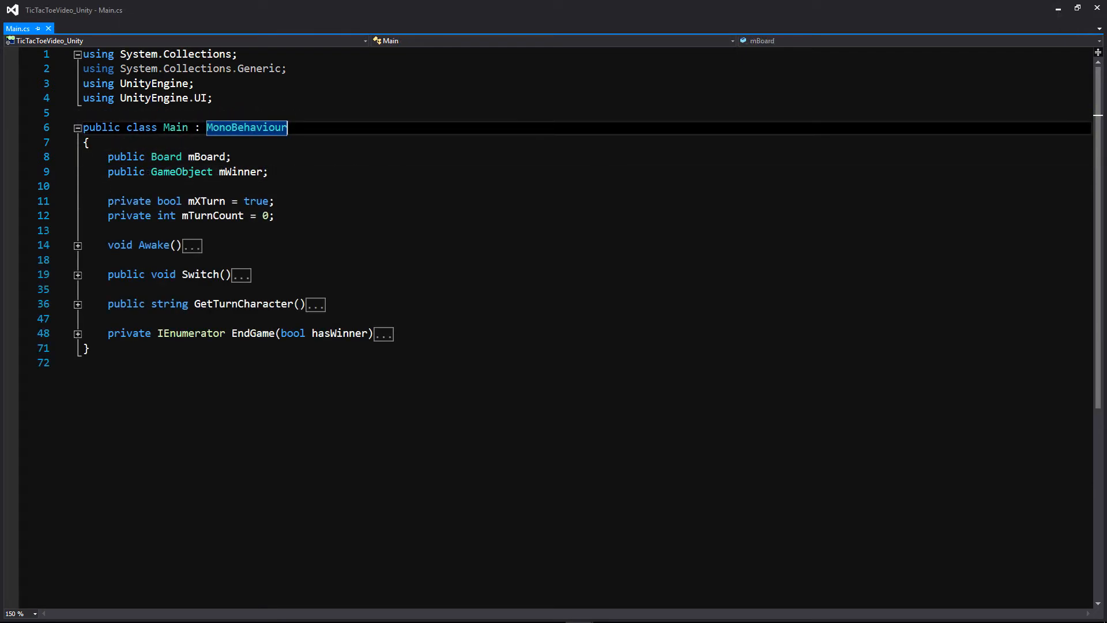
# Add a public Text mCursor field to Main.cs.
pyautogui.click(77, 244)
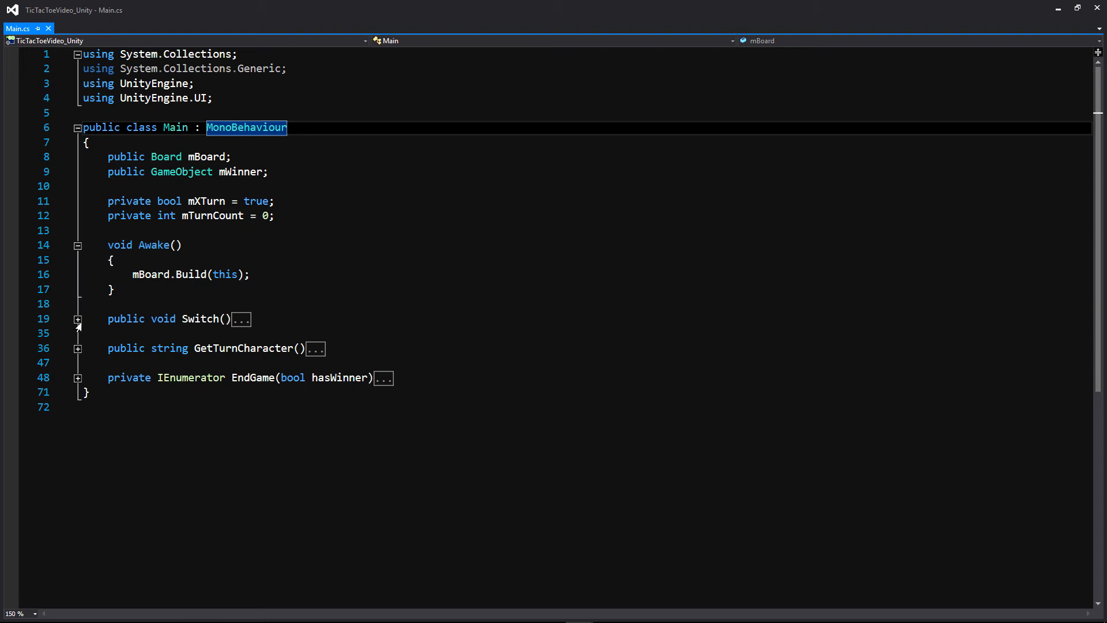
pyautogui.moveTo(78, 326)
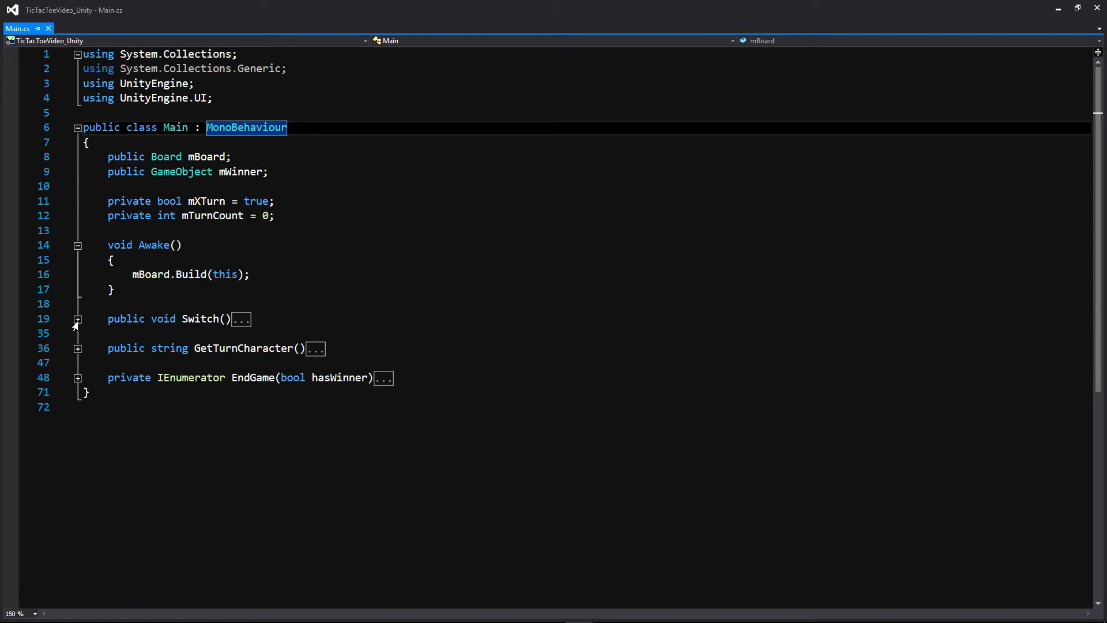
pyautogui.click(77, 318)
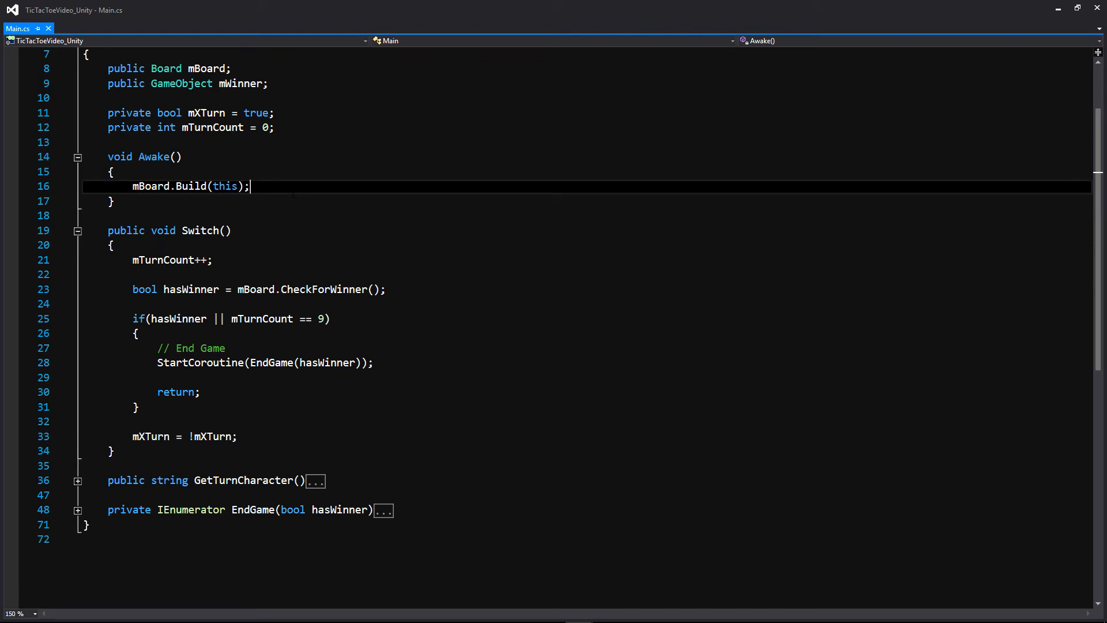
pyautogui.press('enter')
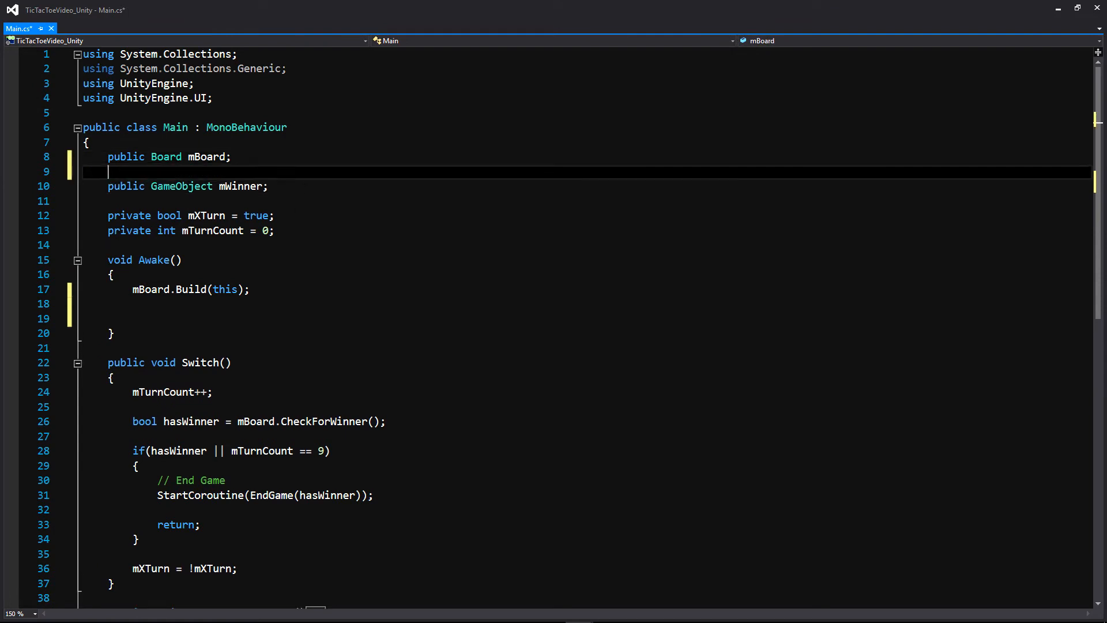
pyautogui.write('public Text')
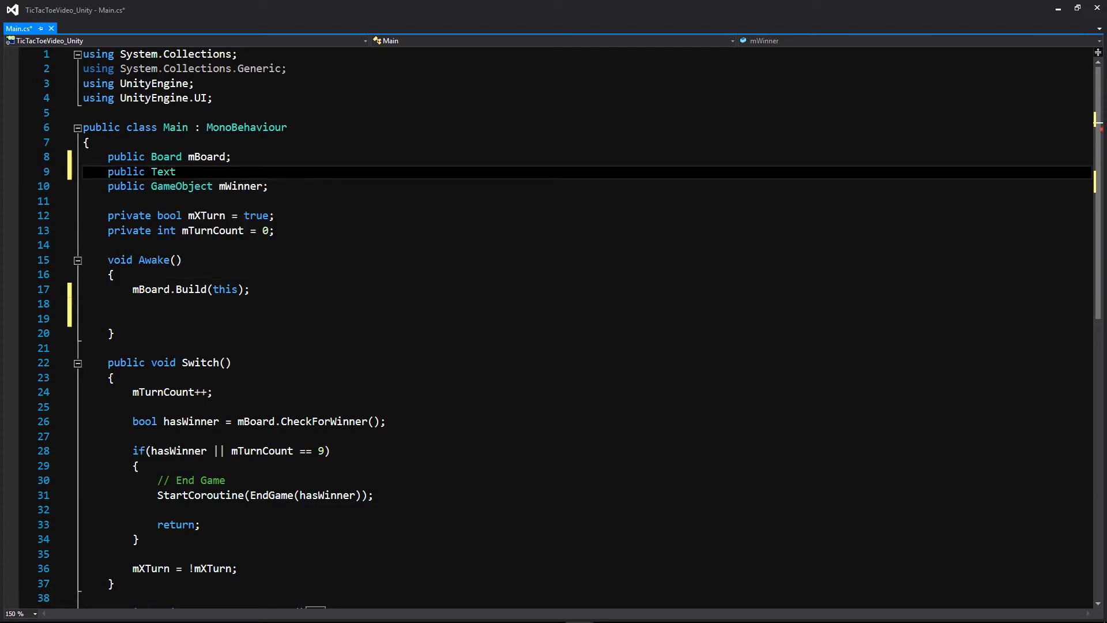
pyautogui.write('mCu')
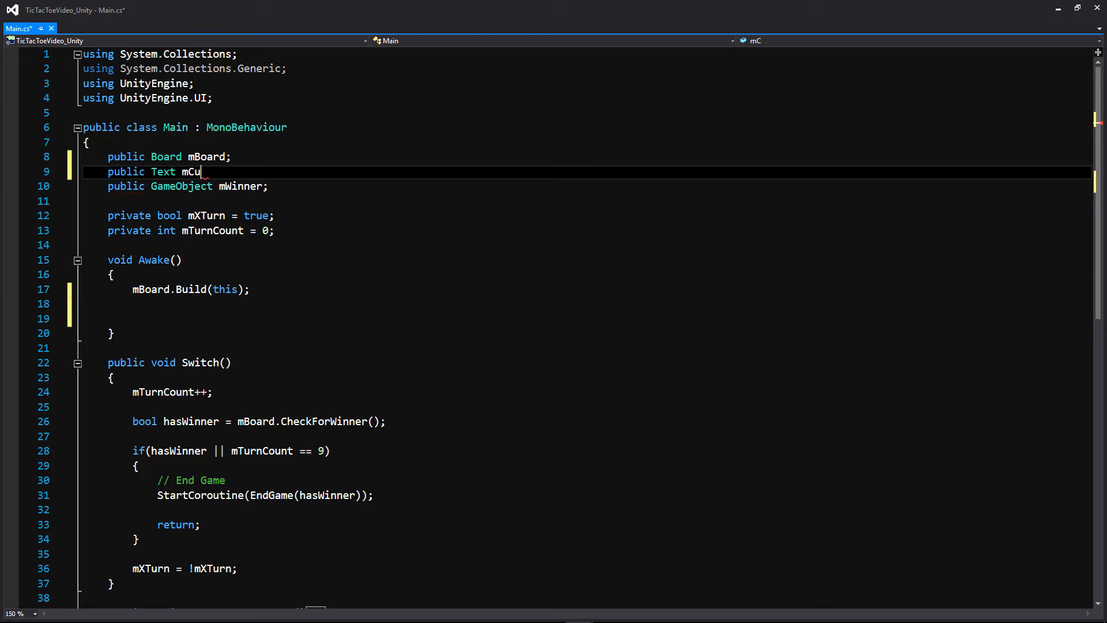
pyautogui.write('rsor;')
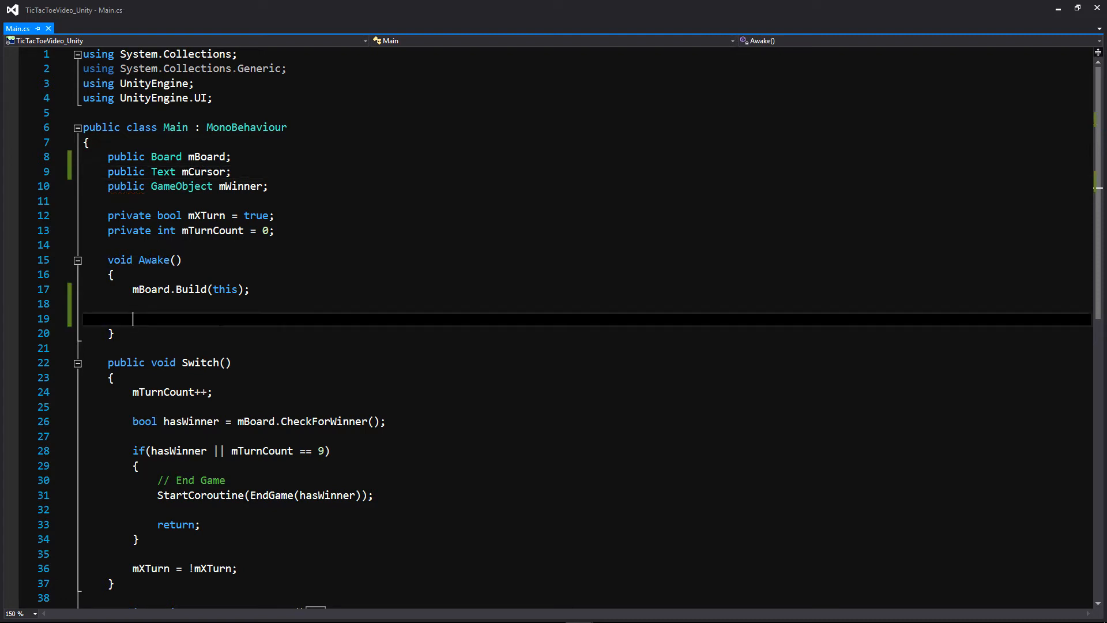
# Set mCursor.text = GetTurnCharacter() in Awake and after the mXTurn toggle in Switch.
pyautogui.write('mCursor')
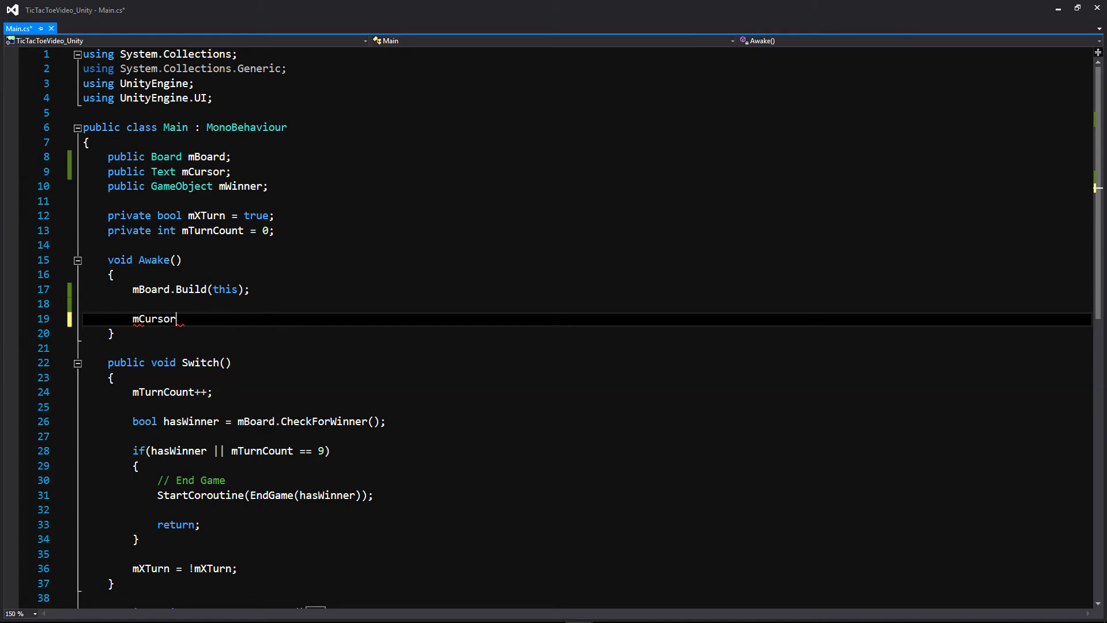
pyautogui.write('.text')
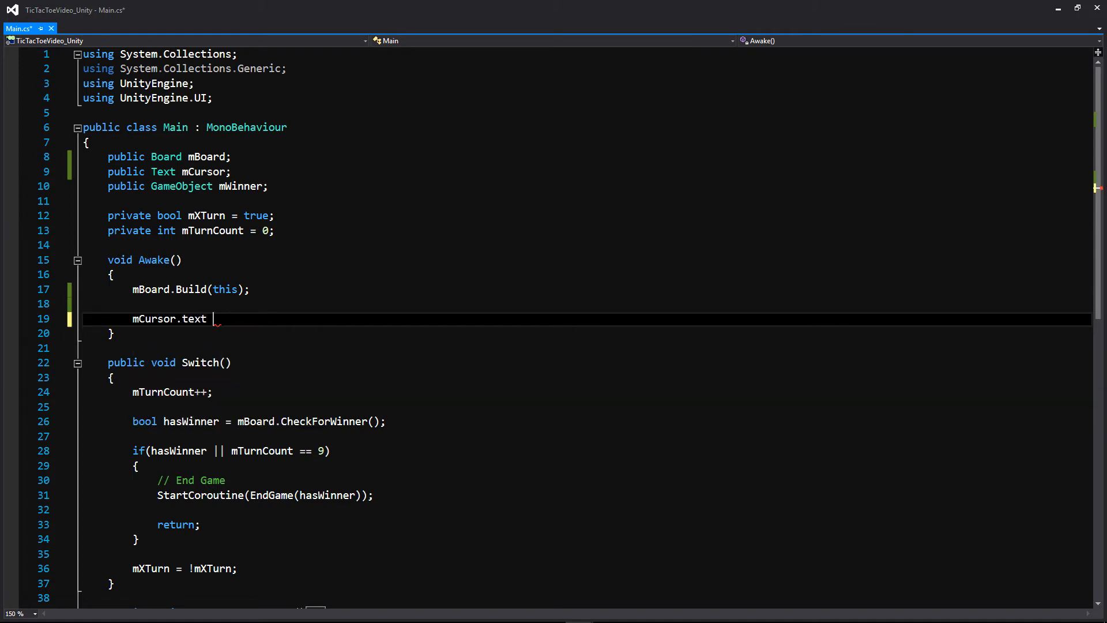
pyautogui.write('= GetTurnCharacter();')
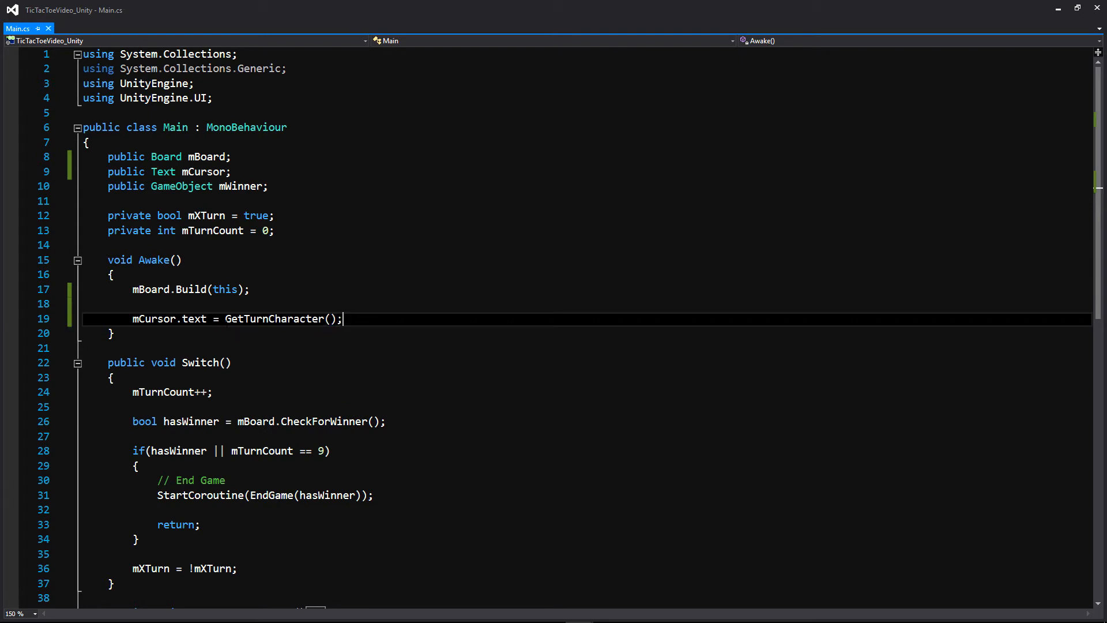
pyautogui.scroll(-3)
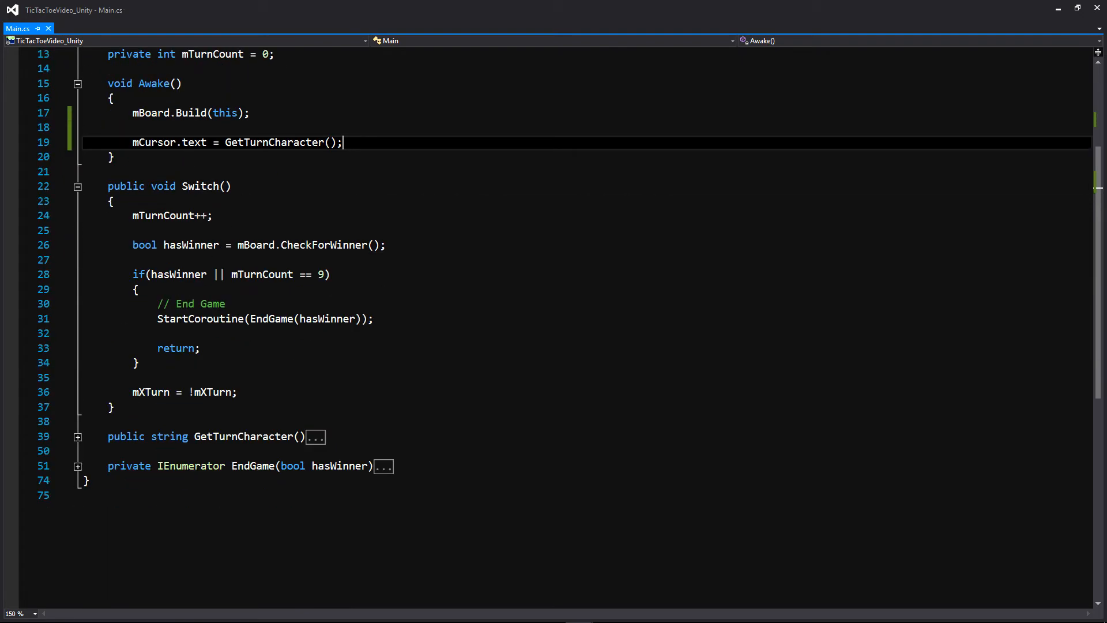
pyautogui.doubleClick(153, 142)
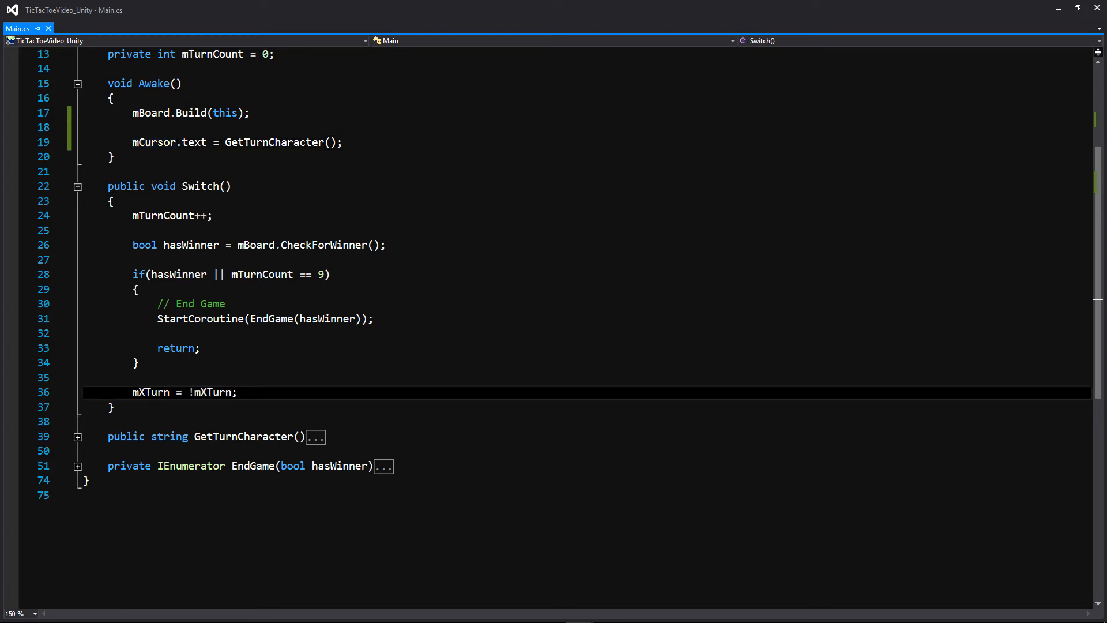
pyautogui.press('Enter')
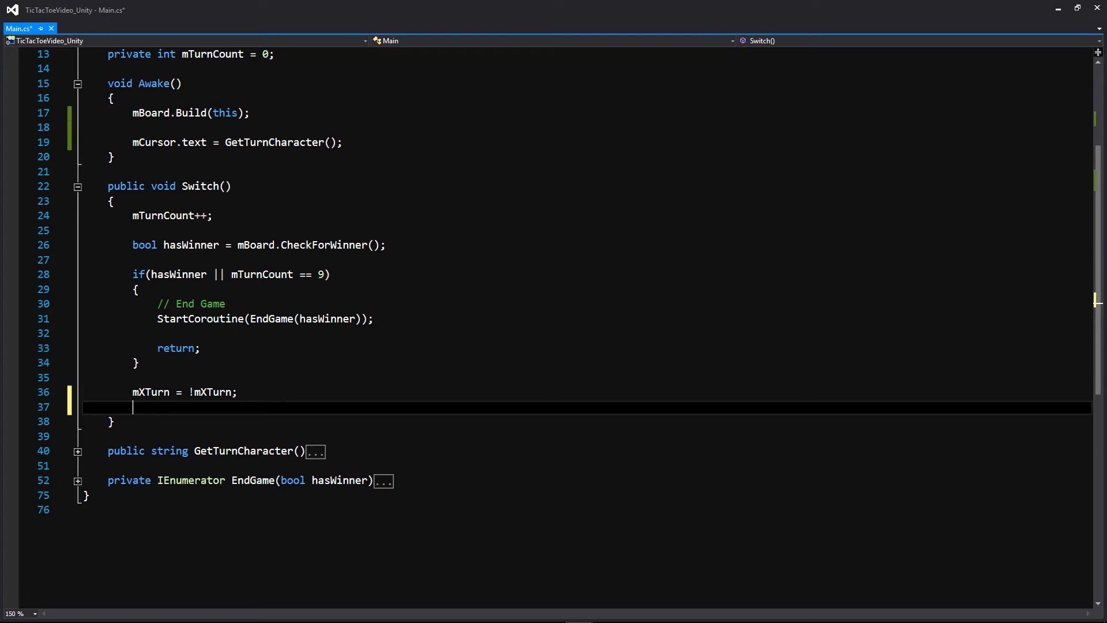
pyautogui.write('mCursor.text = GetTurnCharacter();')
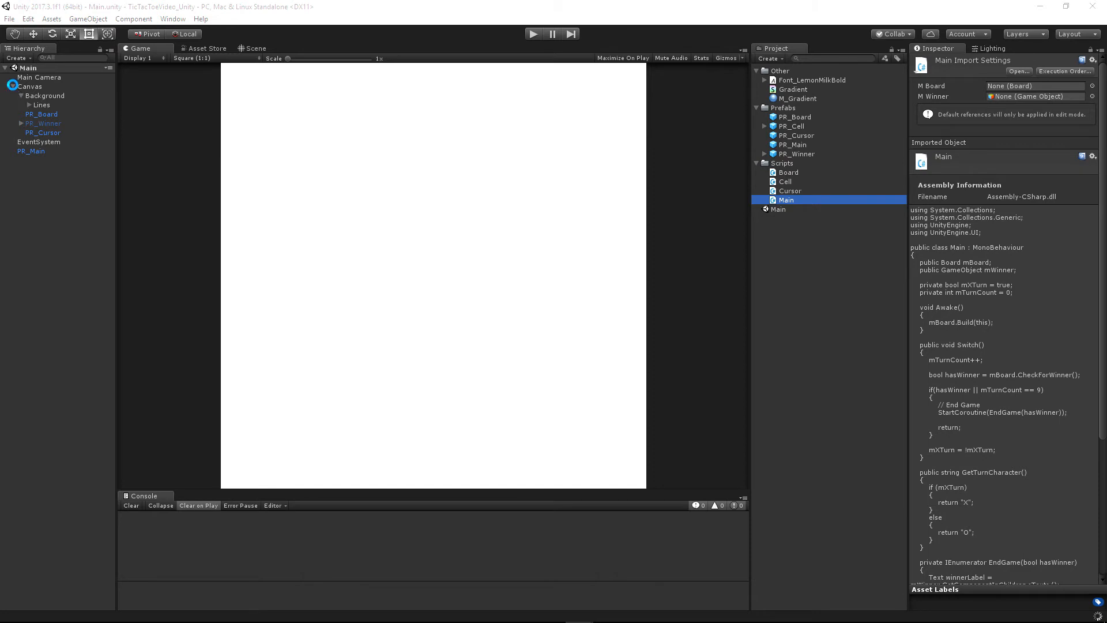
# Assign PR_Cursor to PR_Main's M Cursor field and resize PR_Cursor to 200 by 200.
pyautogui.click(31, 151)
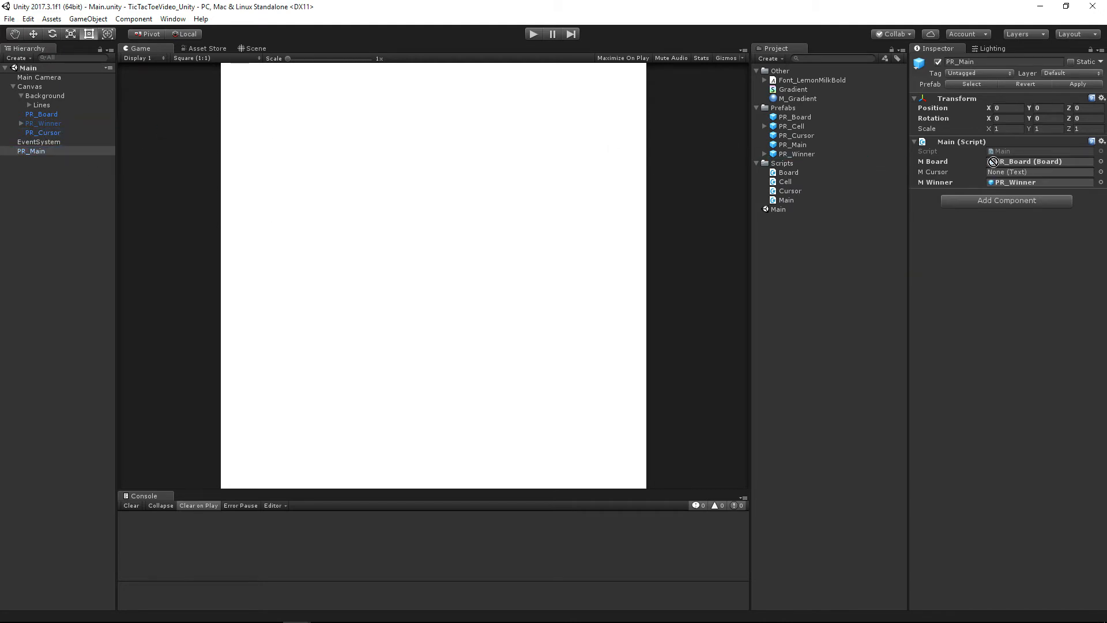
pyautogui.click(43, 132)
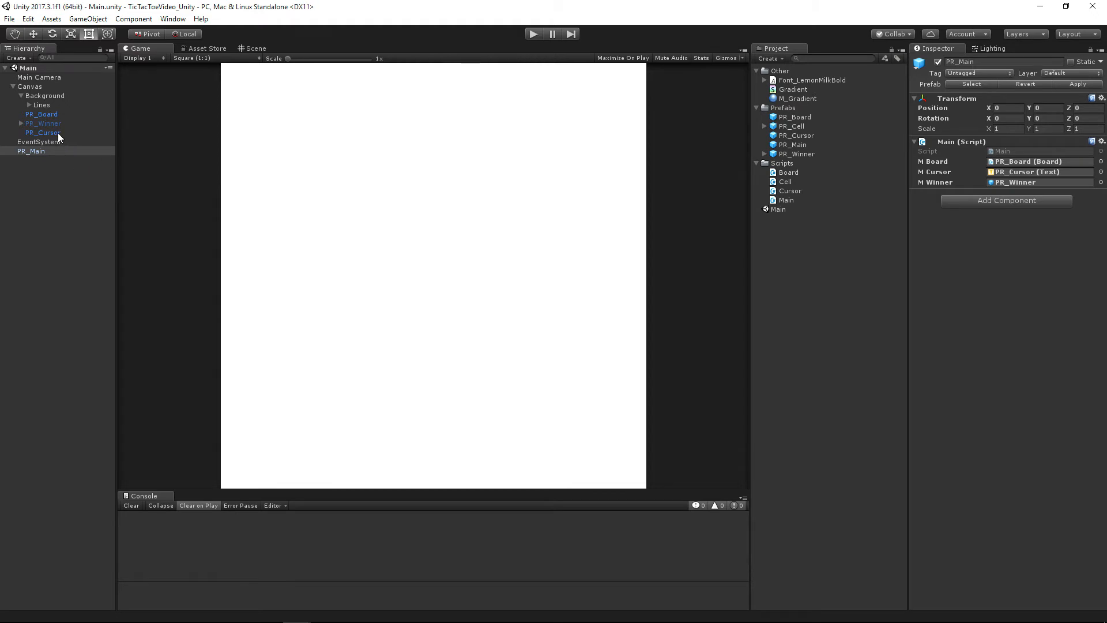
pyautogui.click(43, 132)
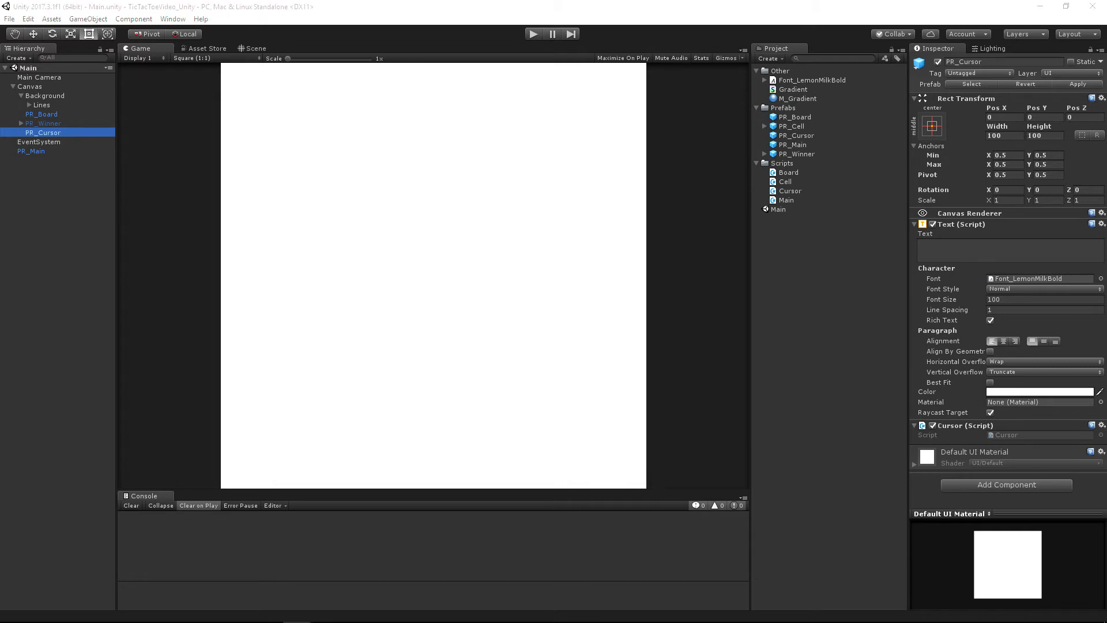
pyautogui.write('20')
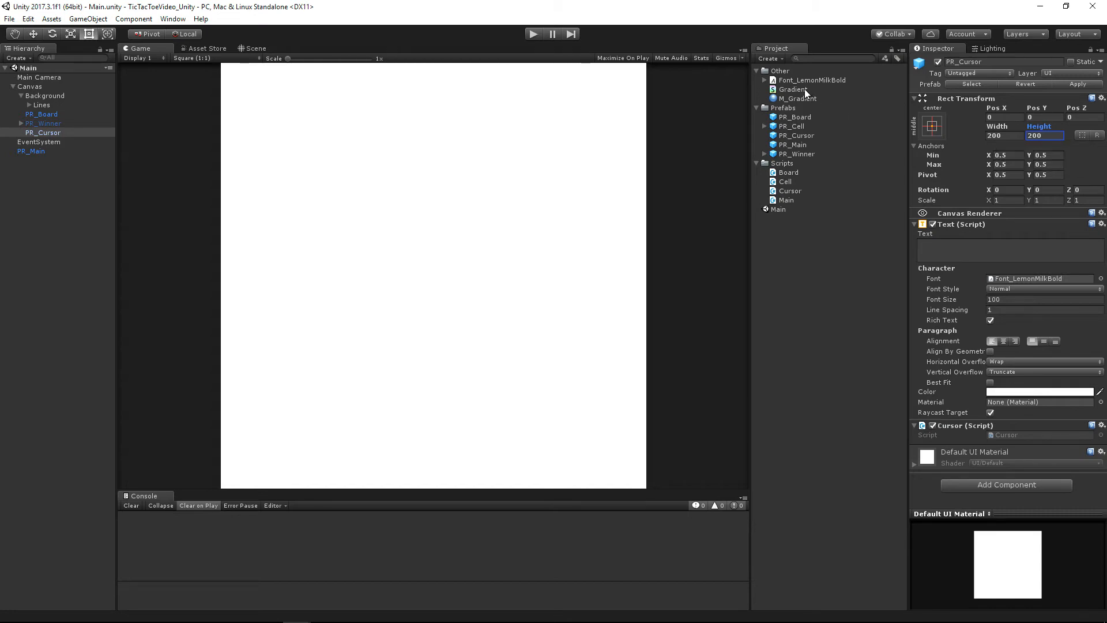
pyautogui.doubleClick(794, 90)
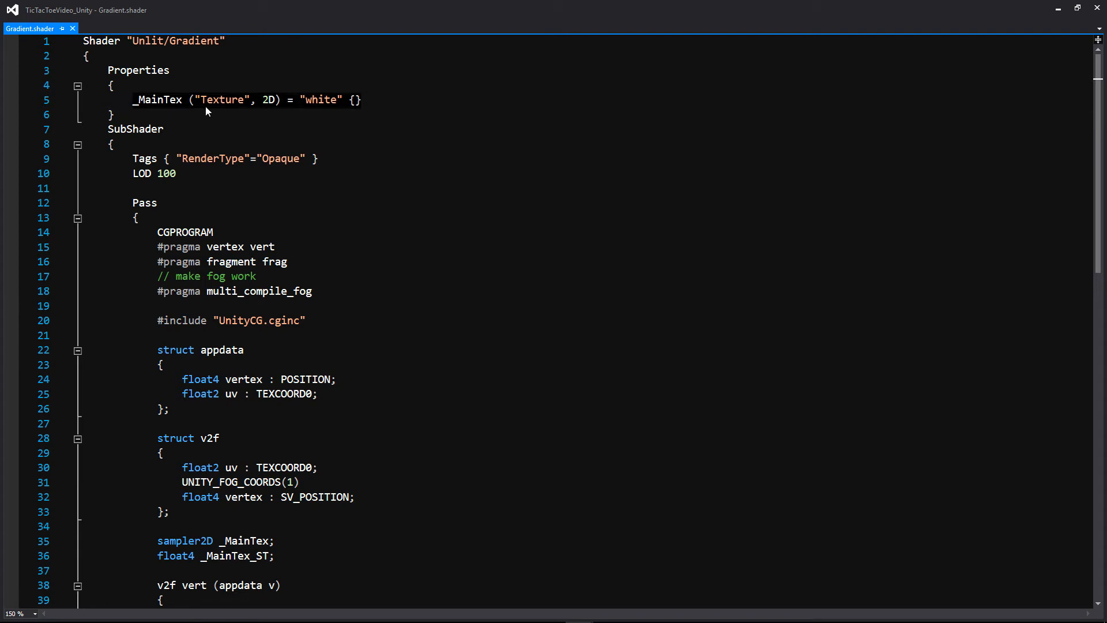
pyautogui.moveTo(347, 114)
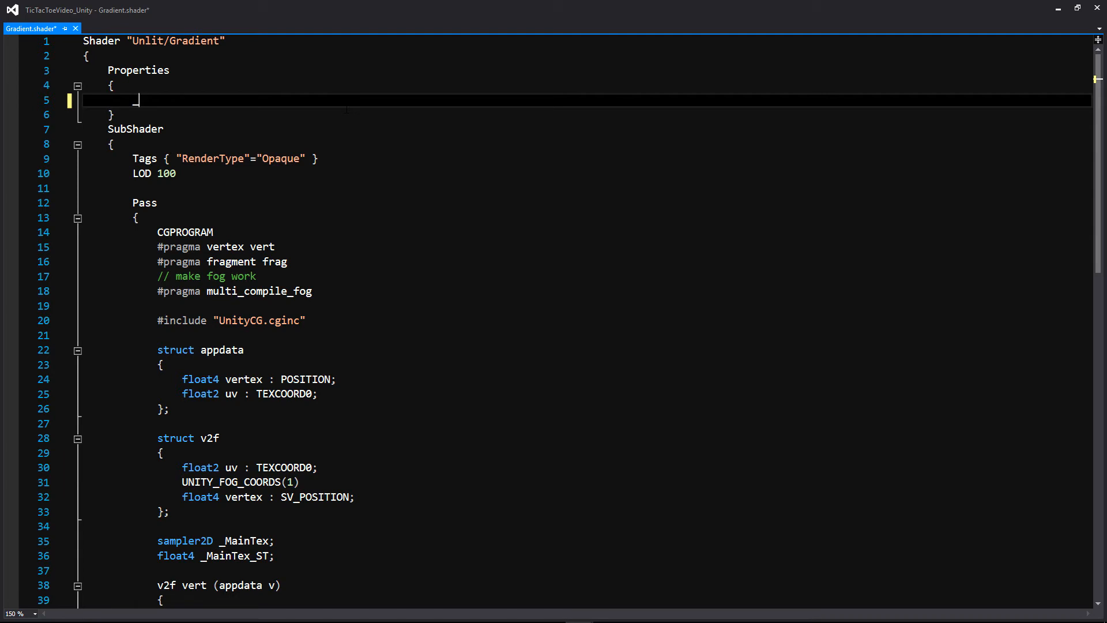
# Replace _MainTex with _MainColor and _SecondaryColor COLOR properties defaulting to (1, 1, 1).
pyautogui.write('_MainTex ("Texture", 2D) = "white" {}')
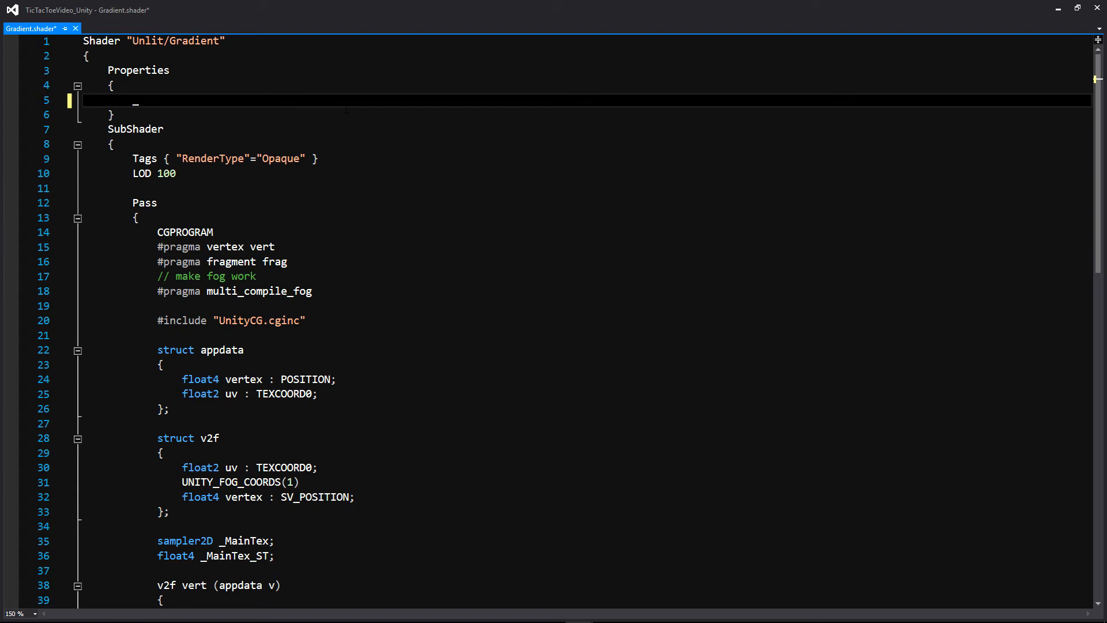
pyautogui.write('MainCol')
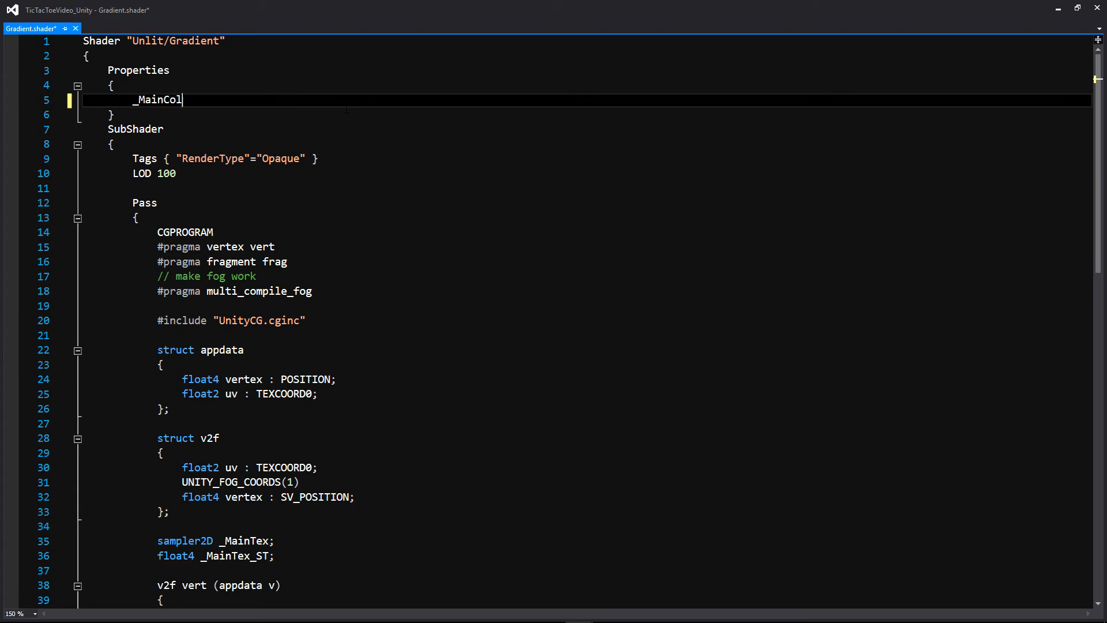
pyautogui.write('or ()')
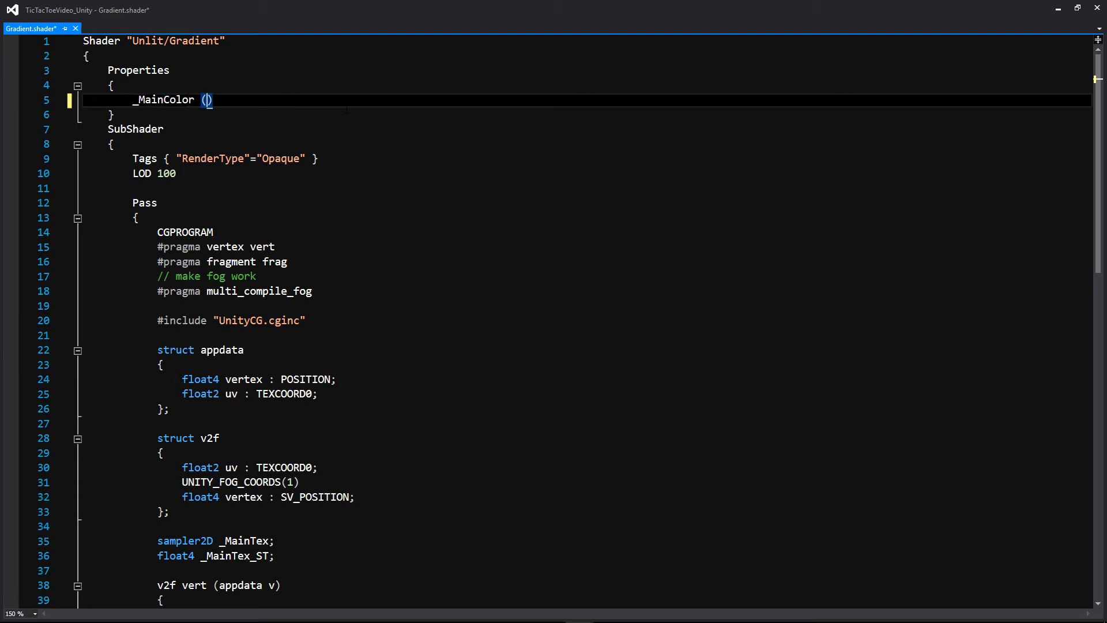
pyautogui.write('"Main Color"')
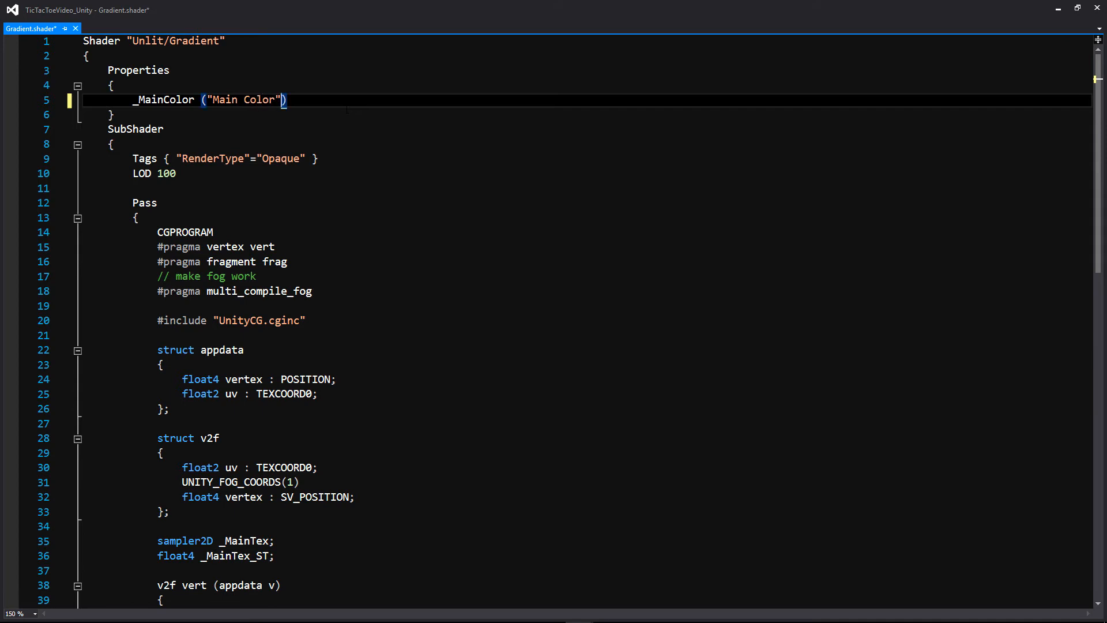
pyautogui.write(', CO')
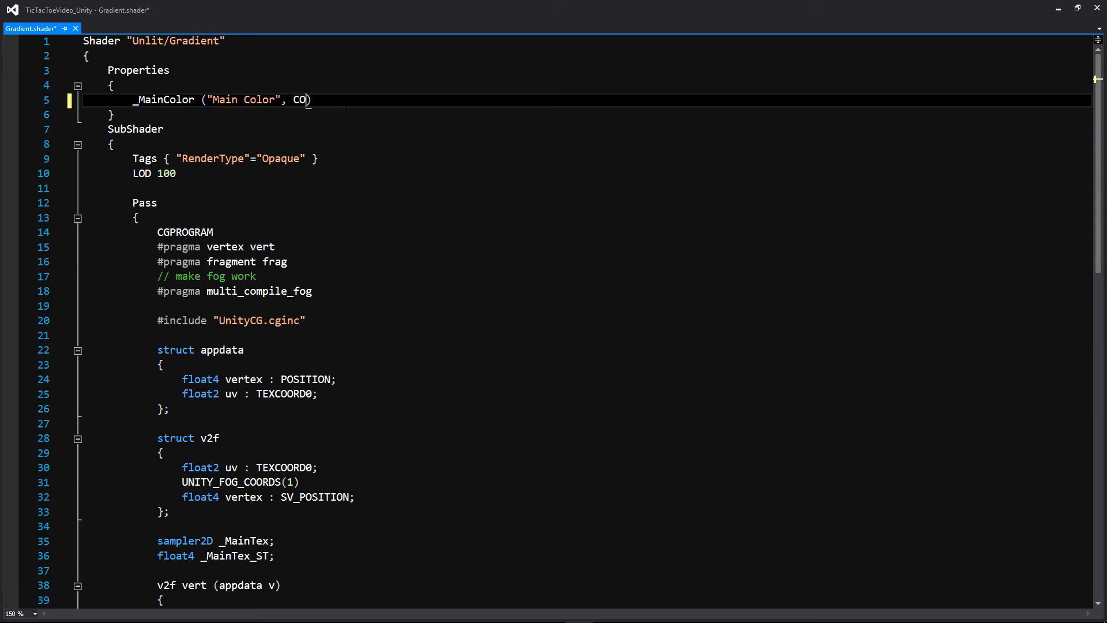
pyautogui.write('LOR) =')
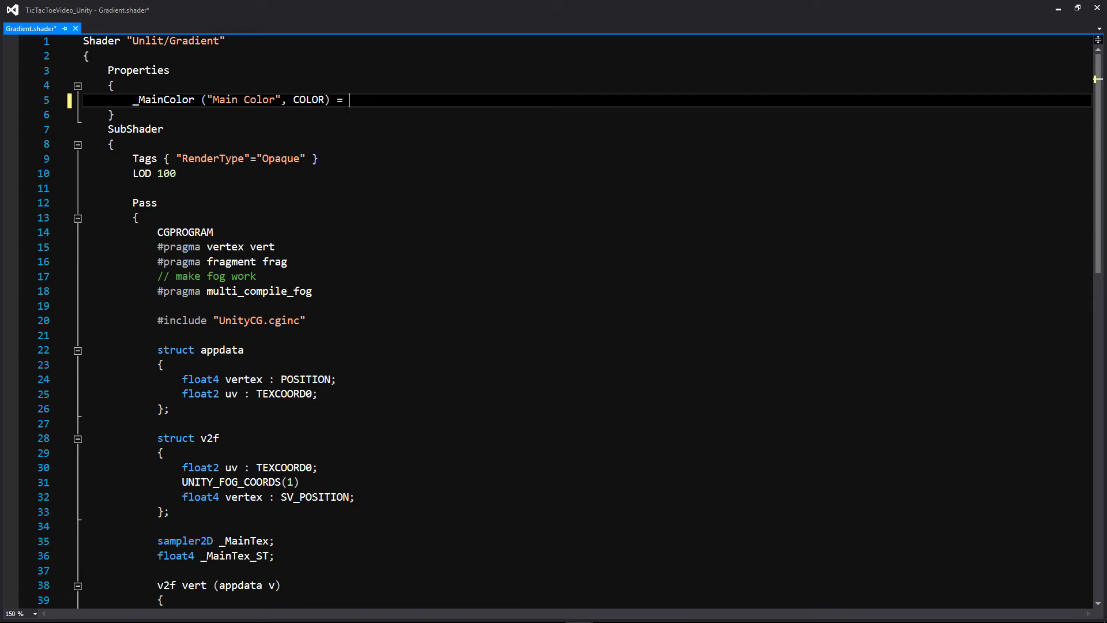
pyautogui.write('(1, )')
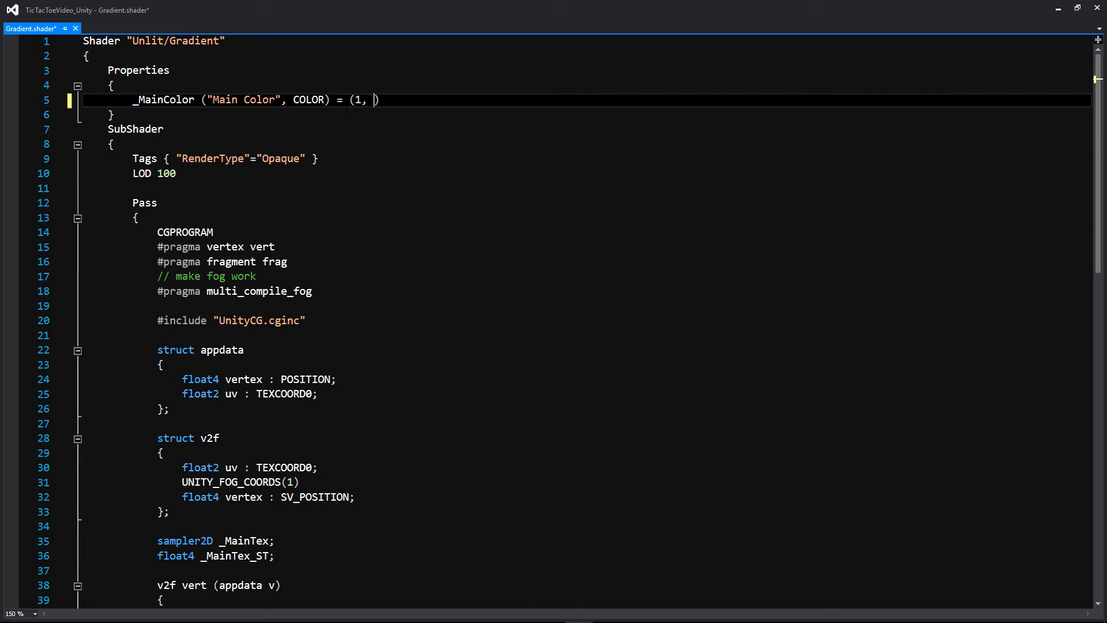
pyautogui.write('1, 1)')
pyautogui.write('_MainColor("Main Color", COLOR) = (1, 1, 1')
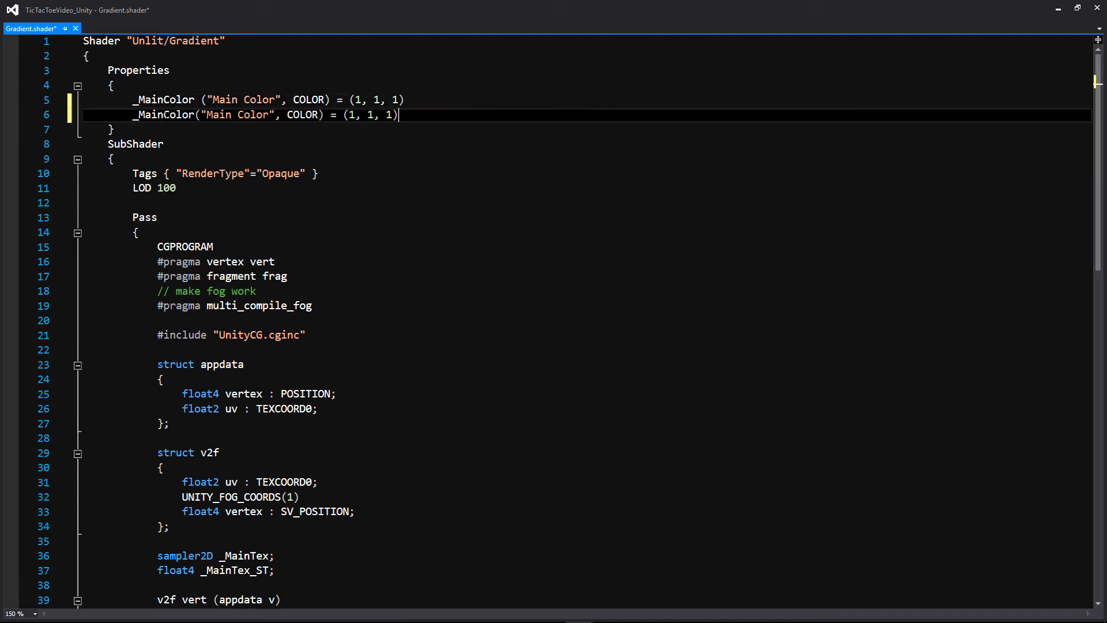
pyautogui.write('_SecColor')
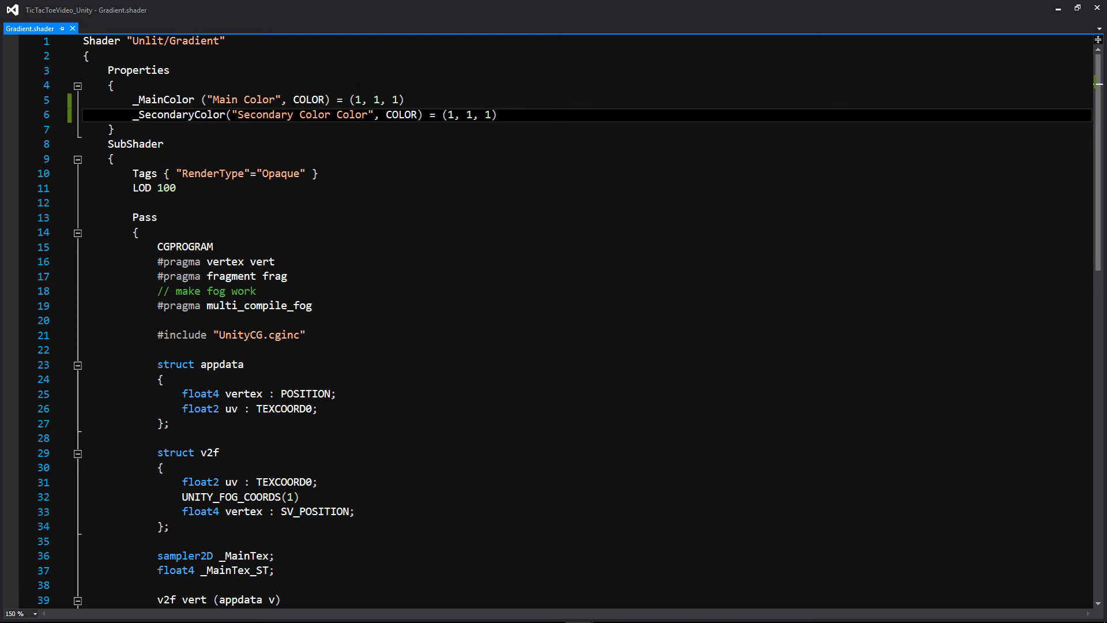
# Declare float4 _MainColor and float4 _SecondayColor in the Gradient shader pass above vert.
pyautogui.scroll(-3)
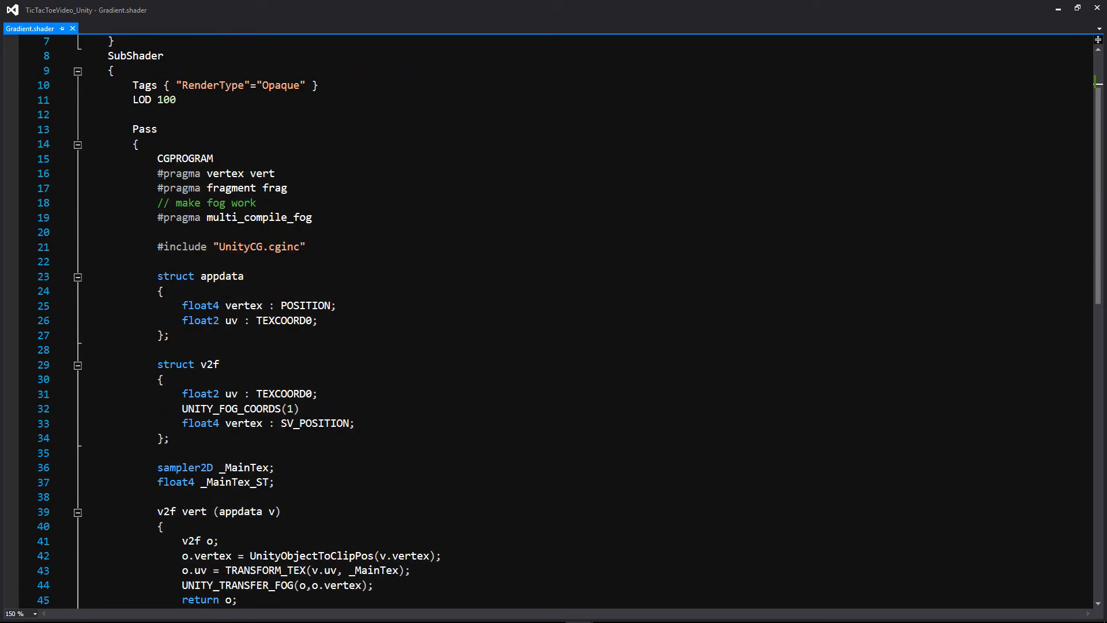
pyautogui.scroll(-3)
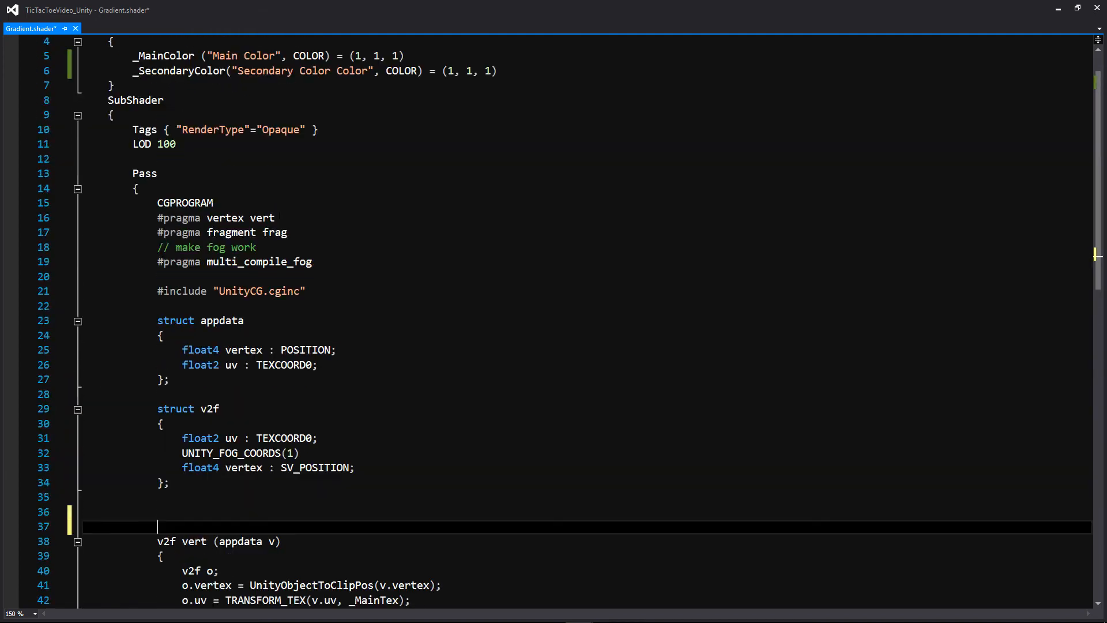
pyautogui.scroll(-3)
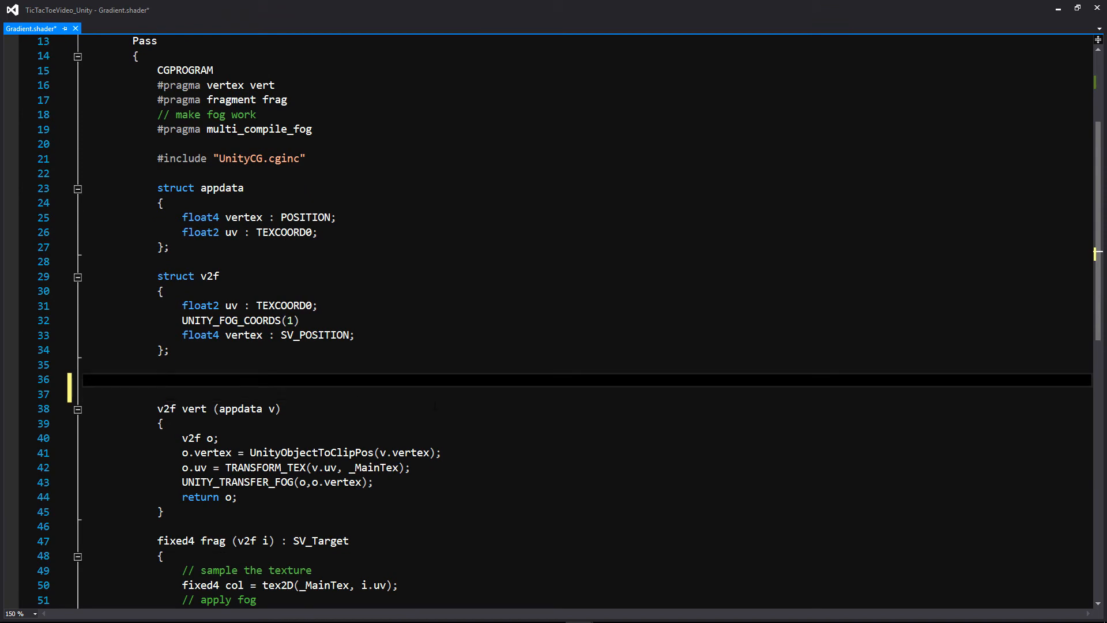
pyautogui.write('flo')
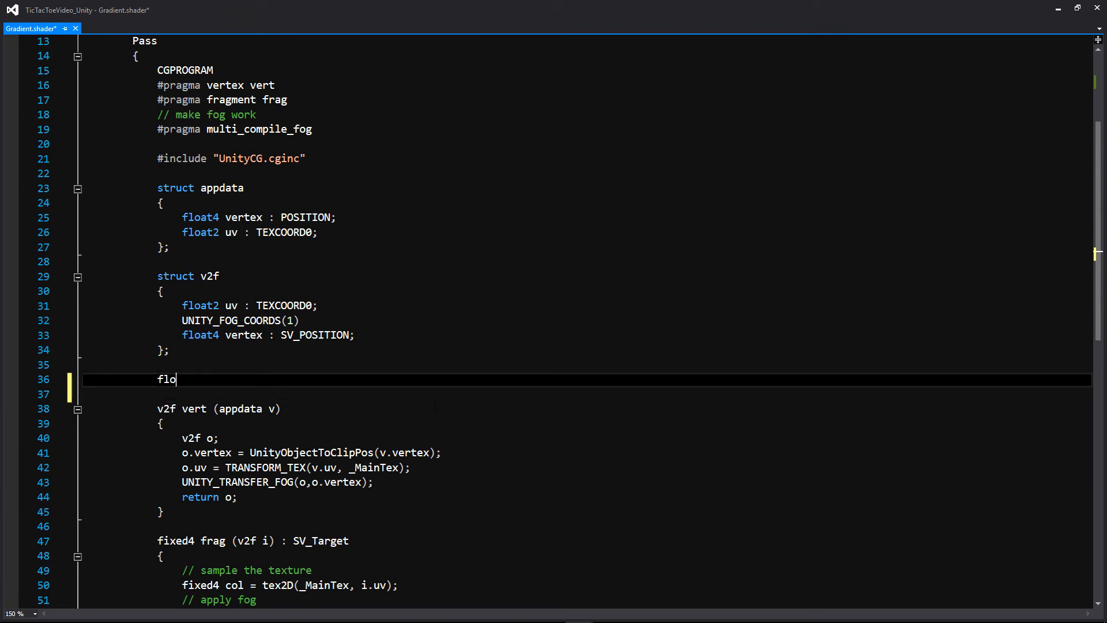
pyautogui.write('at')
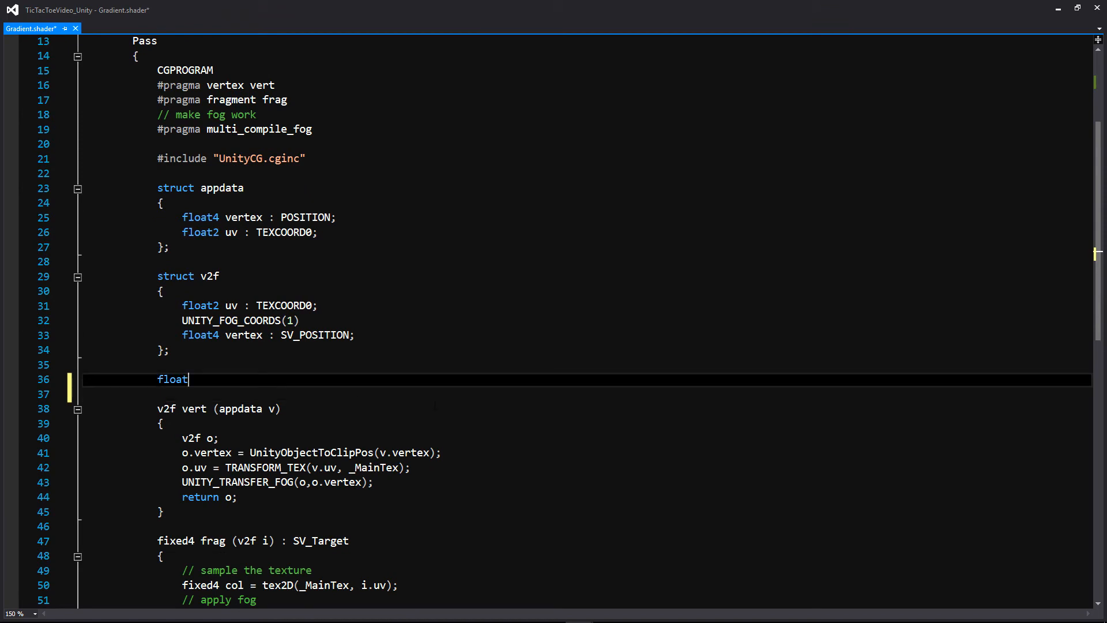
pyautogui.scroll(3)
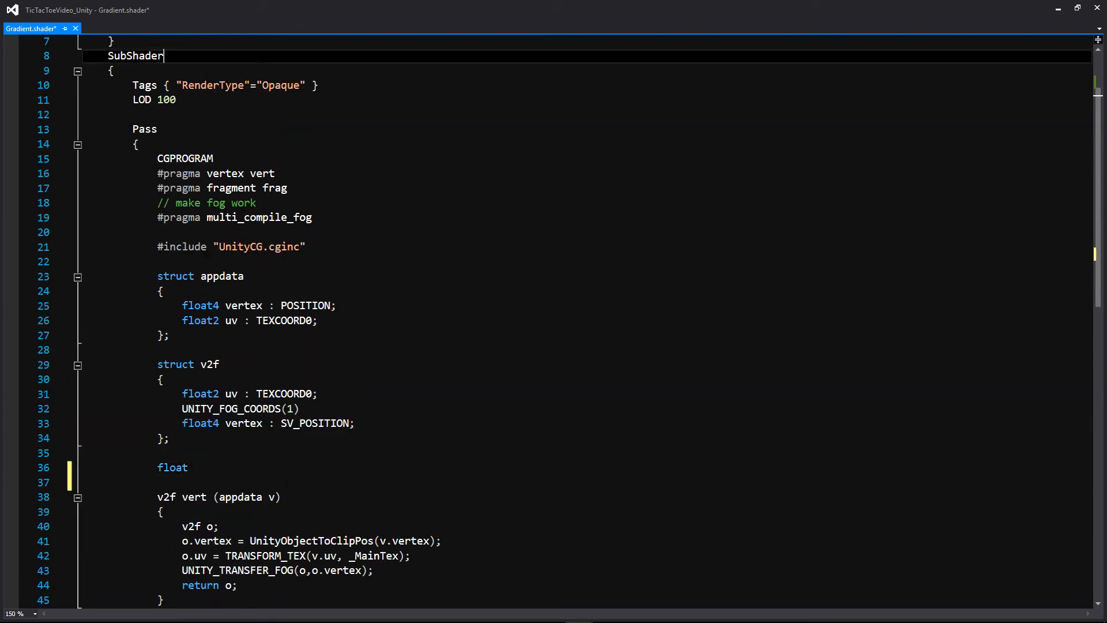
pyautogui.scroll(-3)
pyautogui.write('4 _')
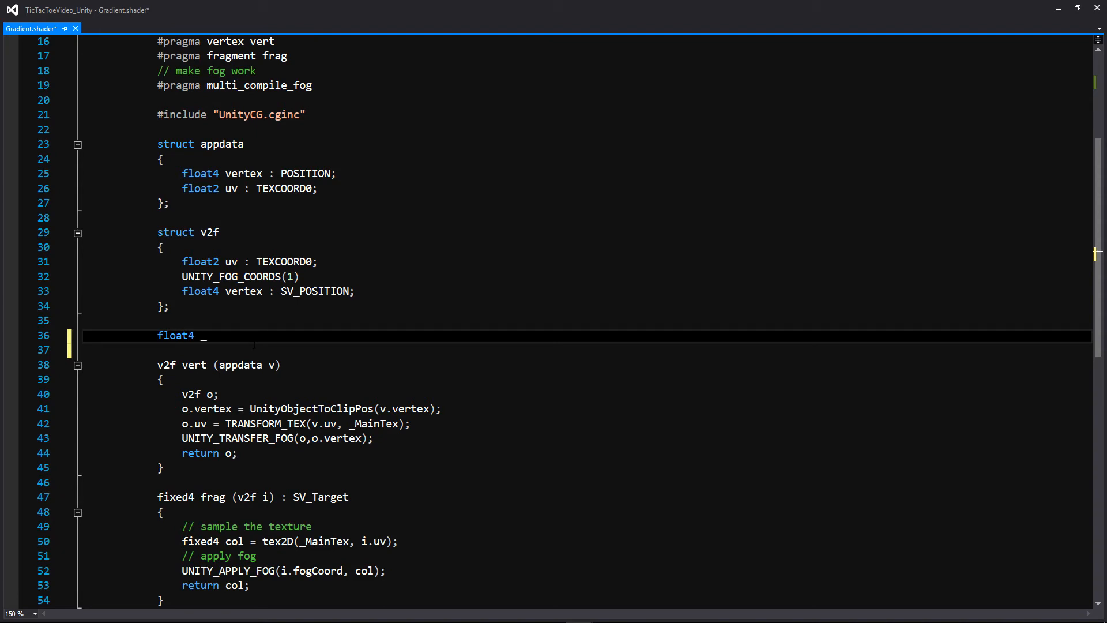
pyautogui.write('MainColor;')
pyautogui.click(586, 349)
pyautogui.write('float4 _S')
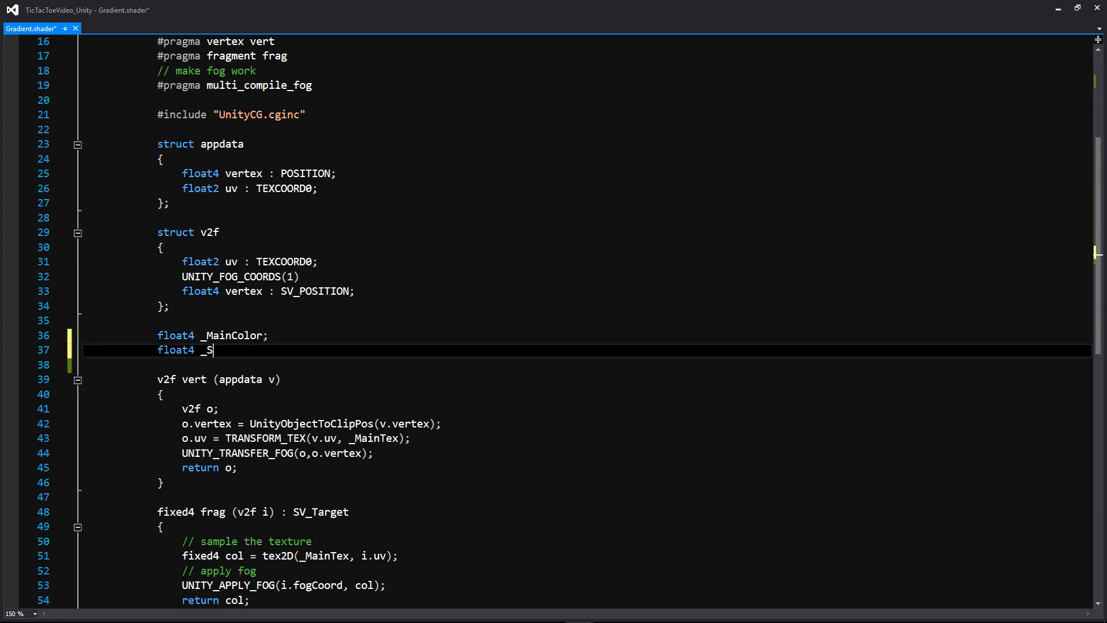
pyautogui.write('econdayC')
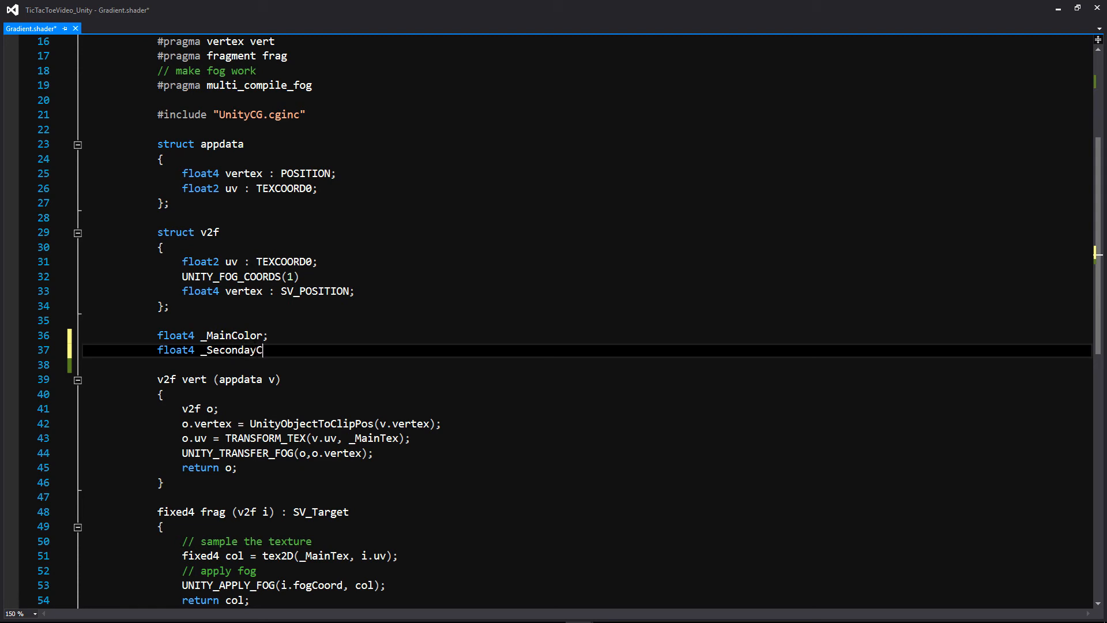
pyautogui.write('olor;')
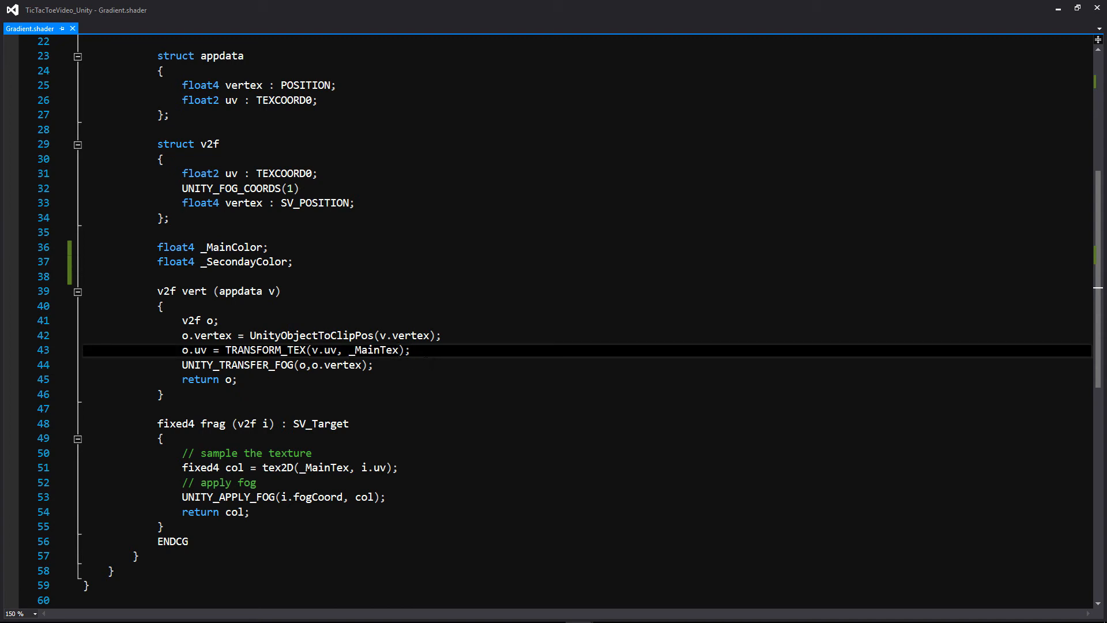
# Replace the TRANSFORM_TEX call so vert assigns o.uv = v.uv directly.
pyautogui.press('enter')
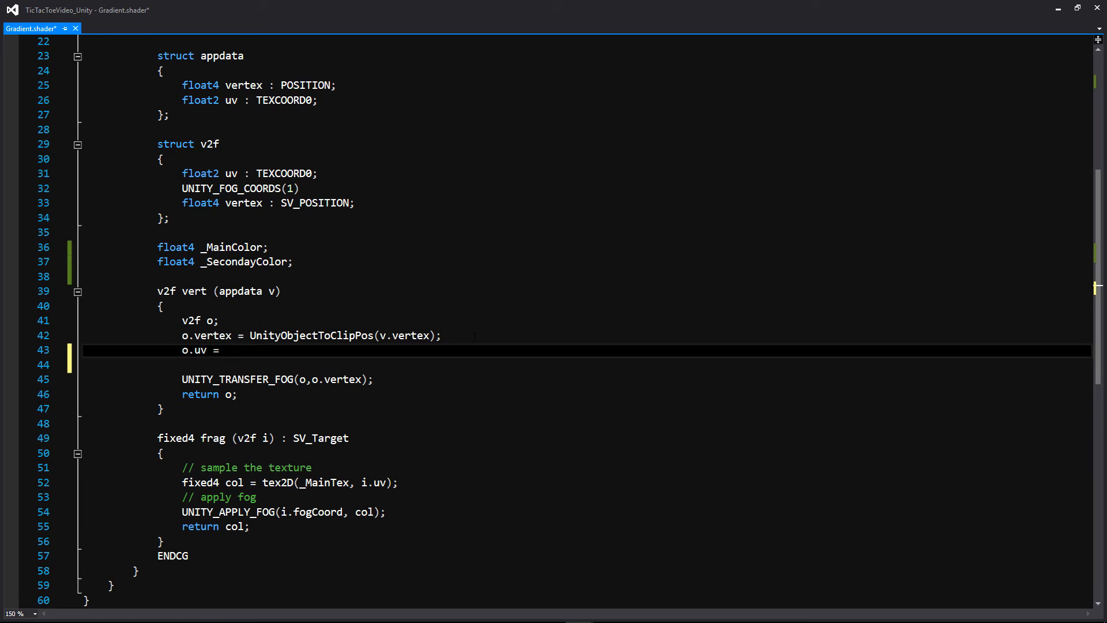
pyautogui.write('v.')
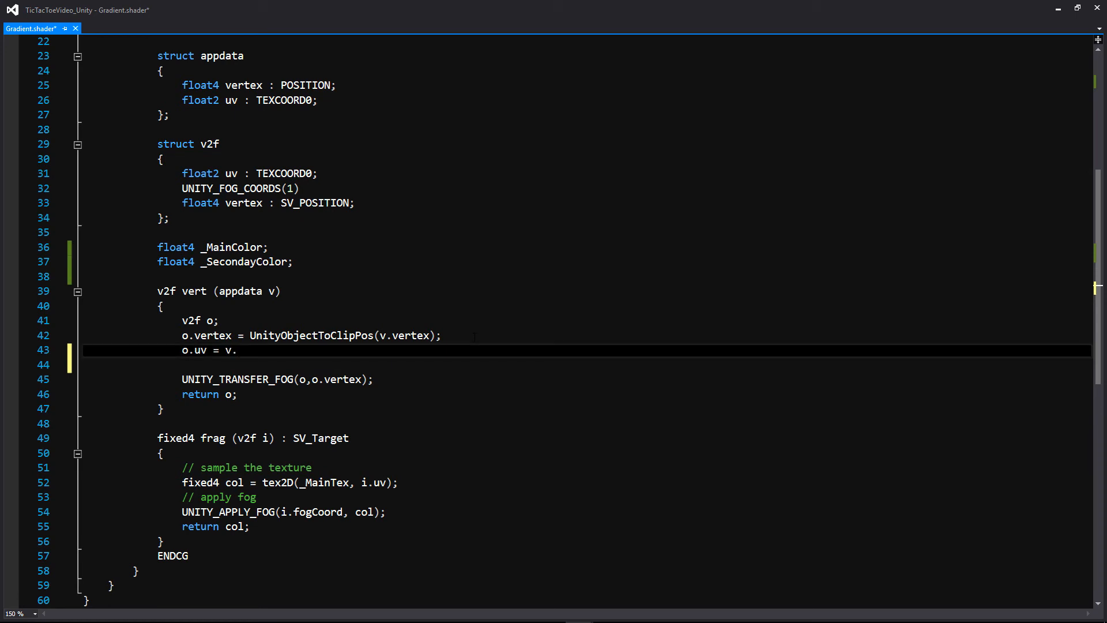
pyautogui.write('uv;')
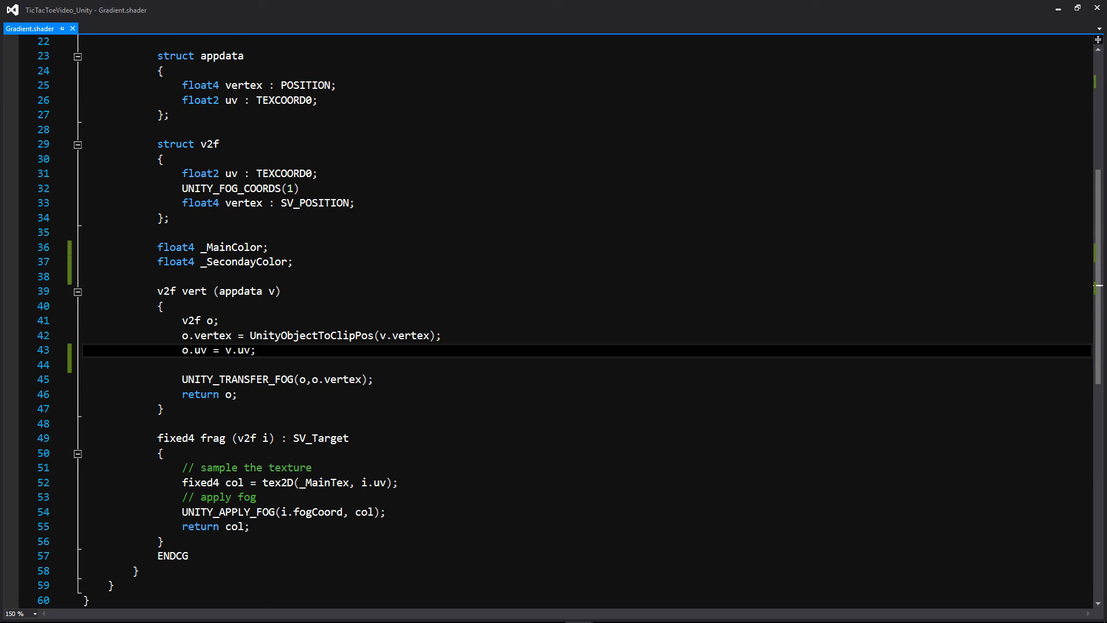
pyautogui.scroll(-3)
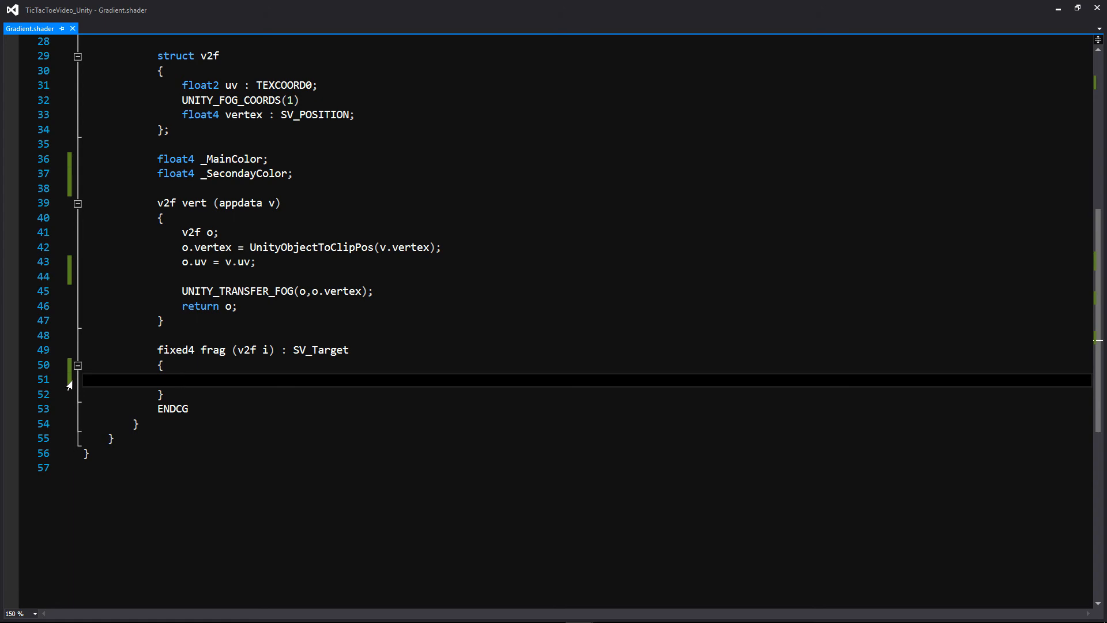
# In frag, compute float4 color = lerp(_MainColor, _SecondaryColor, i.uv.y).
pyautogui.write('float4')
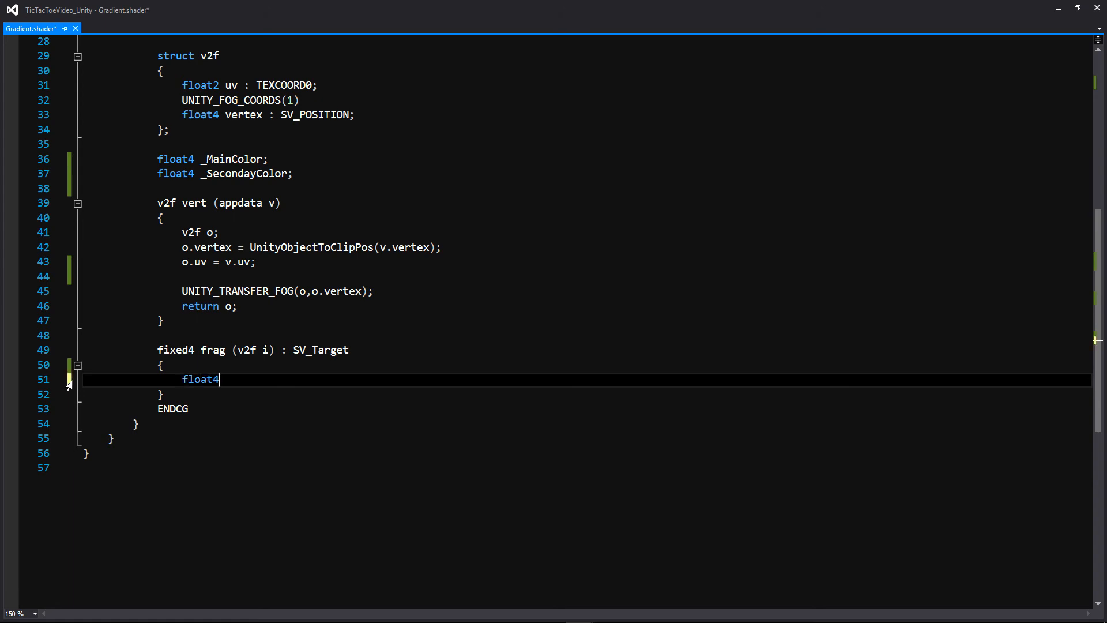
pyautogui.write('color')
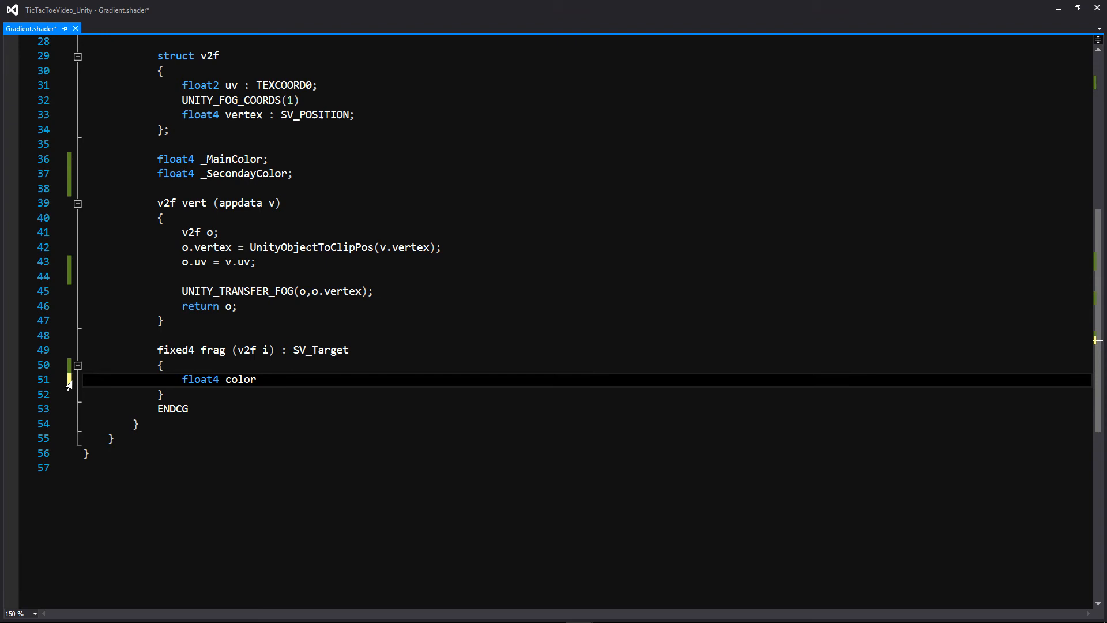
pyautogui.write('= le')
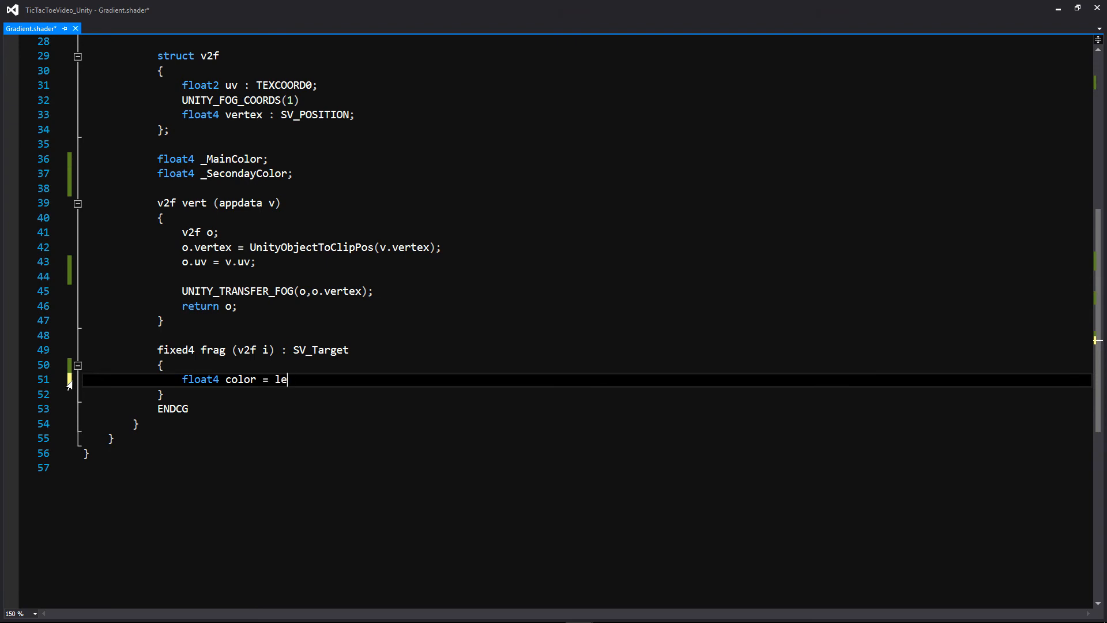
pyautogui.write('rp(_M')
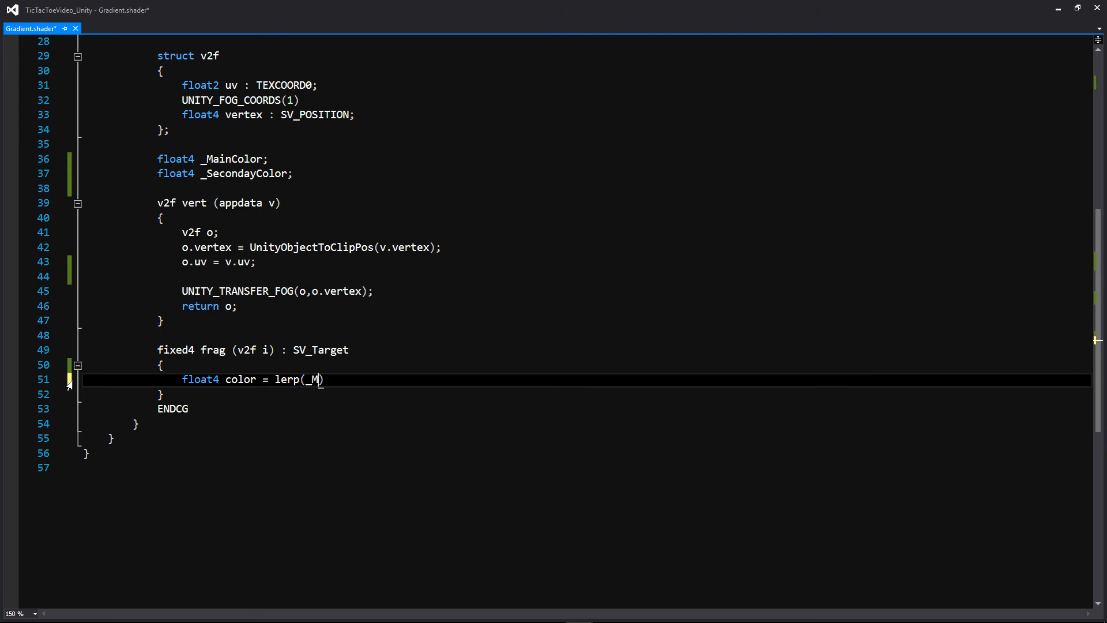
pyautogui.write('ain')
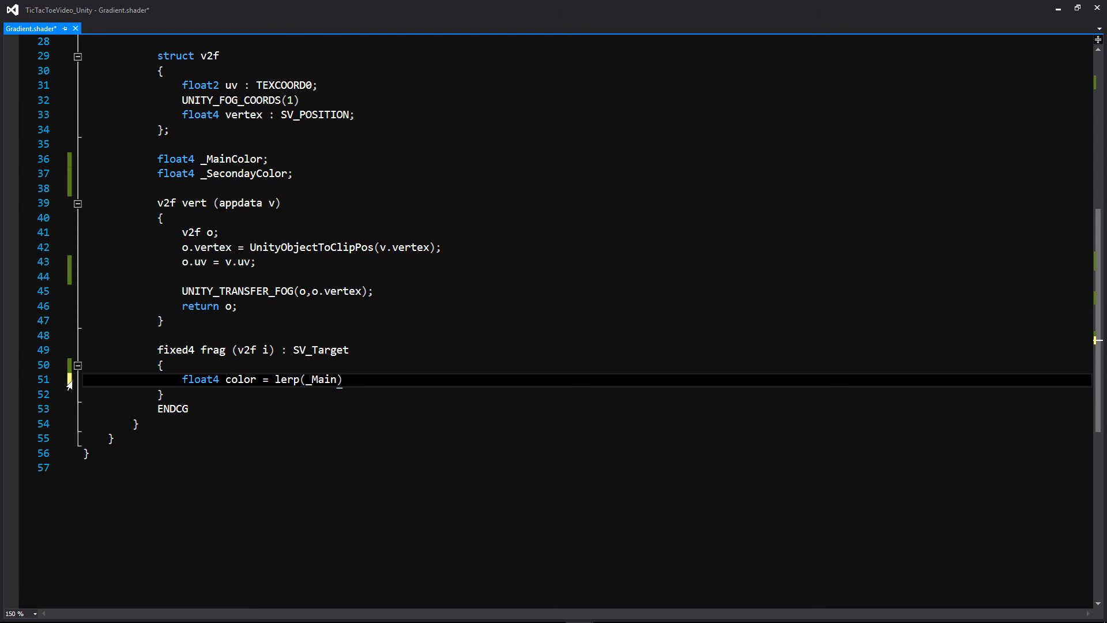
pyautogui.write('Col')
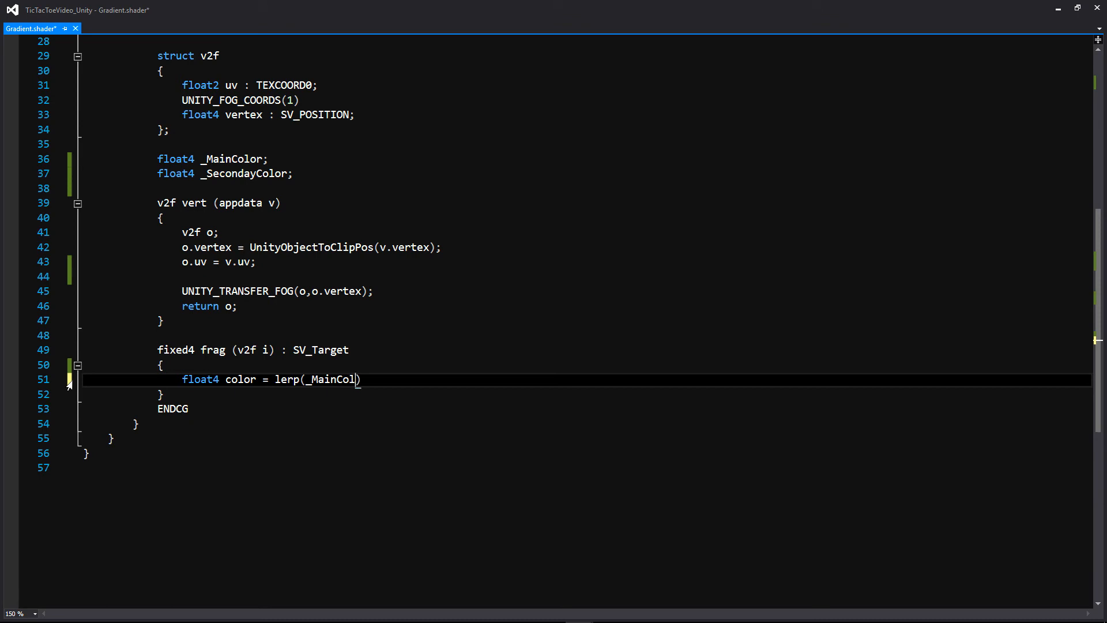
pyautogui.write('or, _')
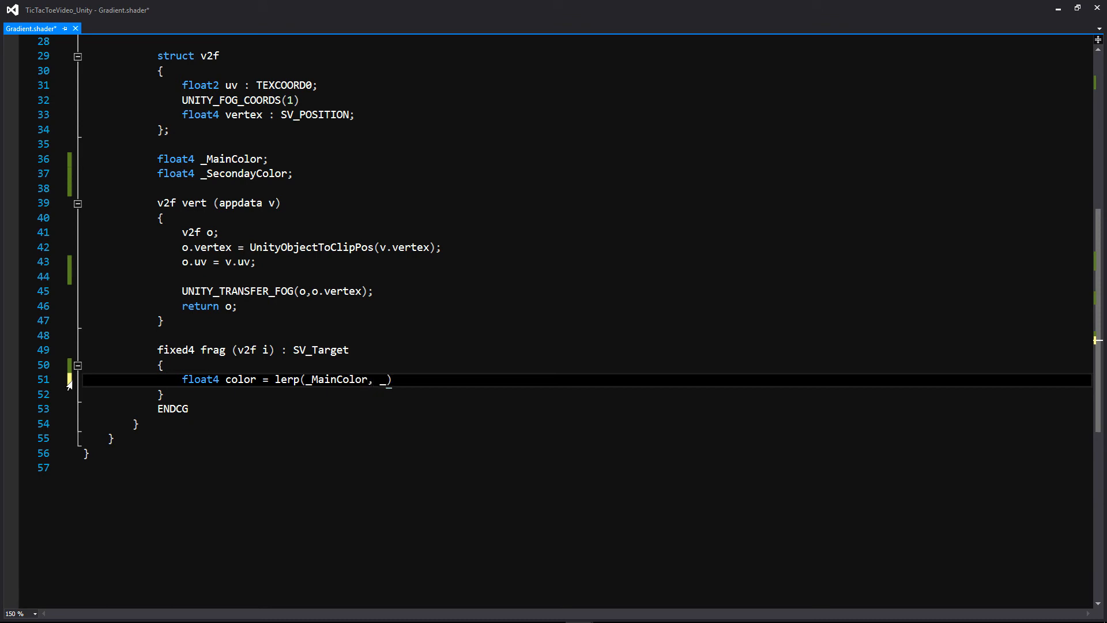
pyautogui.write('Secondar')
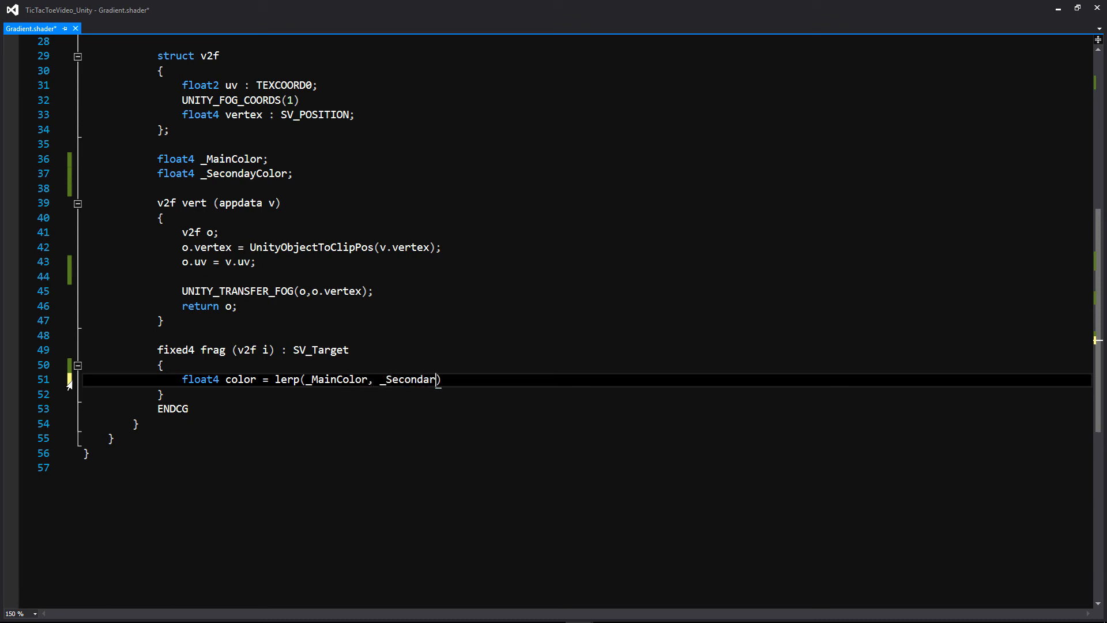
pyautogui.write('yColor,')
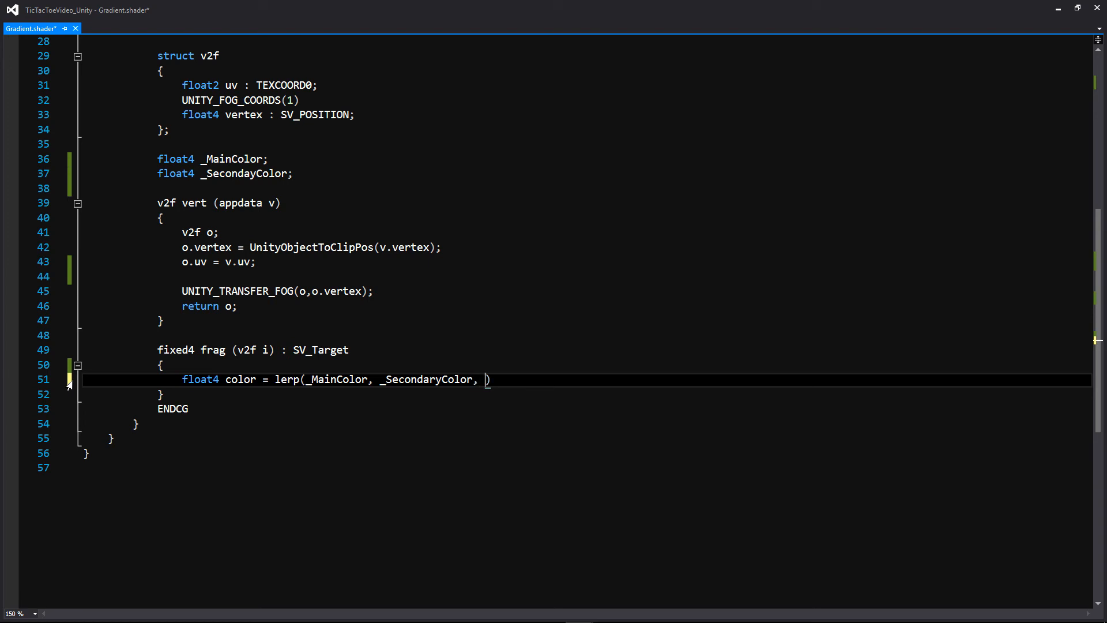
pyautogui.write('u')
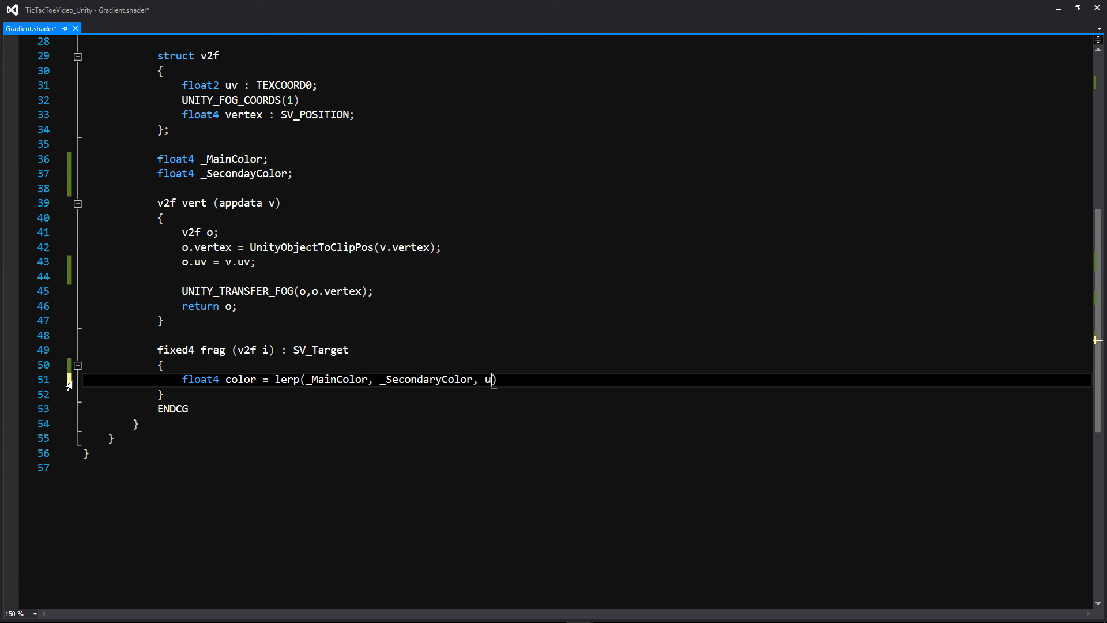
pyautogui.write('.ub')
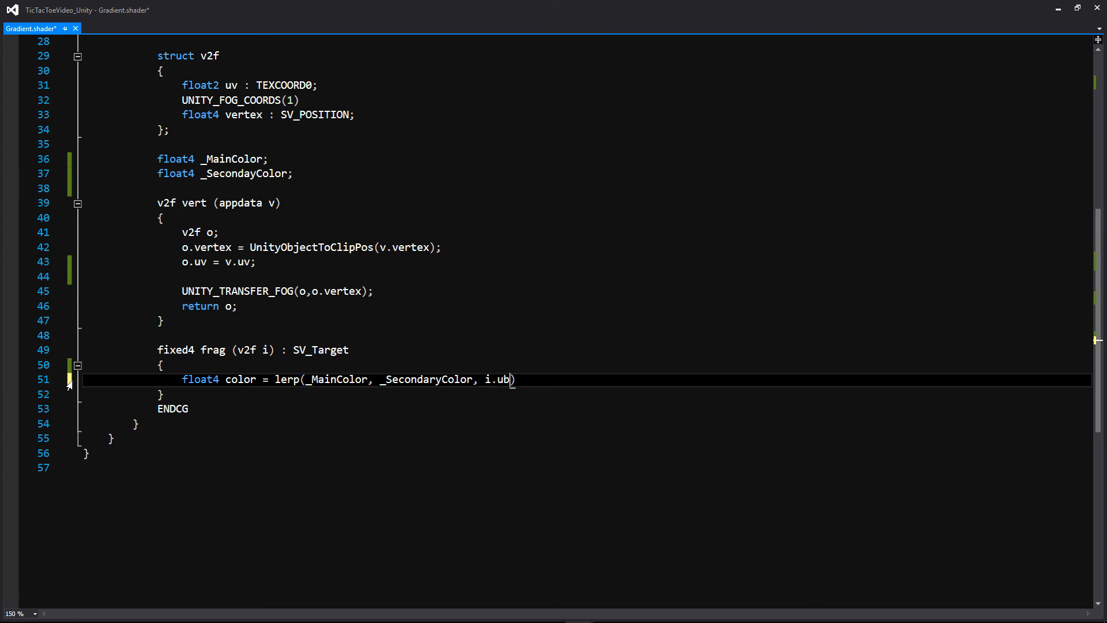
pyautogui.write('v.y')
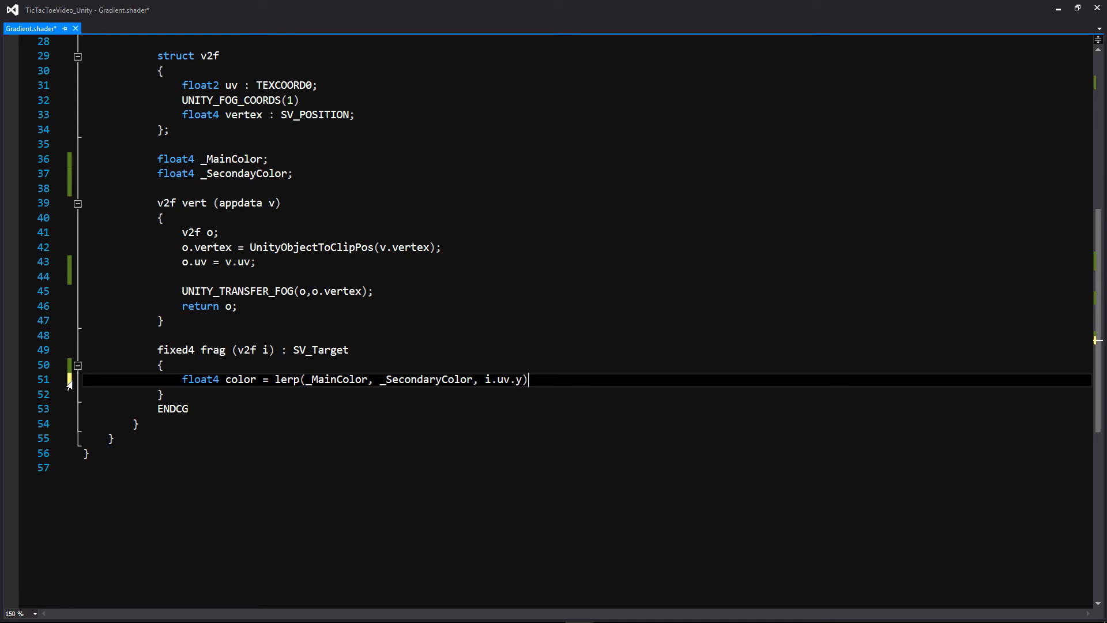
# Return the blended color from frag and save Gradient.shader.
pyautogui.press('enter')
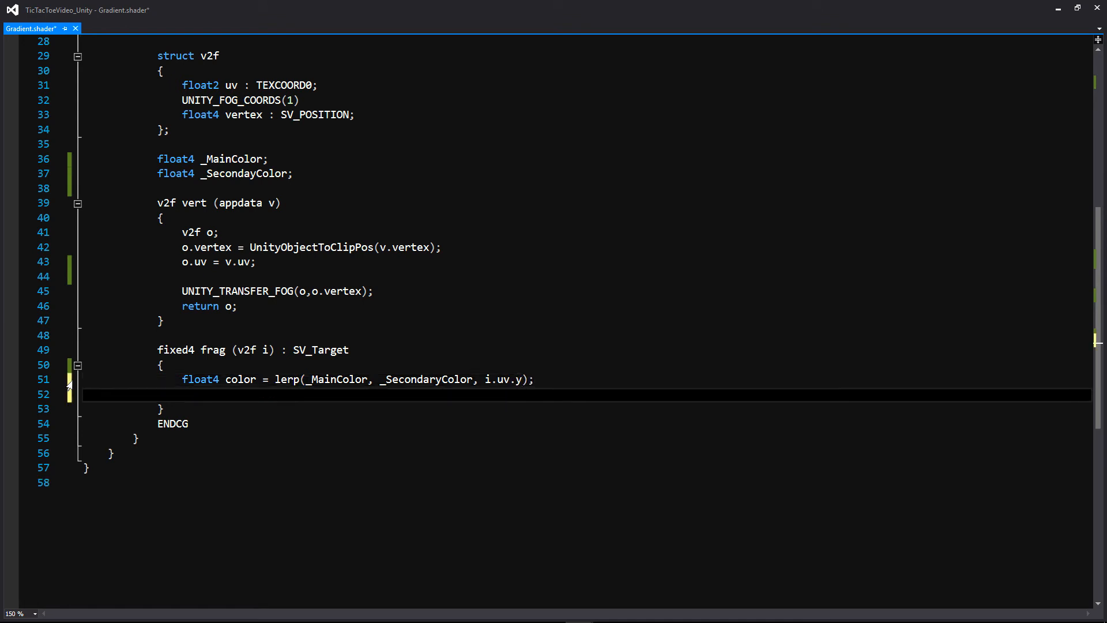
pyautogui.write('return color;')
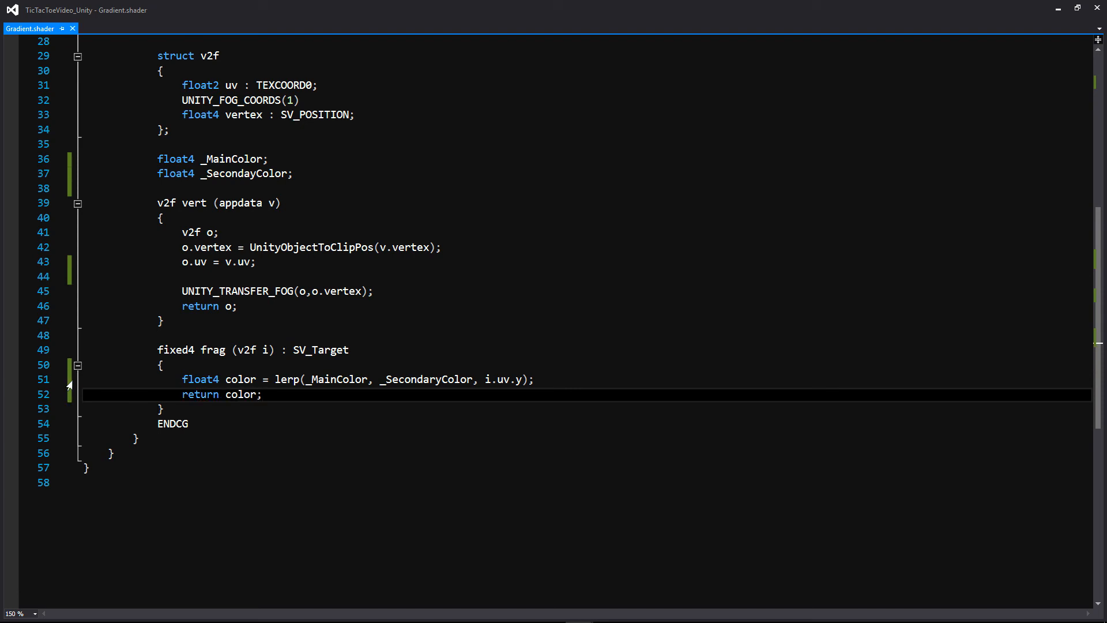
pyautogui.click(253, 350)
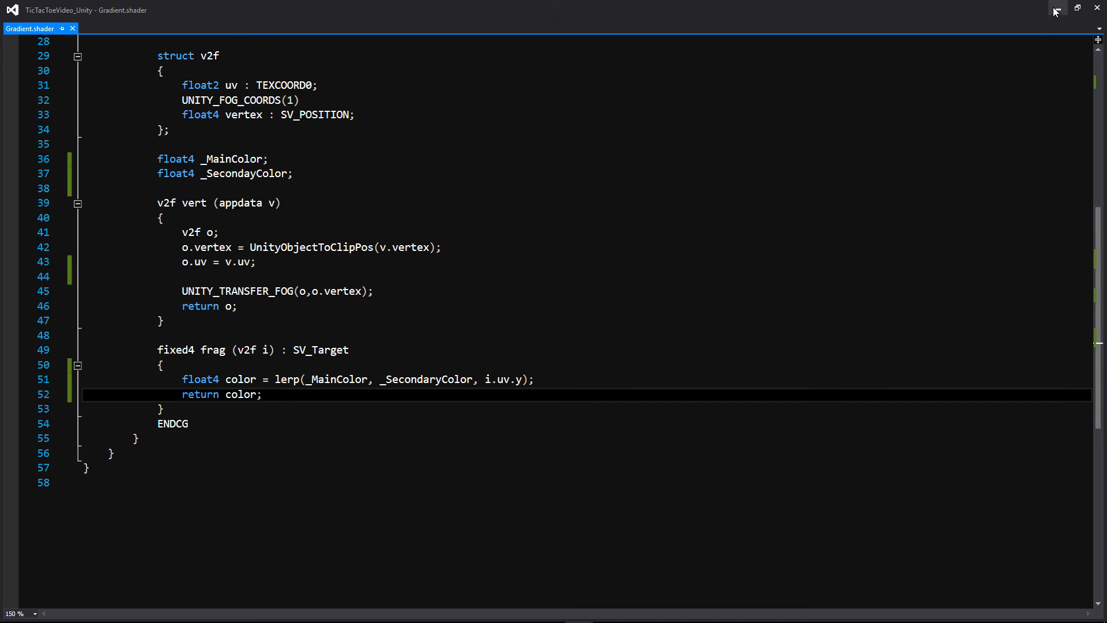
pyautogui.moveTo(1057, 11)
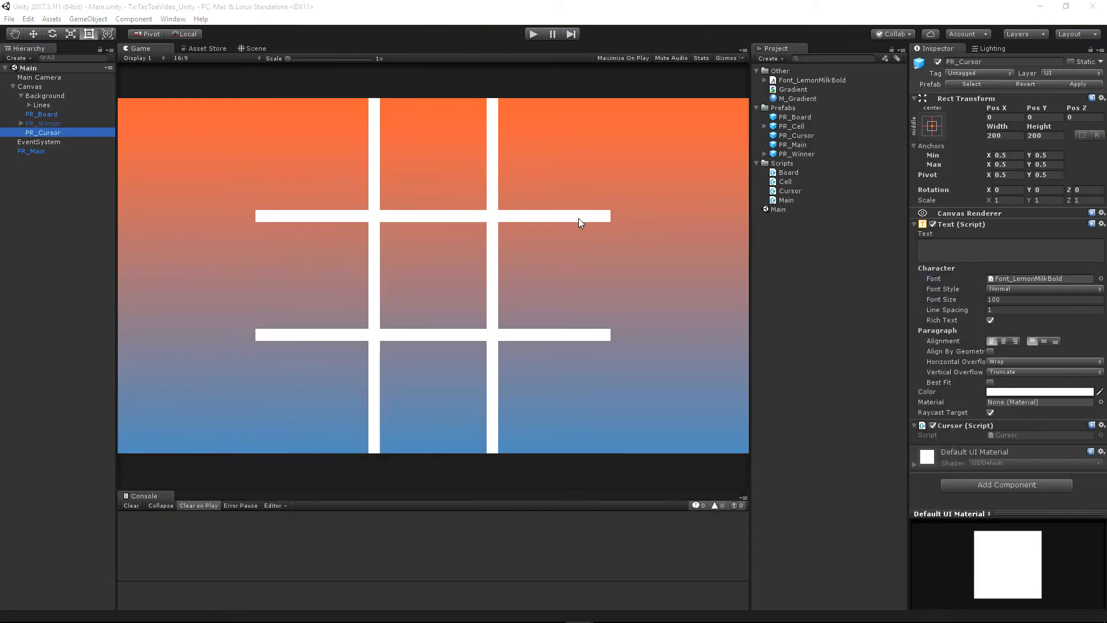
pyautogui.moveTo(862, 263)
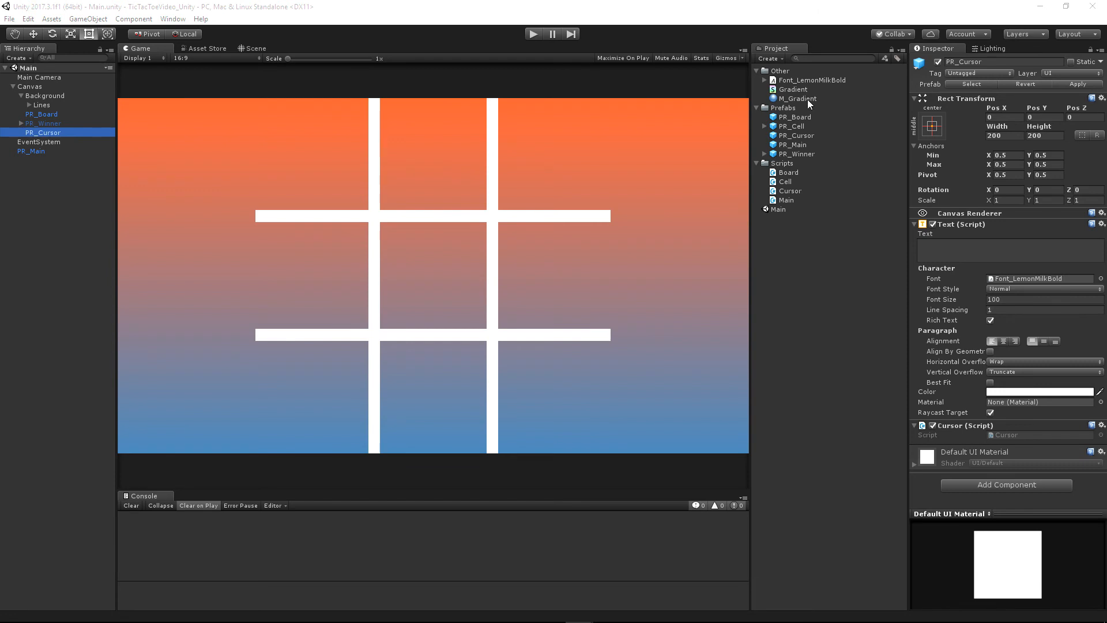
# Select M_Gradient in the Project panel to show its colour properties in the Inspector.
pyautogui.click(797, 98)
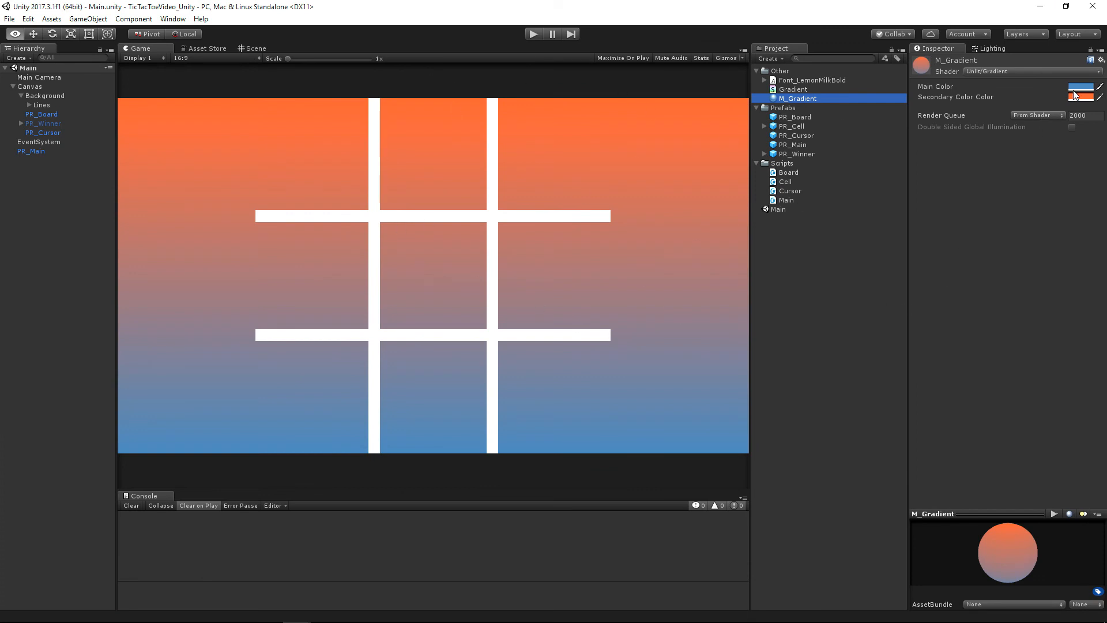
# Try preset gradient colours, restore the blue bottom colour, then select PR_Cursor.
pyautogui.click(1079, 97)
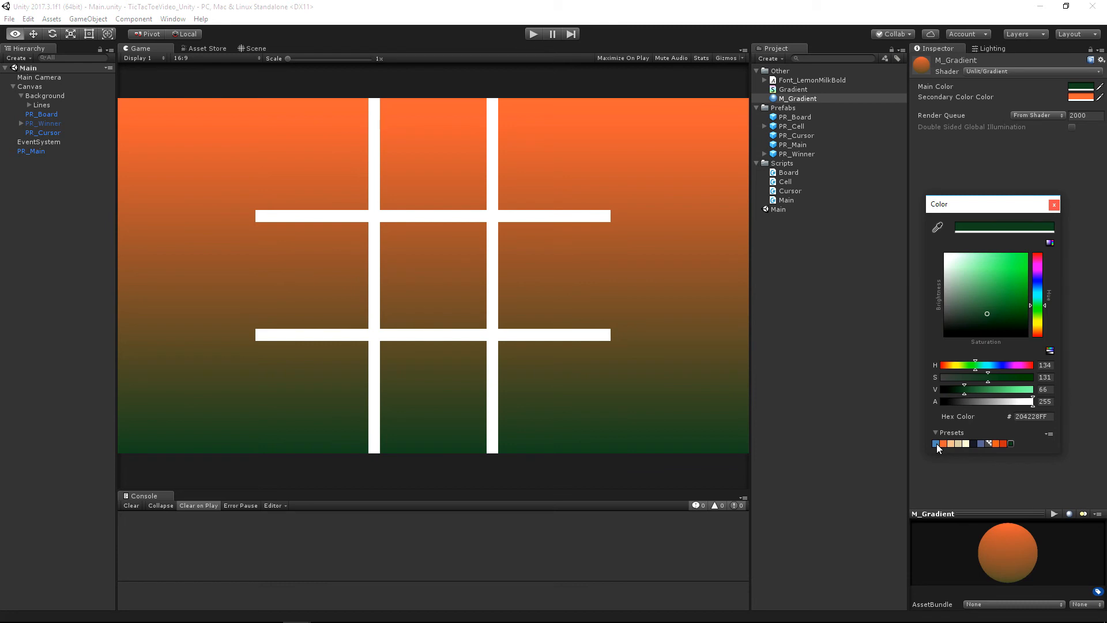
pyautogui.click(980, 443)
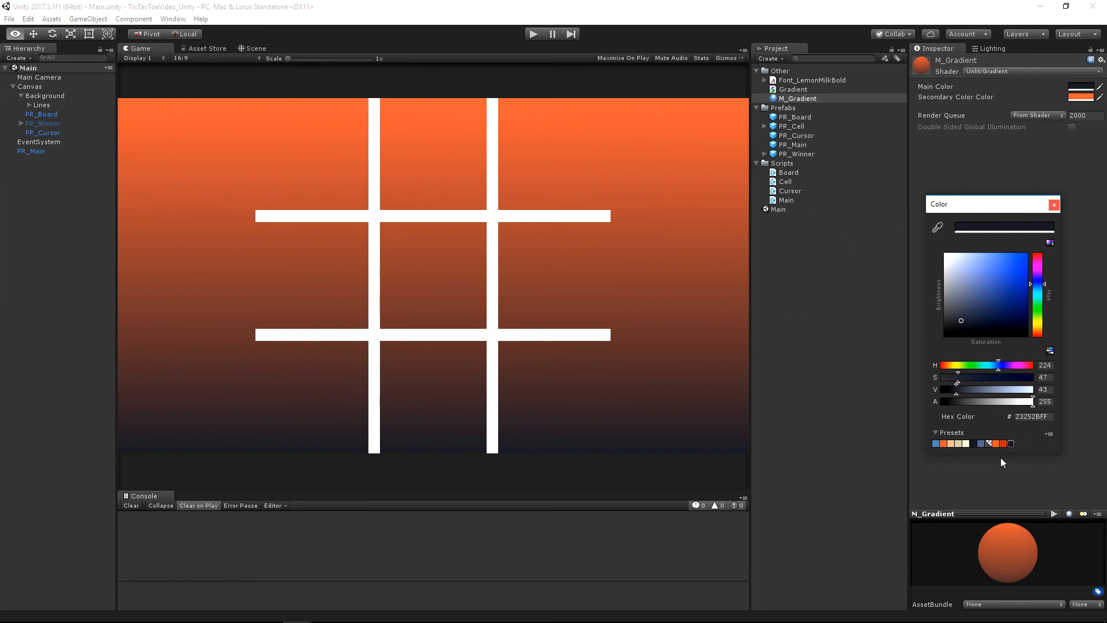
pyautogui.click(1053, 204)
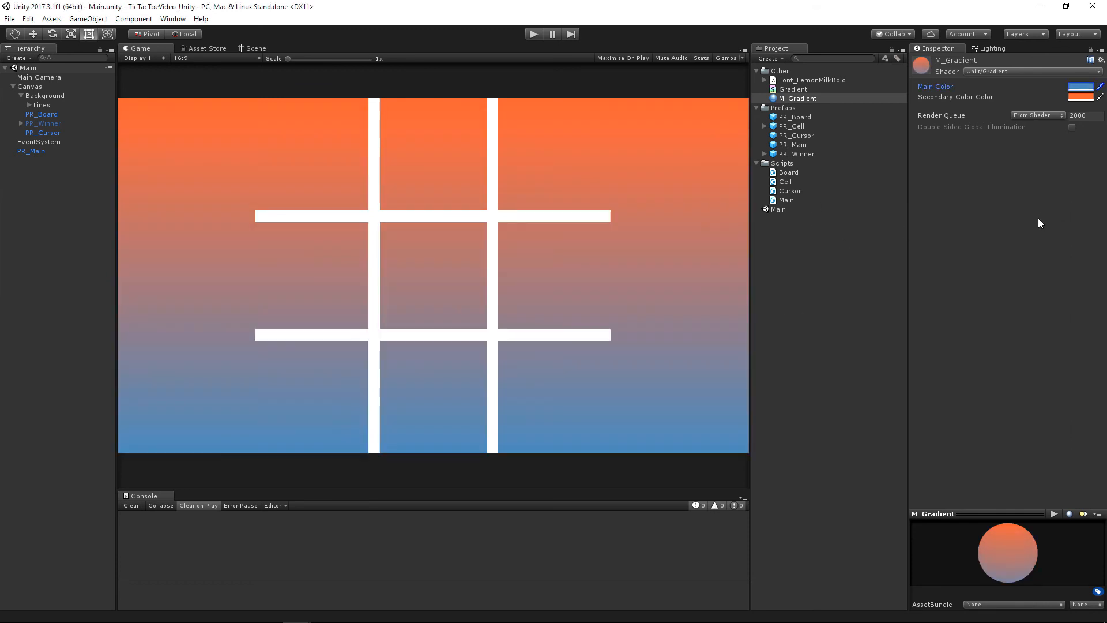
pyautogui.click(43, 133)
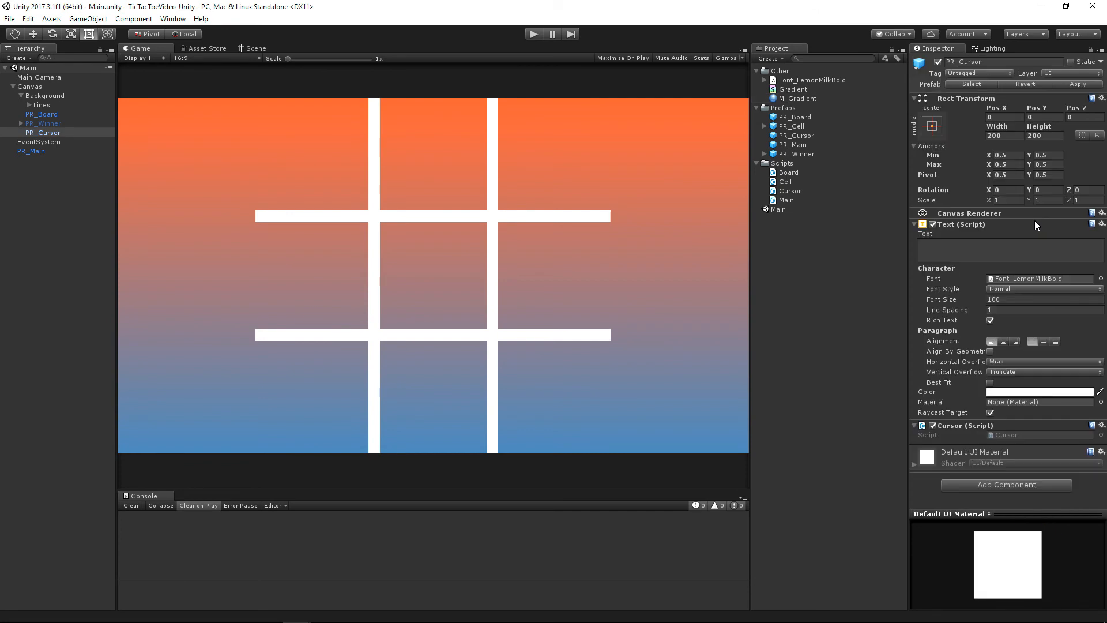
pyautogui.moveTo(341, 225)
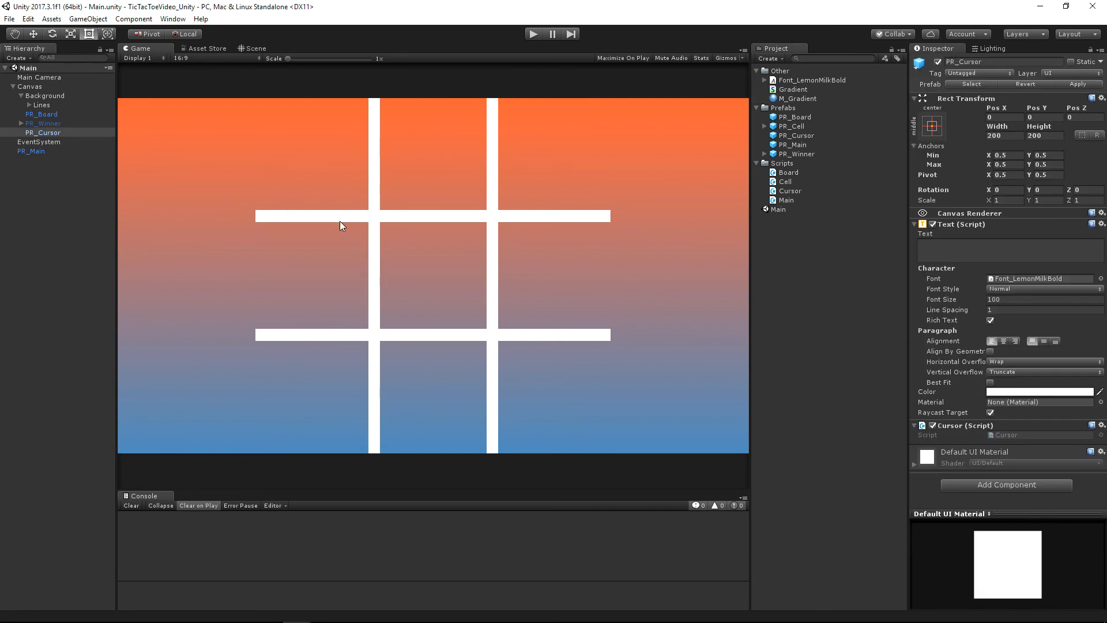
# Enter play mode to test the X cursor following the mouse over the board.
pyautogui.click(43, 133)
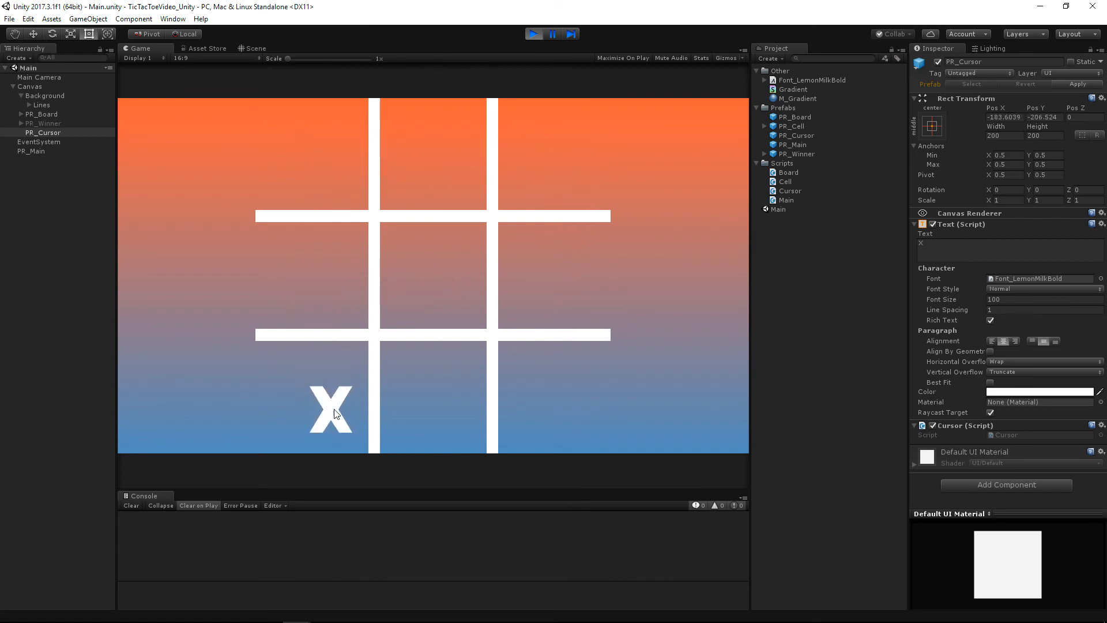
pyautogui.moveTo(312, 155)
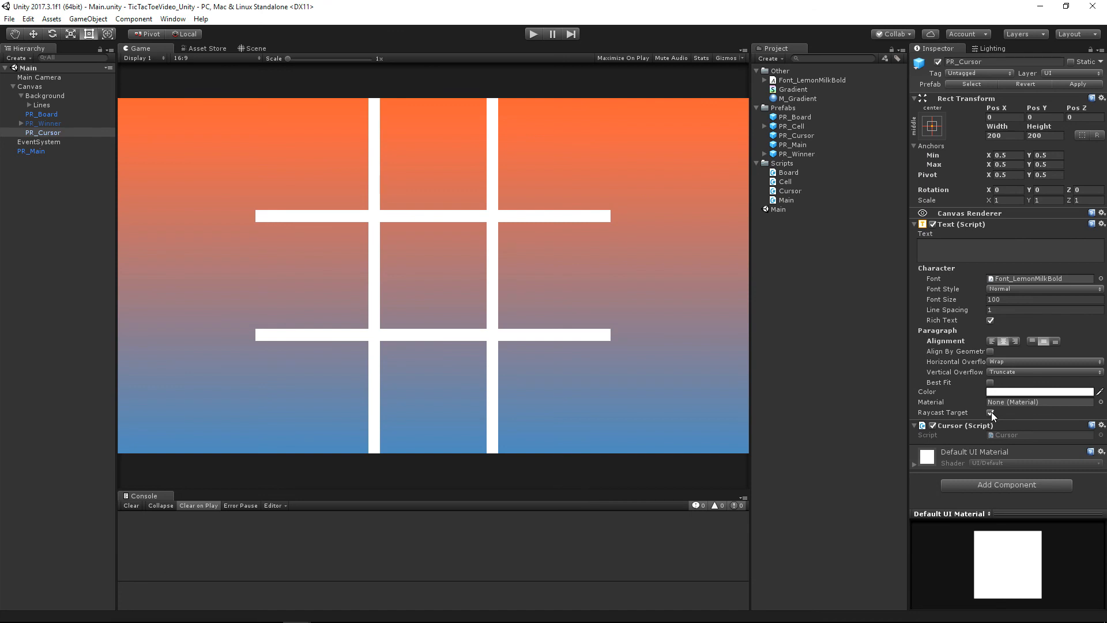
pyautogui.moveTo(325, 139)
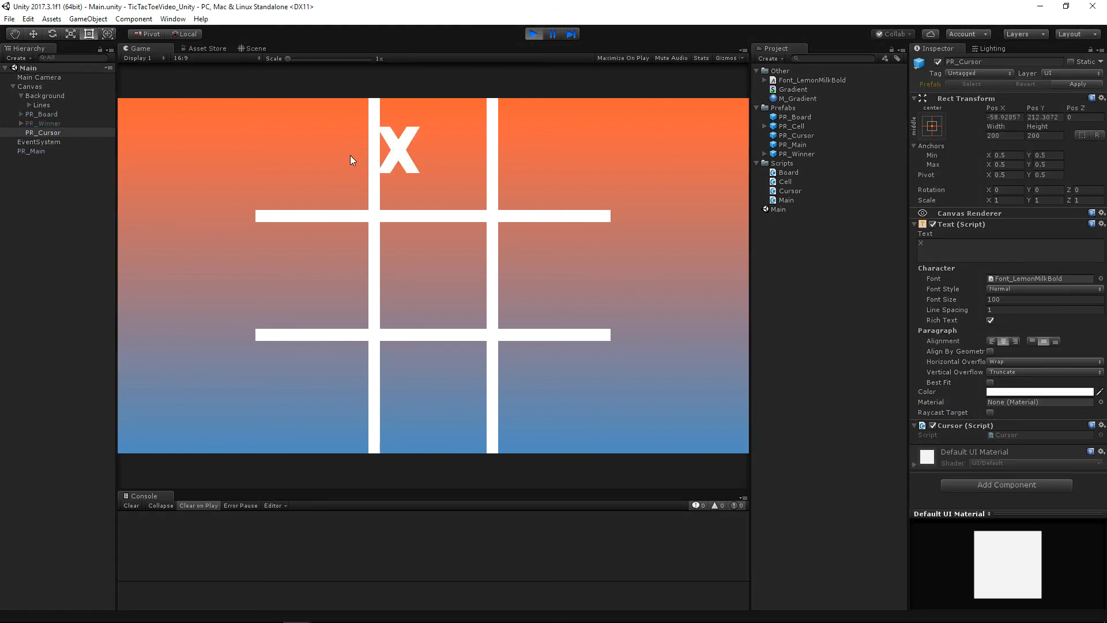
pyautogui.click(563, 164)
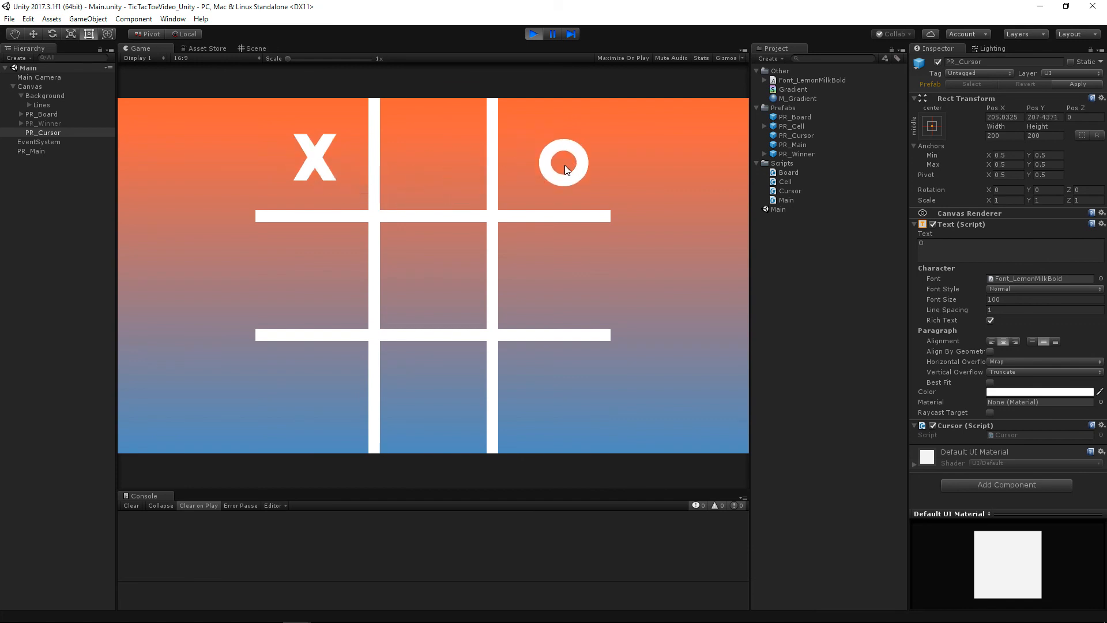
pyautogui.click(435, 277)
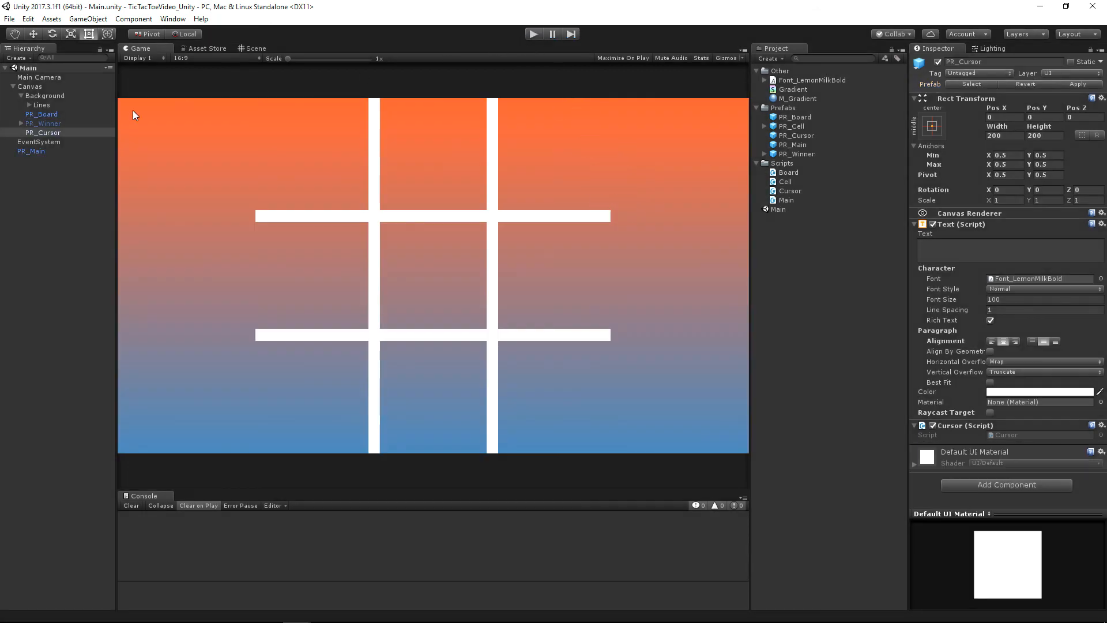
# Enable PR_Winner and set its child Text colour to white.
pyautogui.click(43, 124)
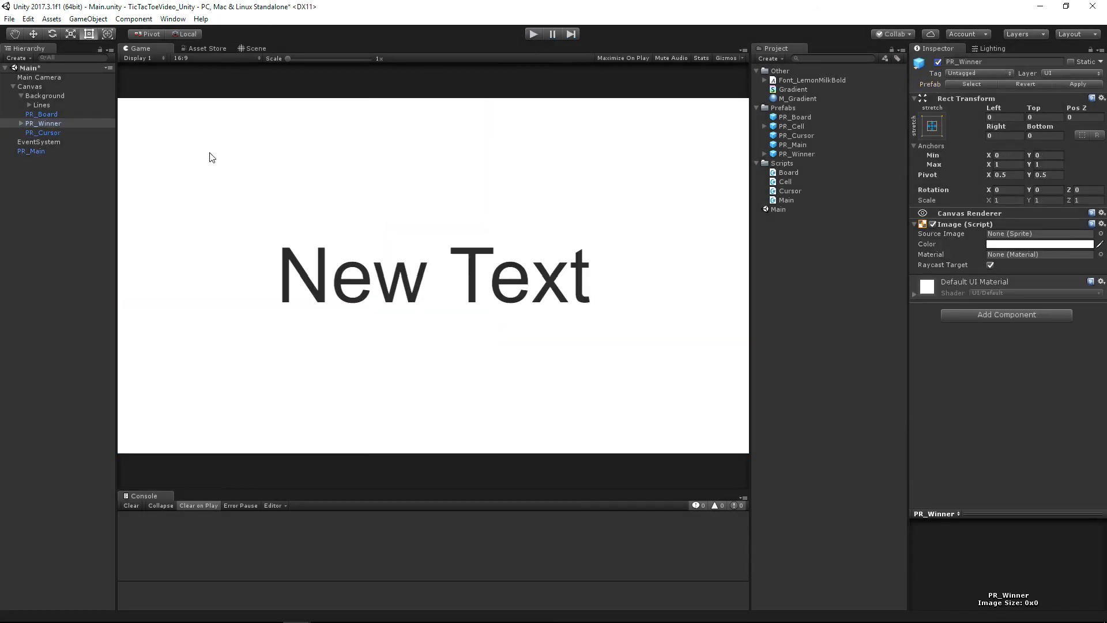
pyautogui.click(40, 132)
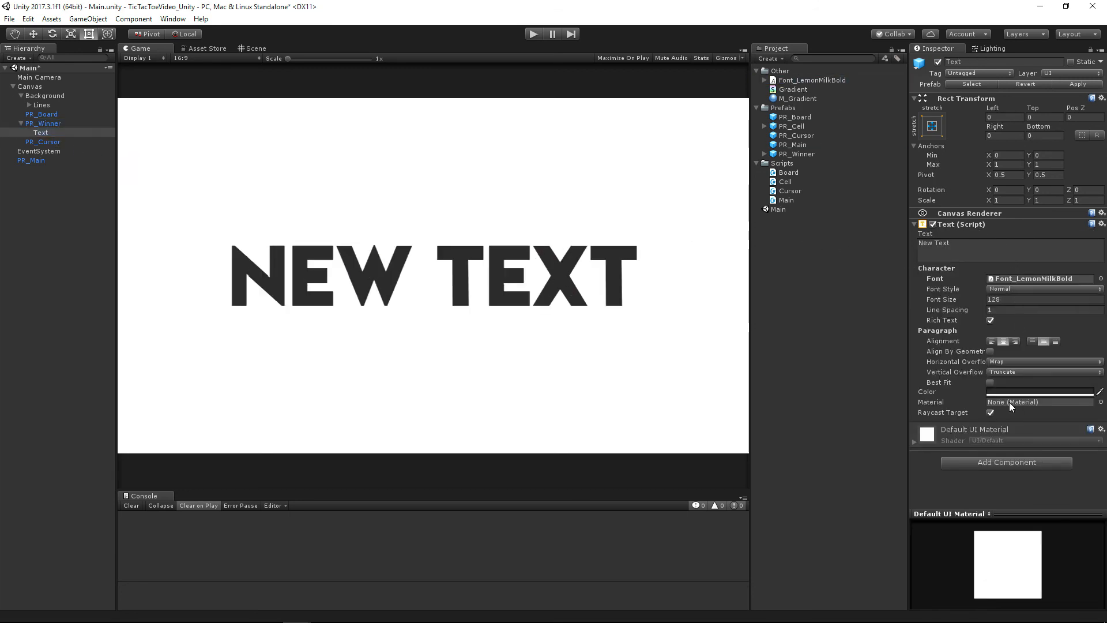
pyautogui.click(1038, 391)
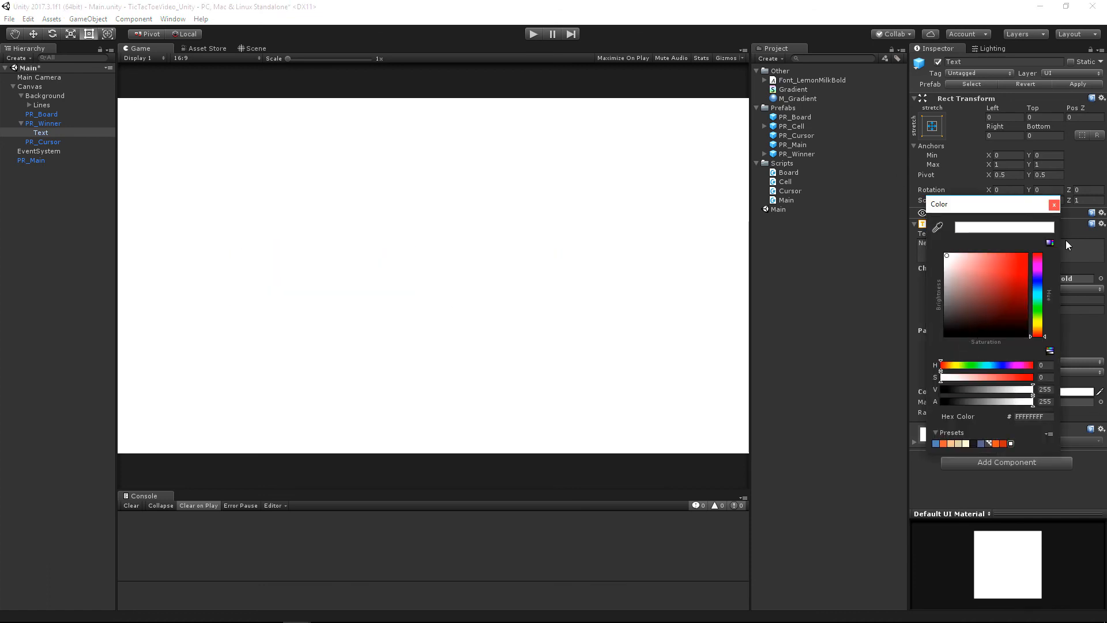
pyautogui.click(43, 123)
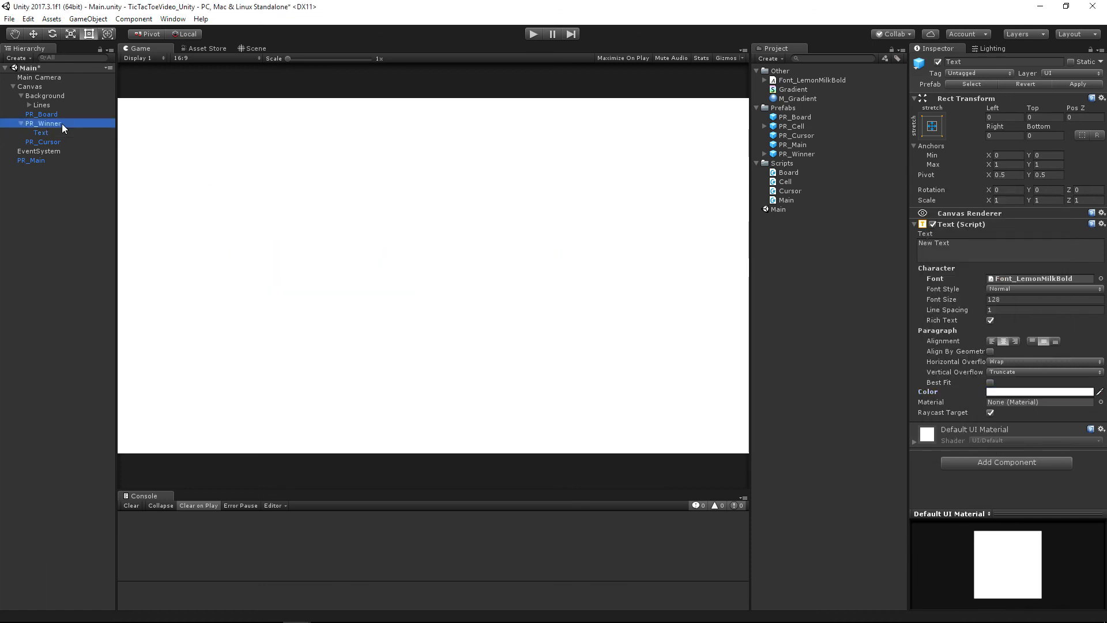
# Assign M_Gradient to PR_Winner's Image material, then disable the panel again.
pyautogui.click(44, 123)
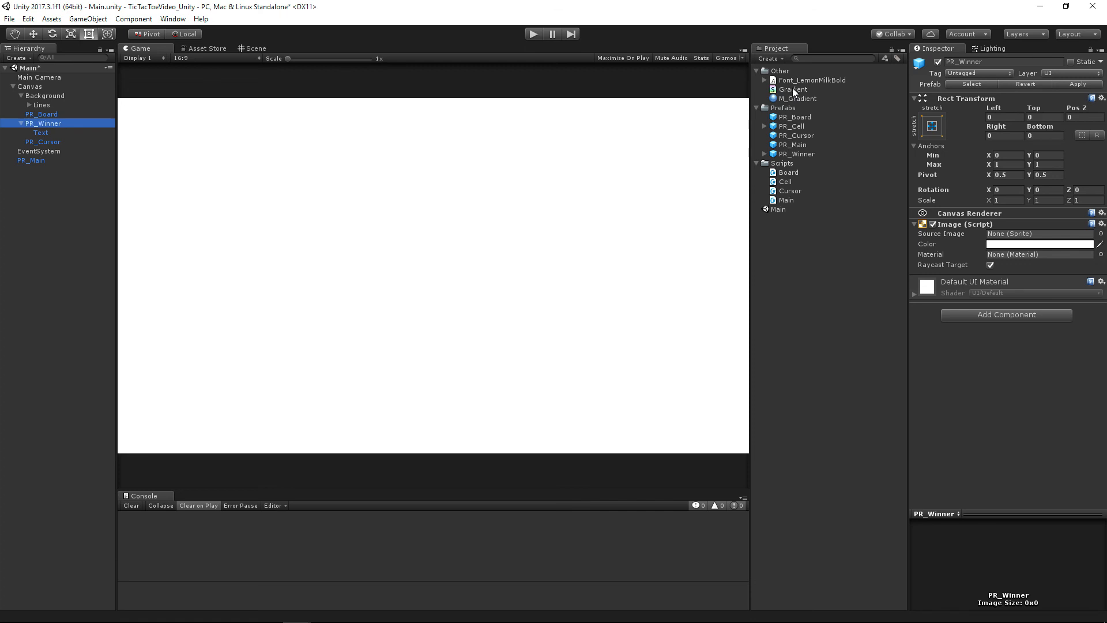
pyautogui.click(1038, 253)
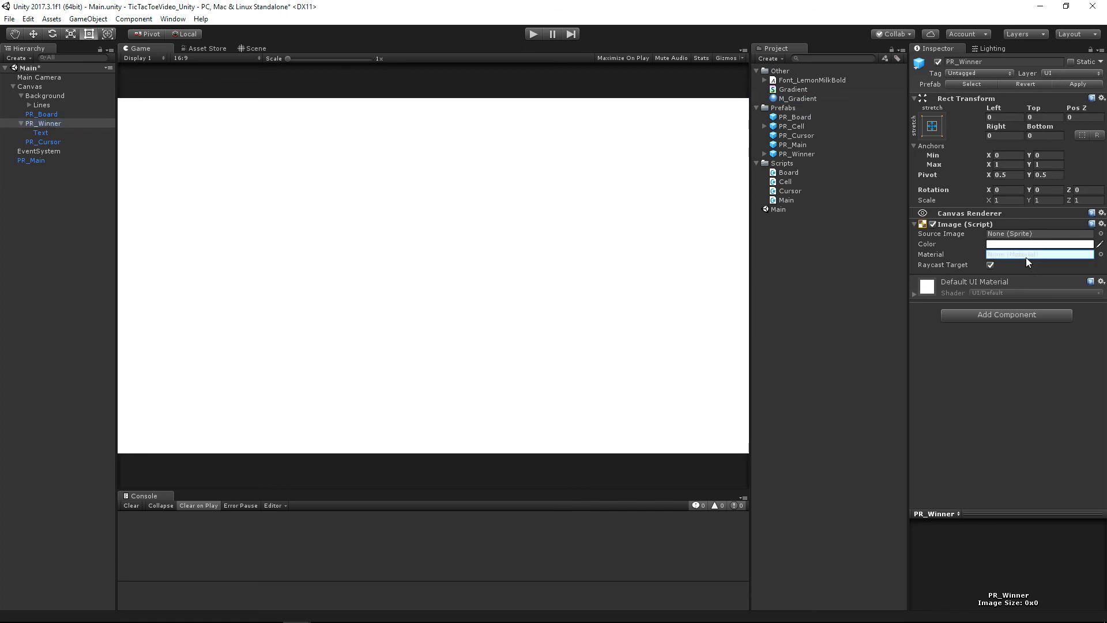
pyautogui.click(1038, 253)
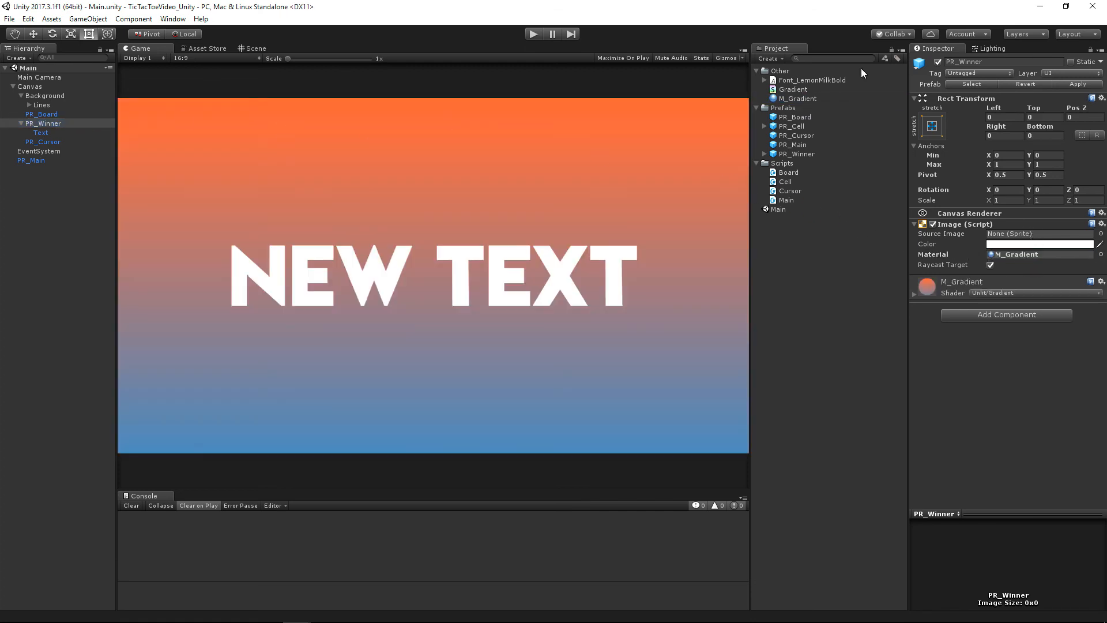
pyautogui.click(532, 33)
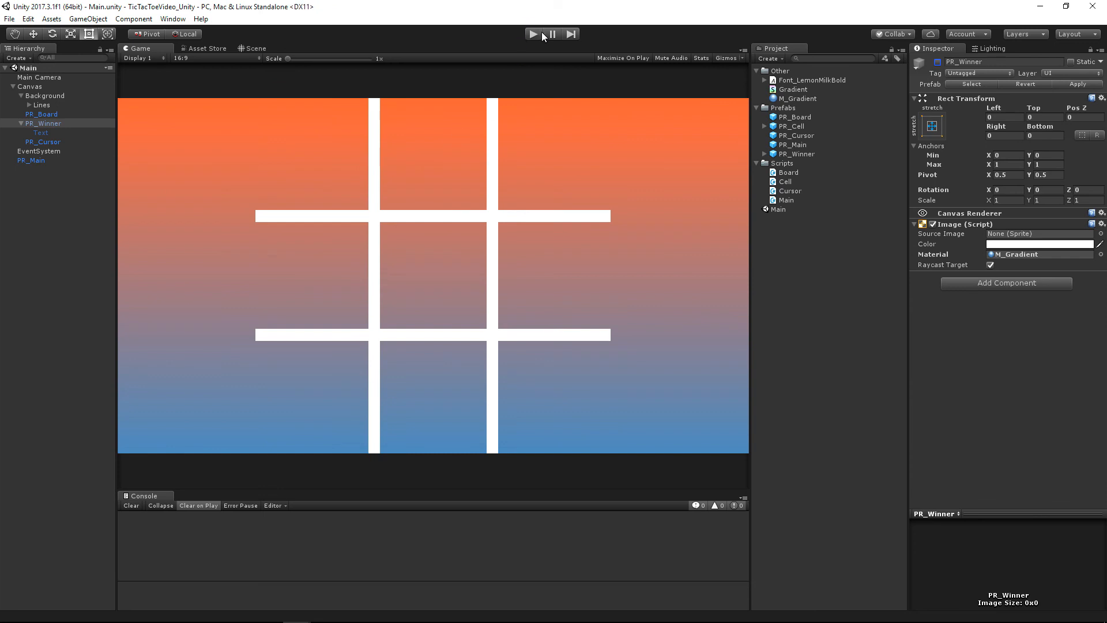
# Enter play mode and place an X in the top-left cell.
pyautogui.click(533, 33)
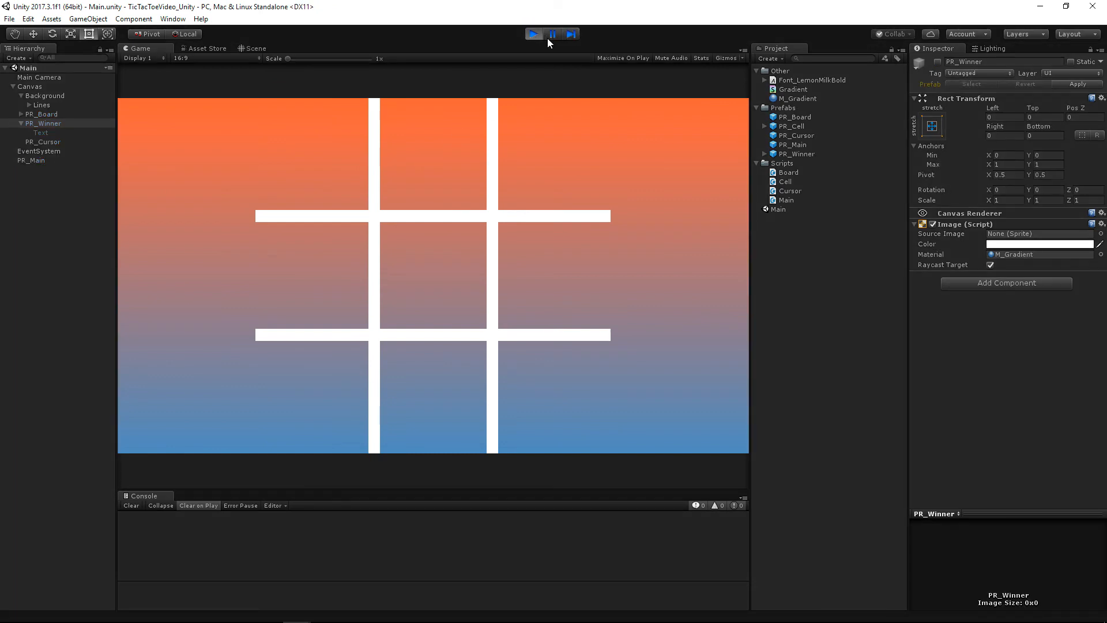
pyautogui.click(450, 274)
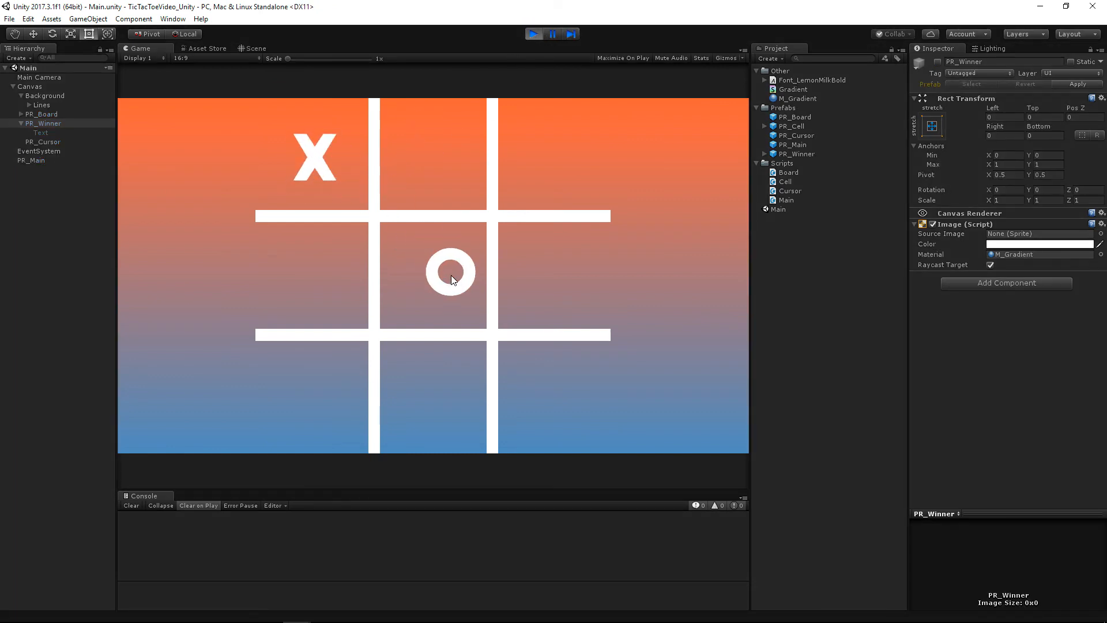